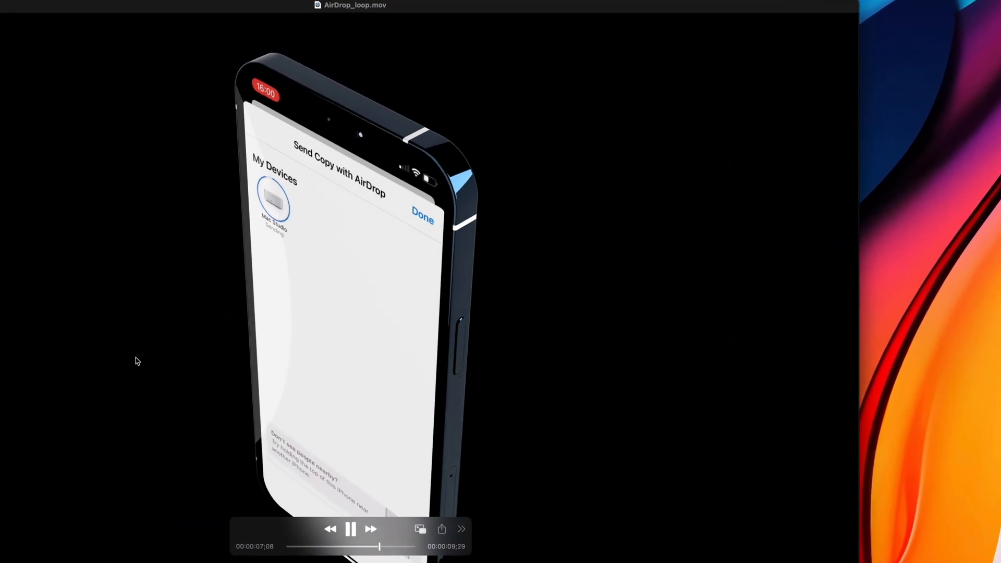
# Pause the AirDrop clip and bring up the video's context menu.
pyautogui.click(349, 535)
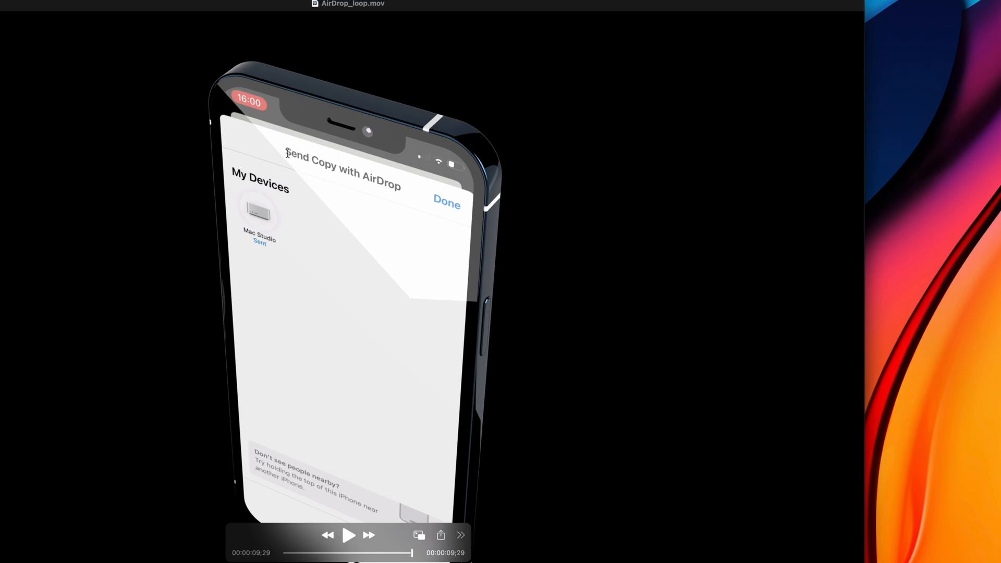
pyautogui.rightClick(345, 155)
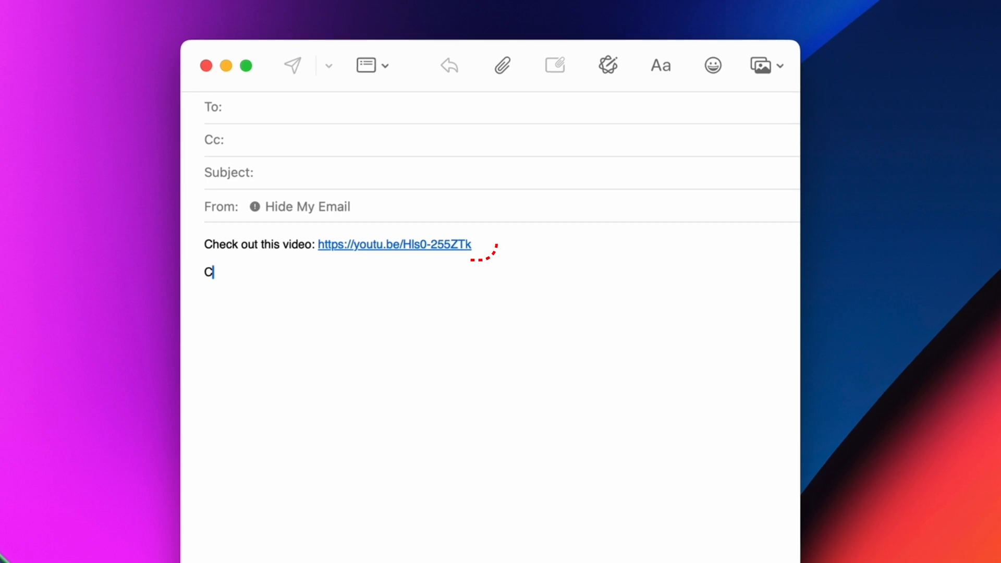
pyautogui.write('heck out this video')
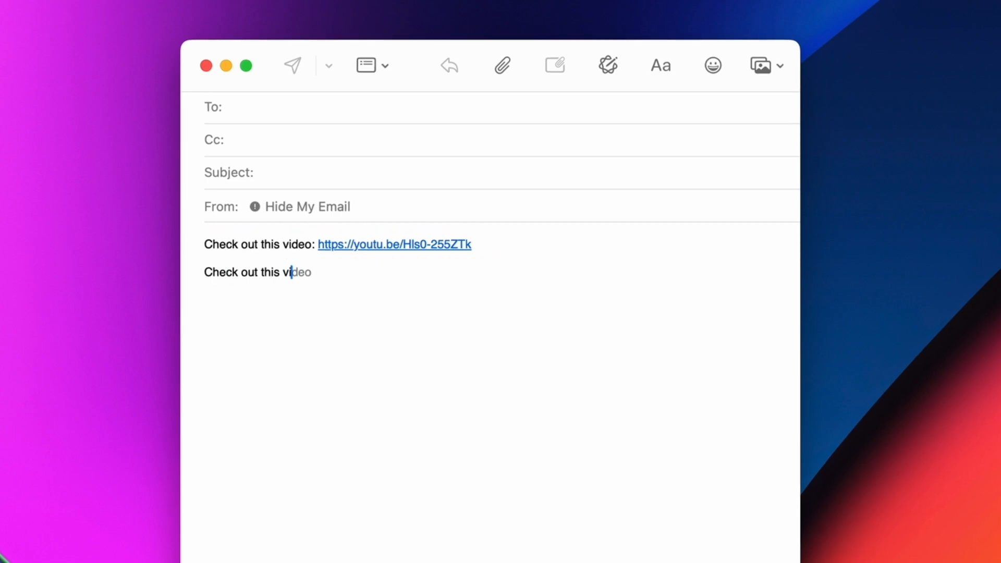
pyautogui.write('.')
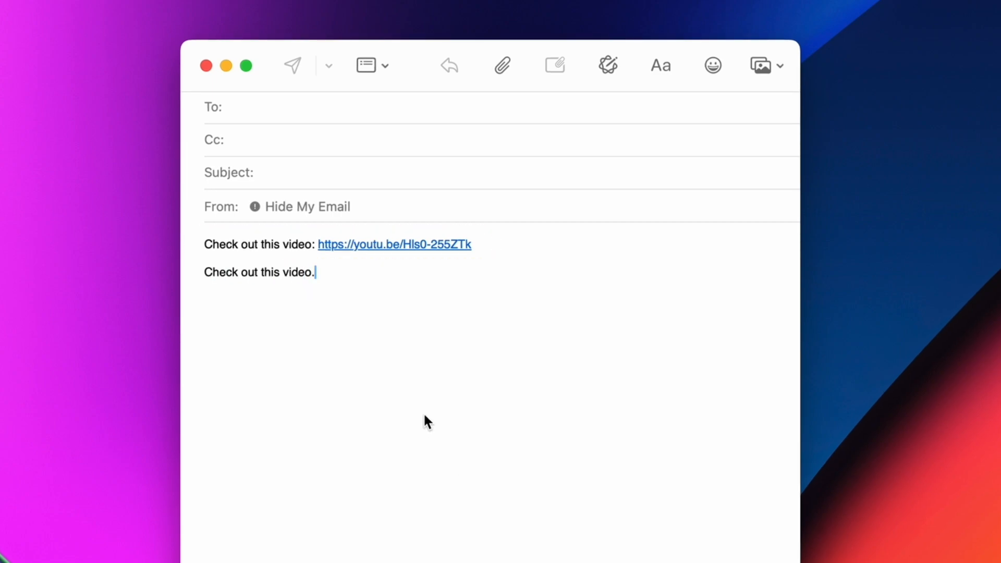
pyautogui.doubleClick(259, 272)
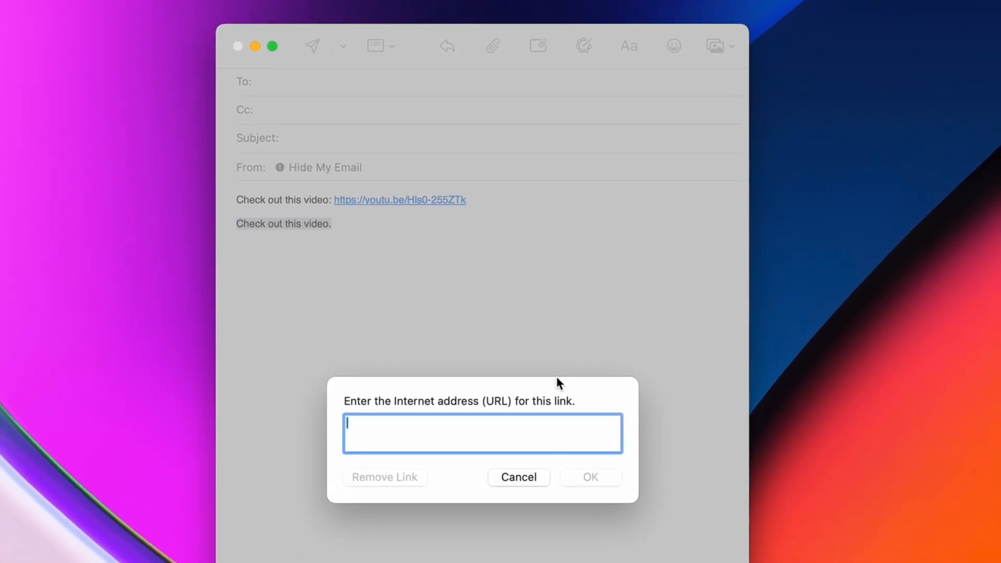
pyautogui.write('https://youtu.be/Hls0-255ZTk')
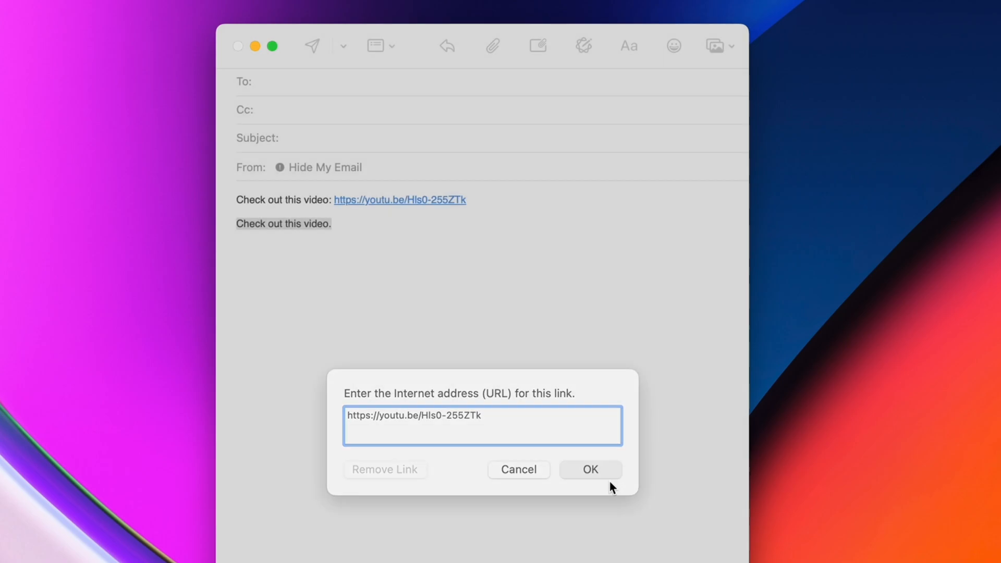
pyautogui.click(590, 469)
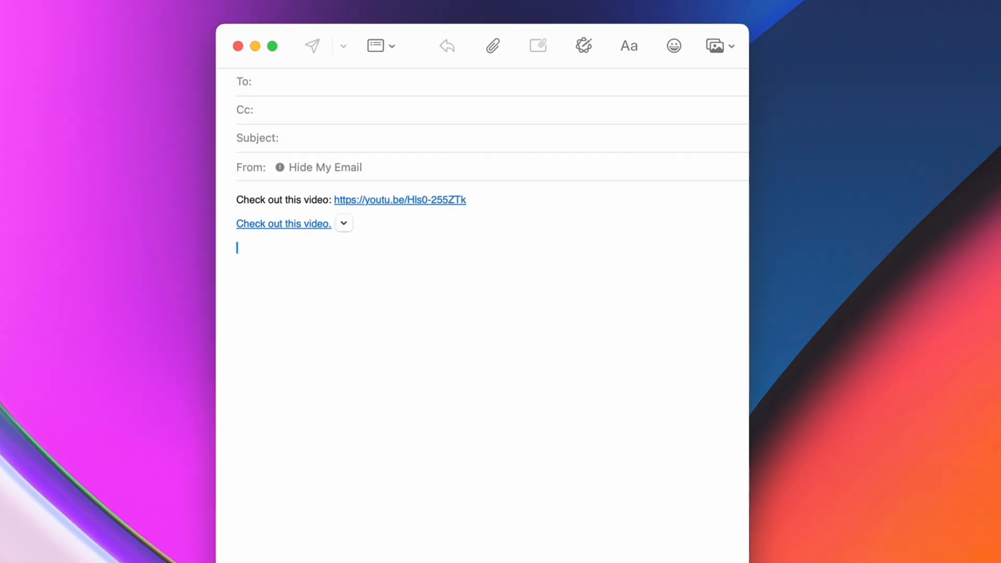
# Convert 2cups and then 5gallons into other volume units via Spotlight.
pyautogui.press('cmd+space')
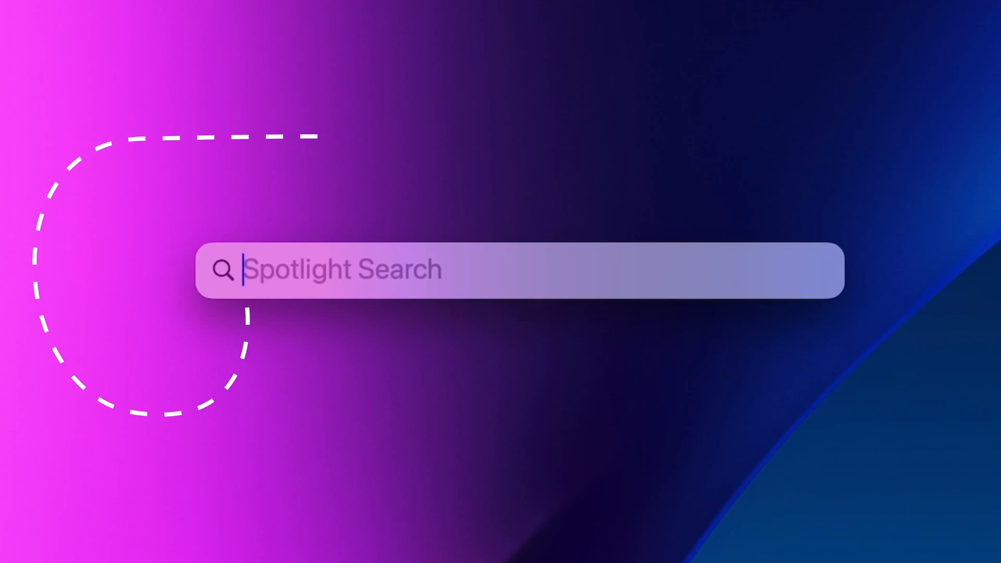
pyautogui.write('2cups')
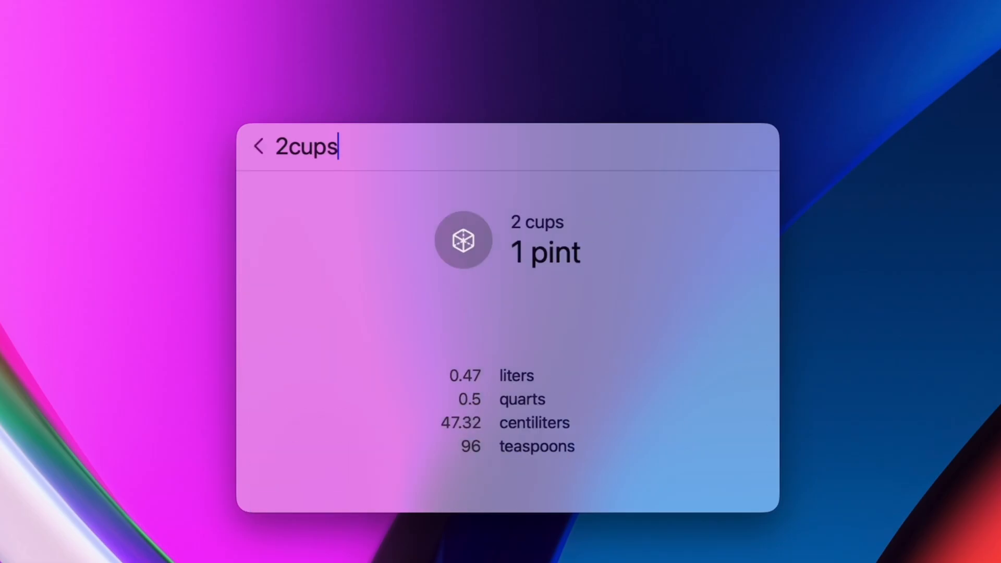
pyautogui.write('5gallons')
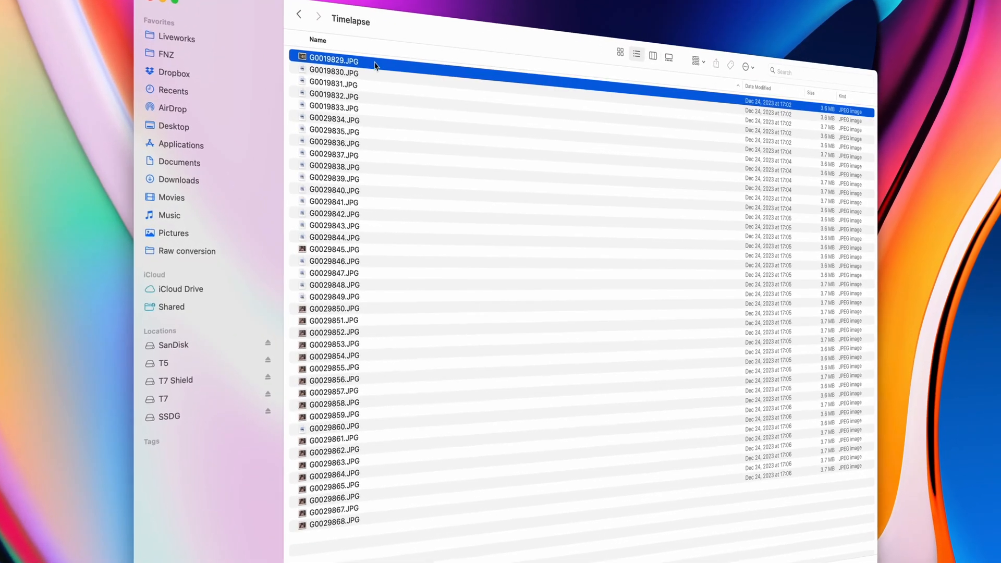
# Select all 40 JPG photos in the Timelapse folder with Cmd+A.
pyautogui.press('cmd+a')
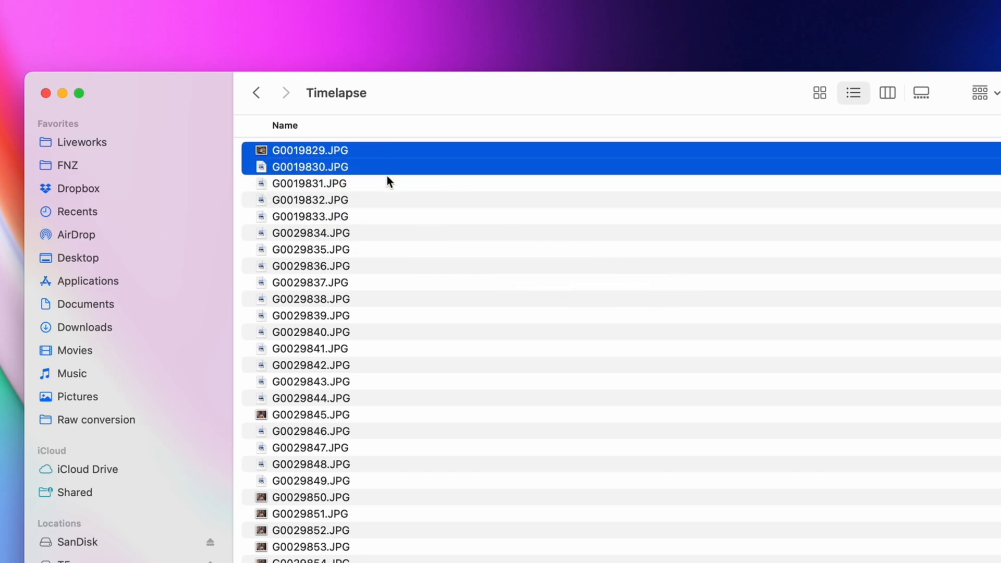
pyautogui.press('cmd+a')
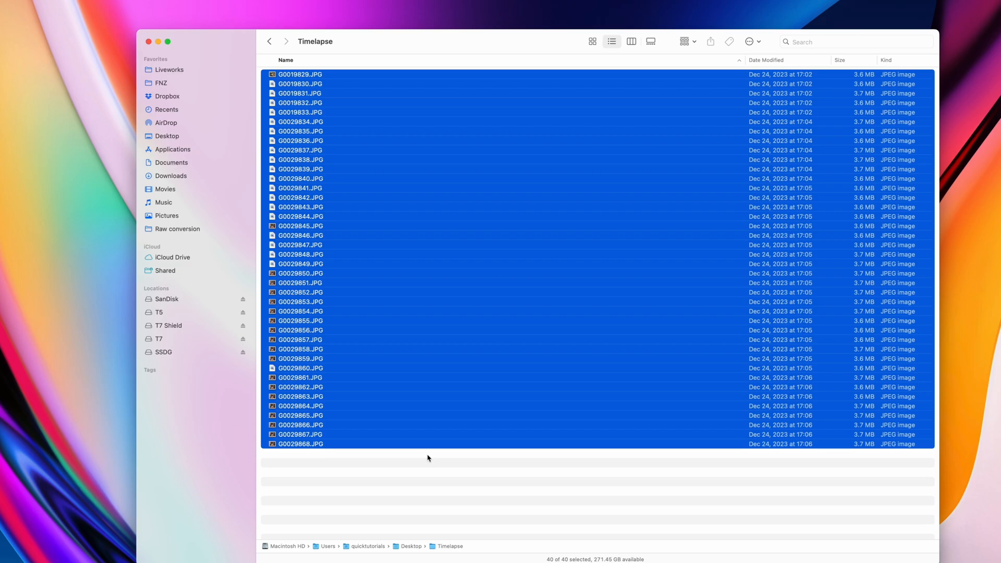
pyautogui.moveTo(446, 519)
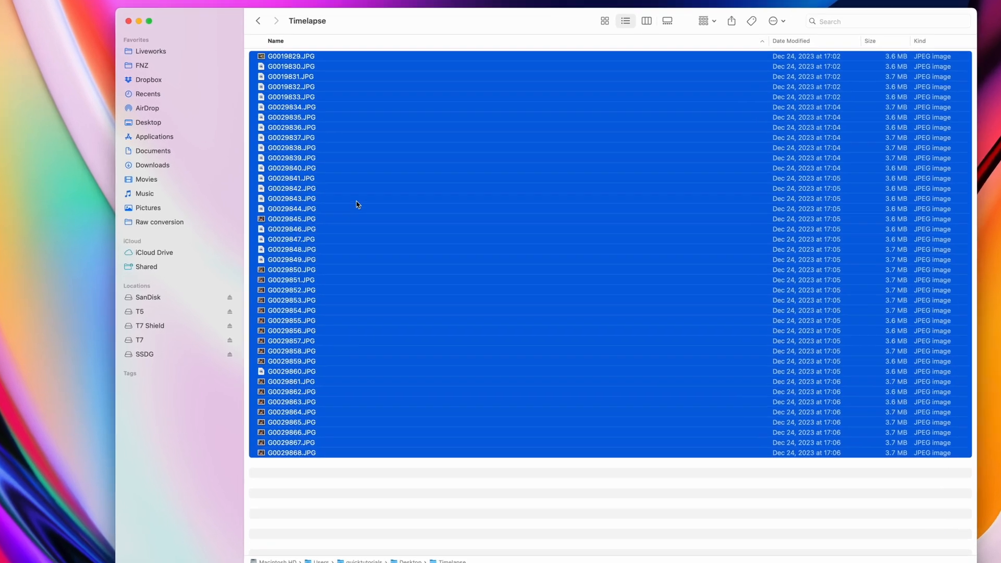
# Batch-rename the photos with Format 'Name and Index' and custom name 'Timelapse_'.
pyautogui.rightClick(357, 204)
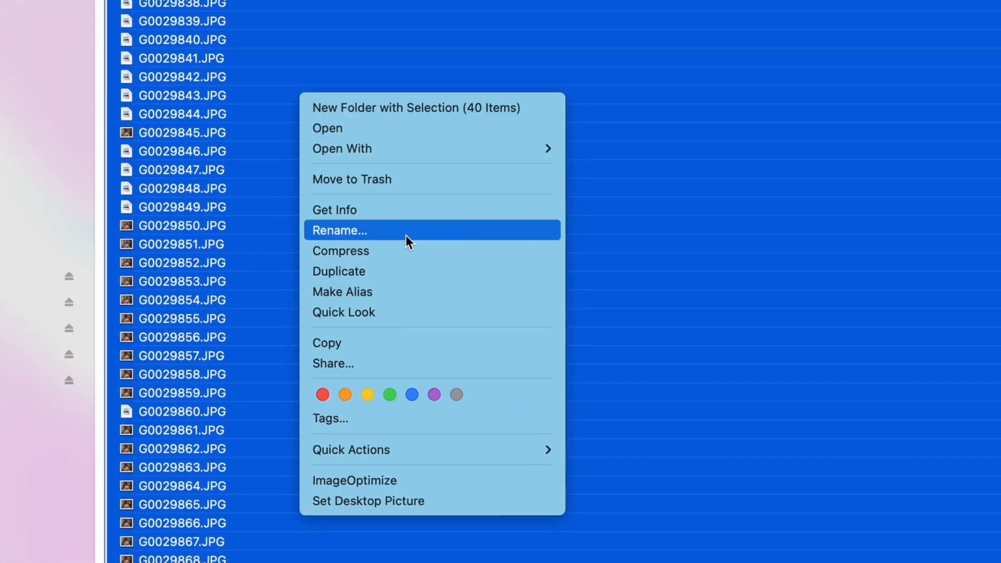
pyautogui.click(340, 230)
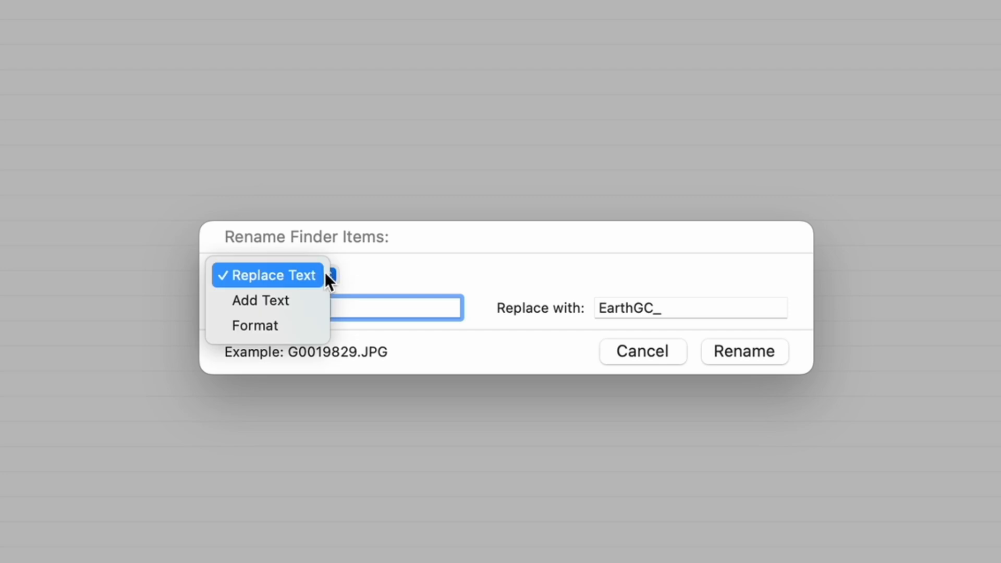
pyautogui.moveTo(267, 326)
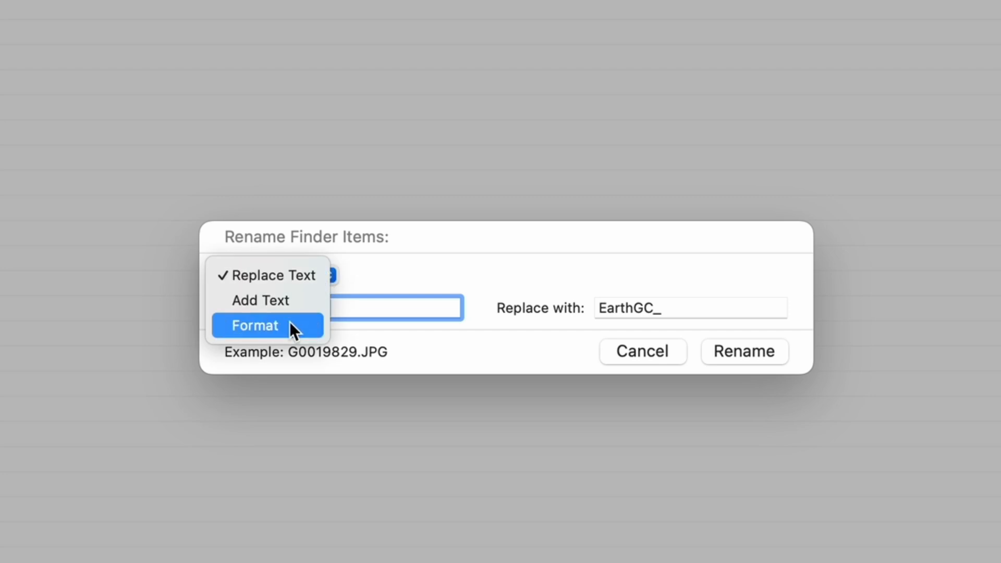
pyautogui.click(254, 326)
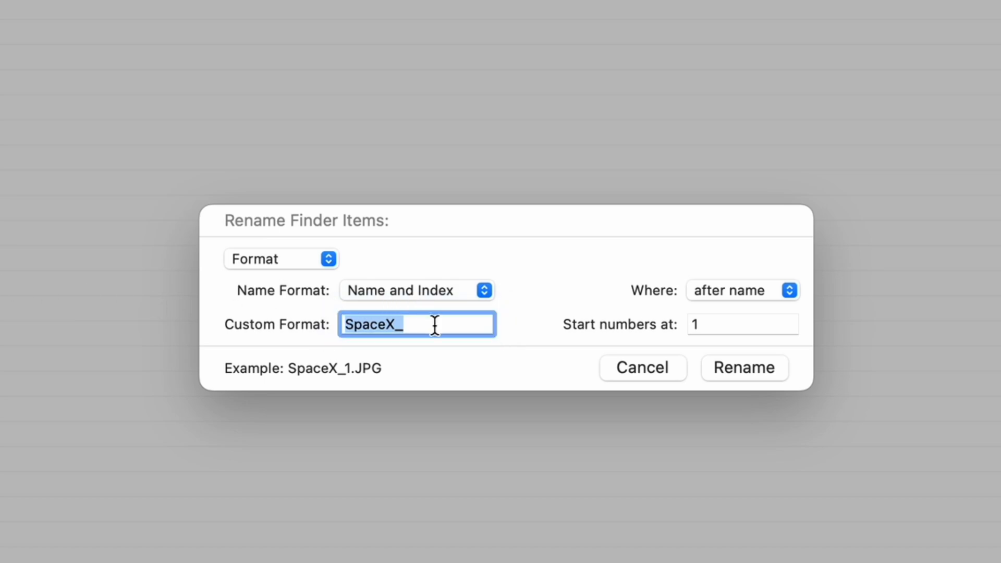
pyautogui.moveTo(132, 321)
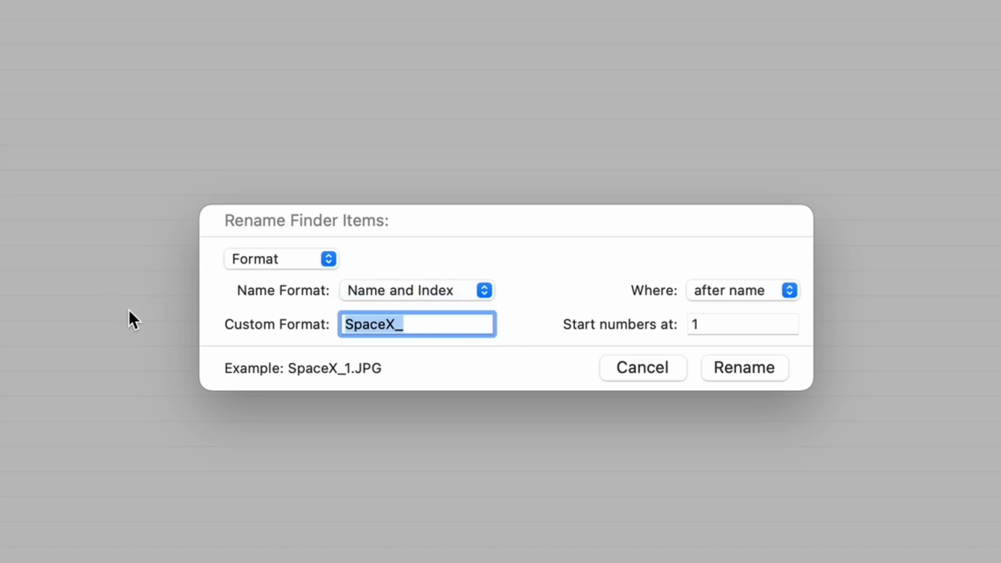
pyautogui.write('Timelapse')
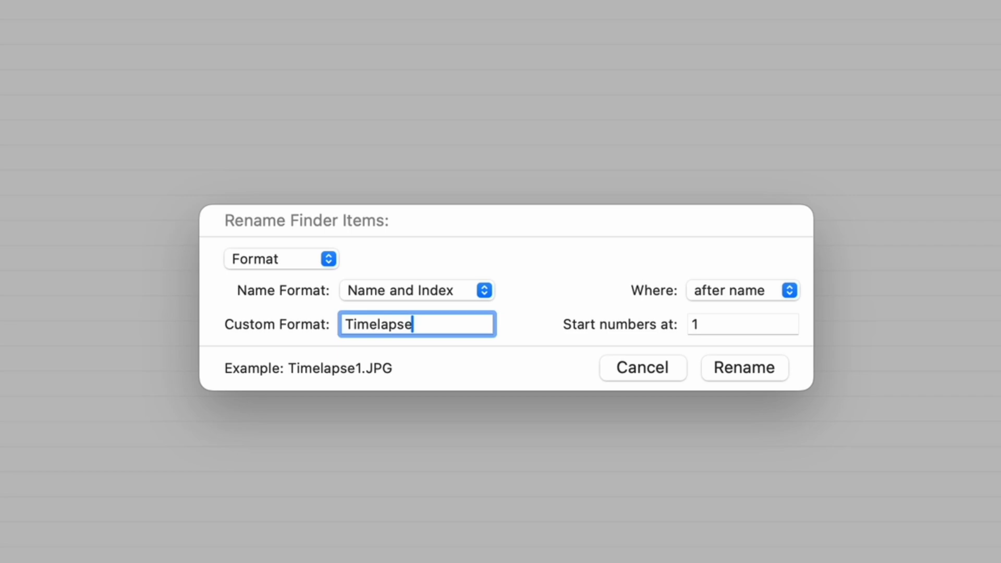
pyautogui.write('_')
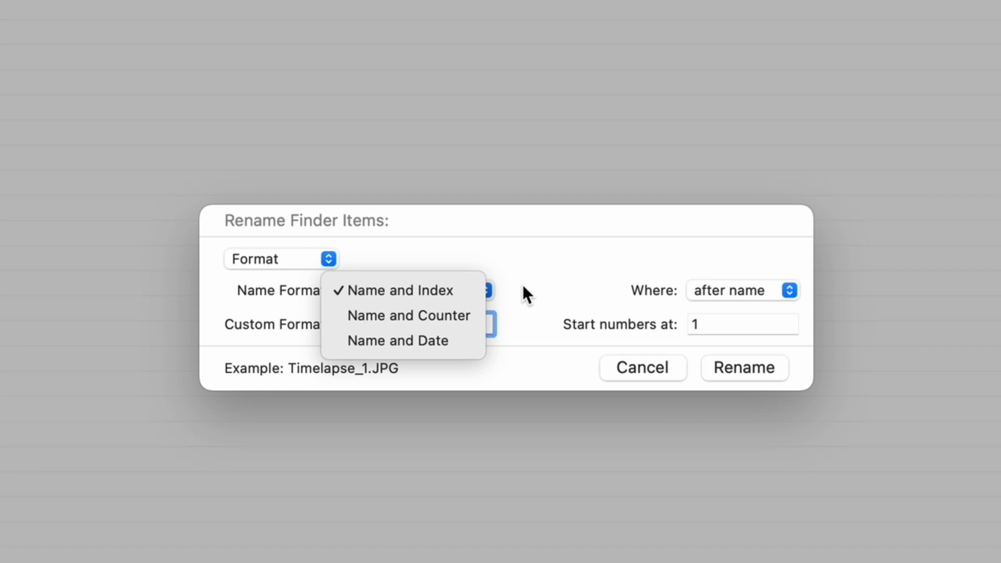
pyautogui.click(401, 290)
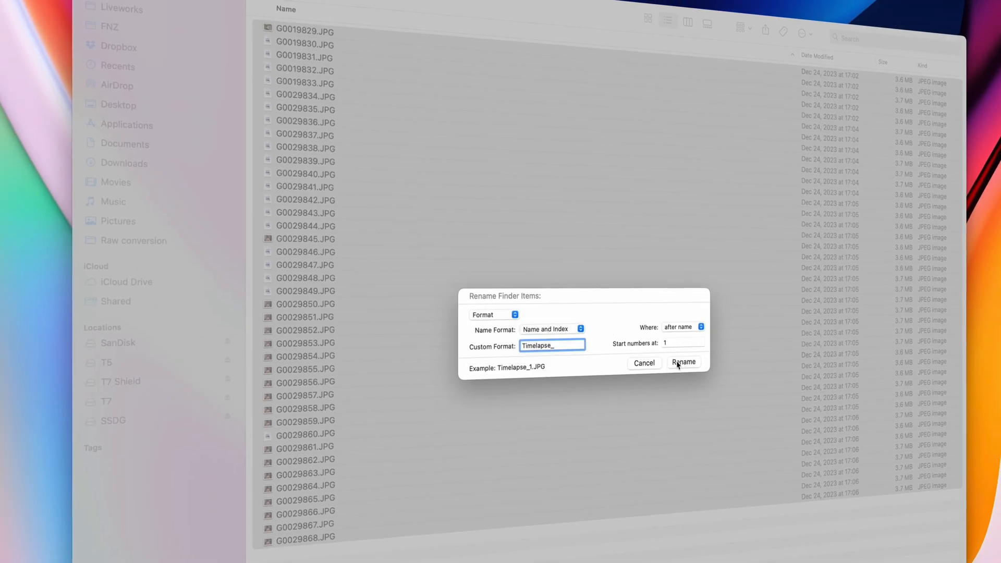
pyautogui.click(682, 363)
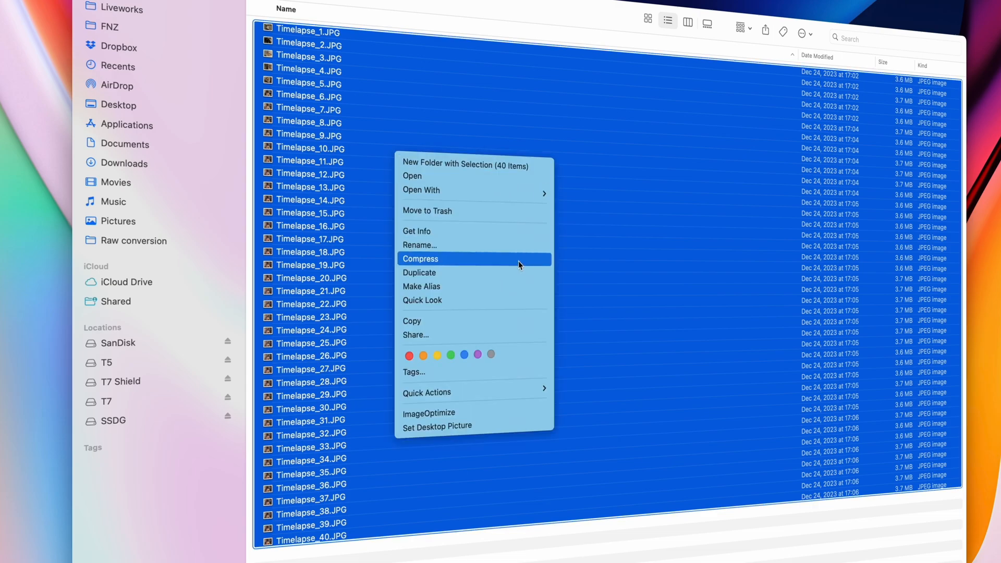
# Compress the renamed photos into an archive.
pyautogui.click(420, 259)
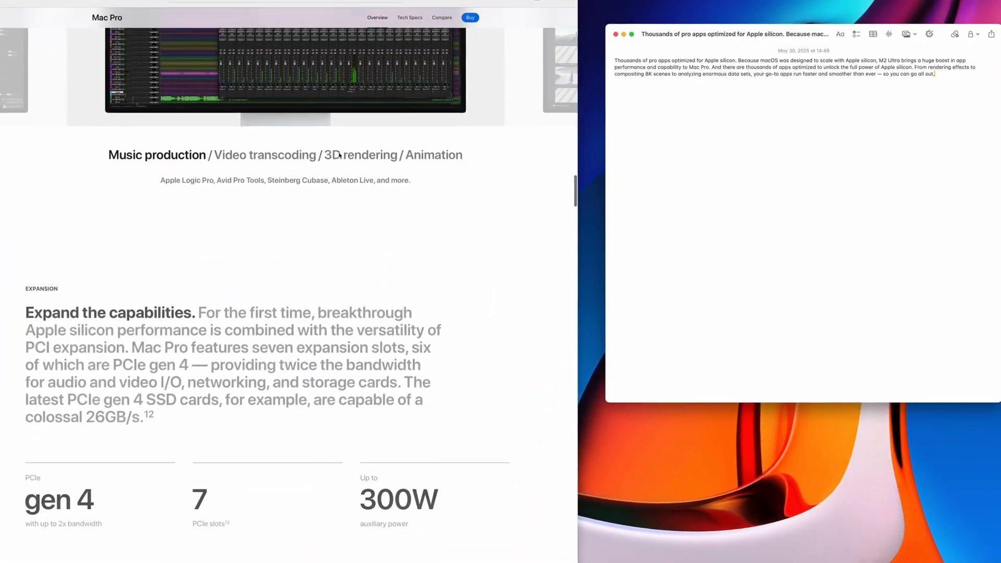
# Scroll down the Mac Pro page in Safari beside the Notes window.
pyautogui.scroll(-3)
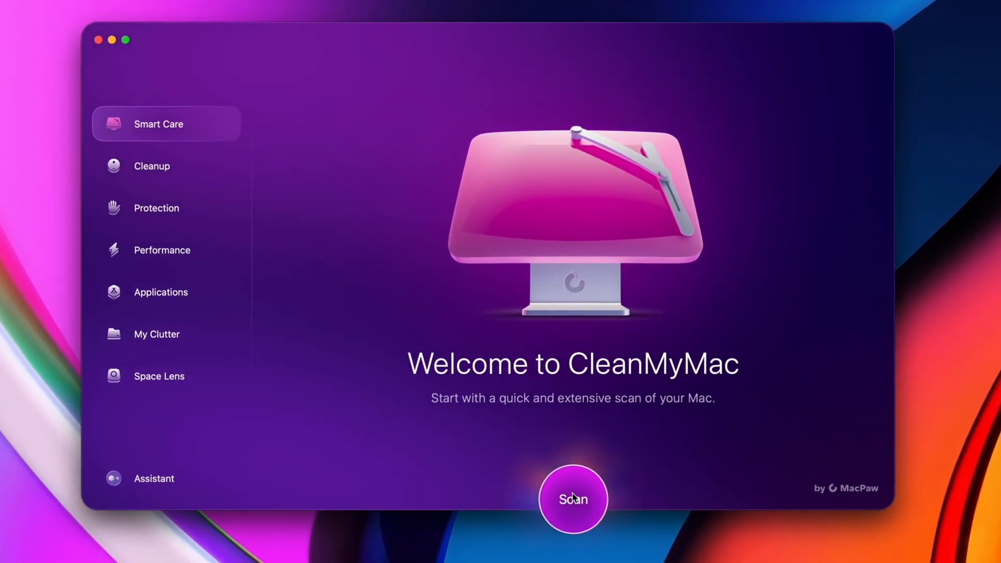
# Start the Smart Care scan, allow app data access, and review the 16.4 GB of junk.
pyautogui.click(573, 500)
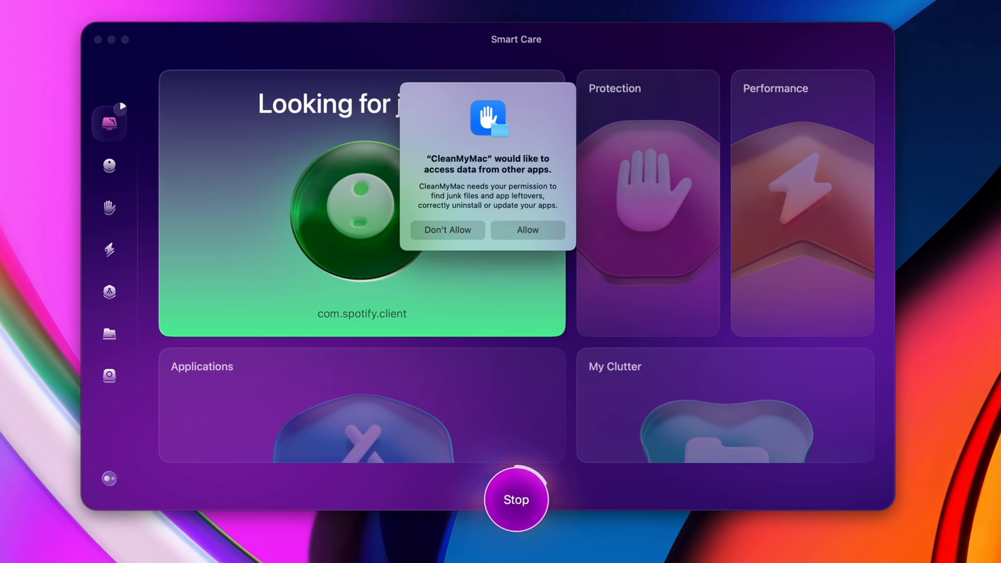
pyautogui.click(527, 230)
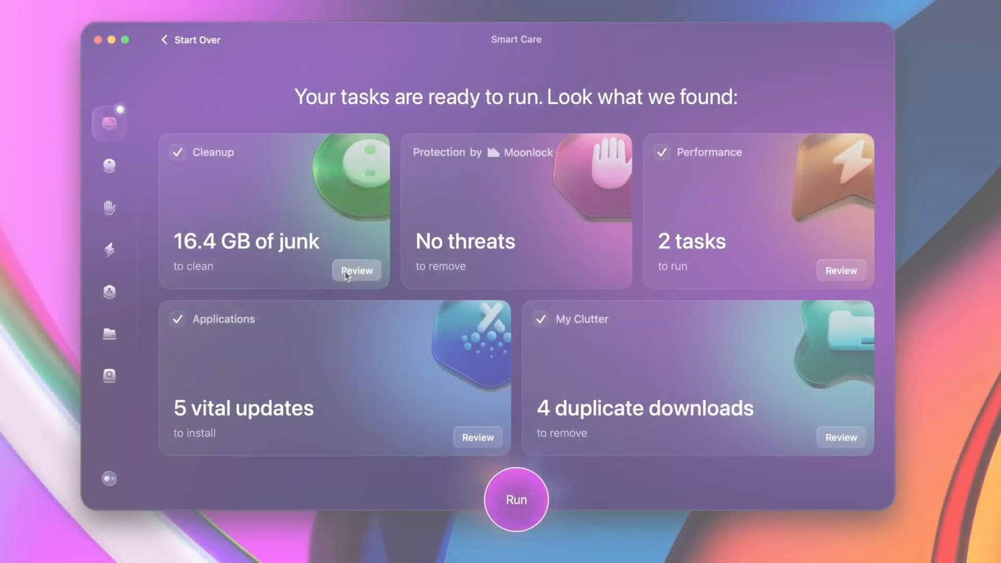
pyautogui.click(357, 272)
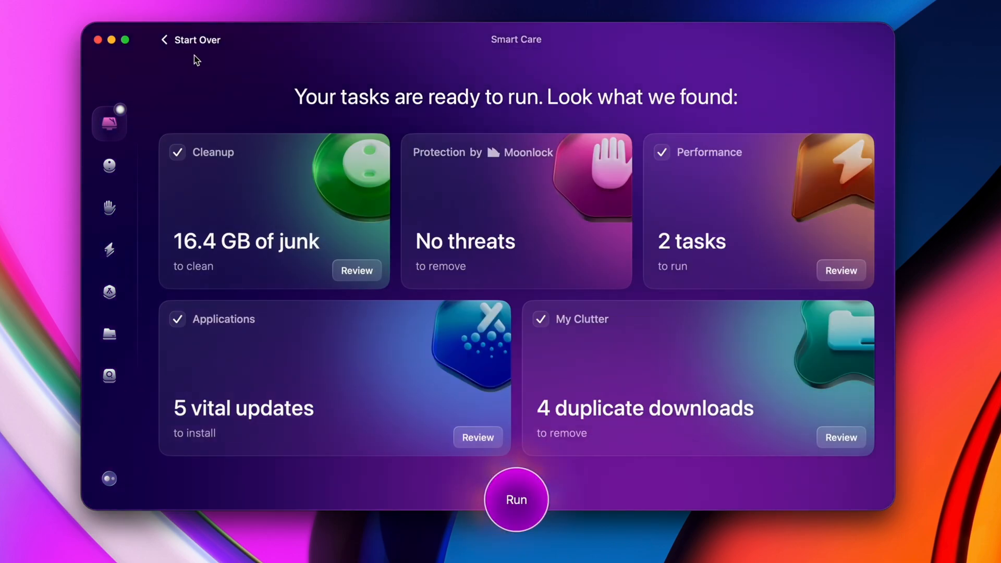
pyautogui.moveTo(175, 369)
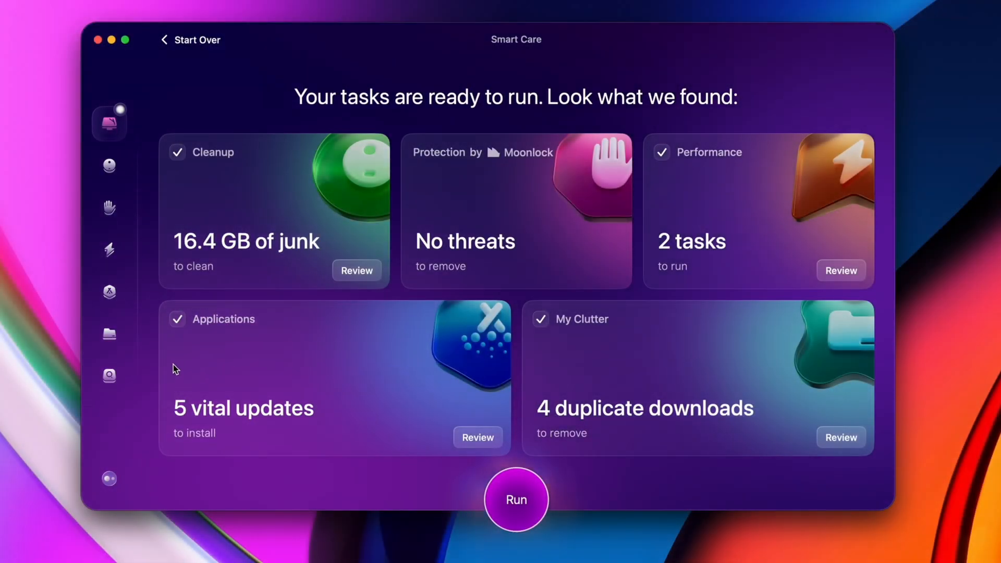
# Scan the quicktutorials folder in Space Lens and drill into Library > Caches > Adobe > After Effects.
pyautogui.click(108, 376)
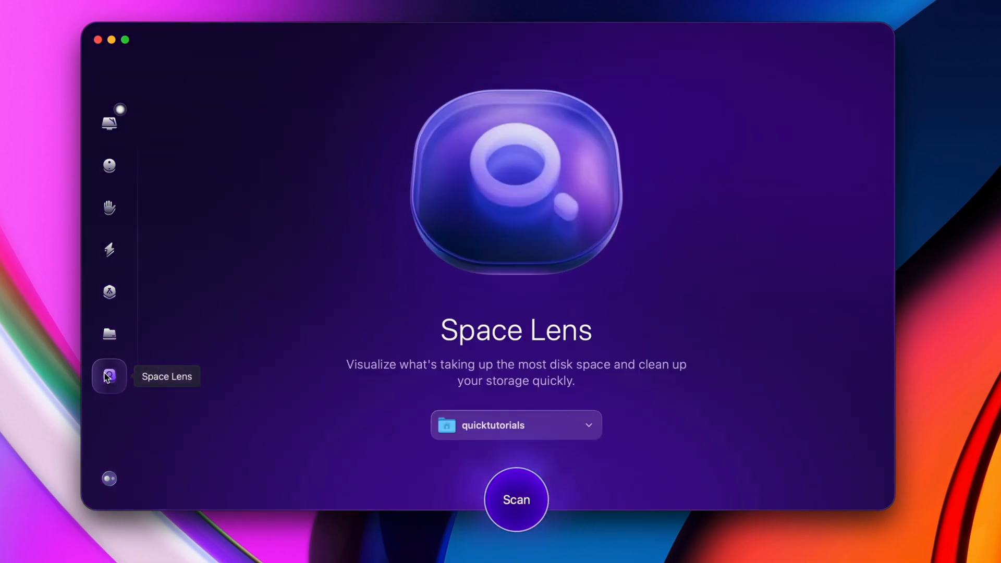
pyautogui.moveTo(412, 363)
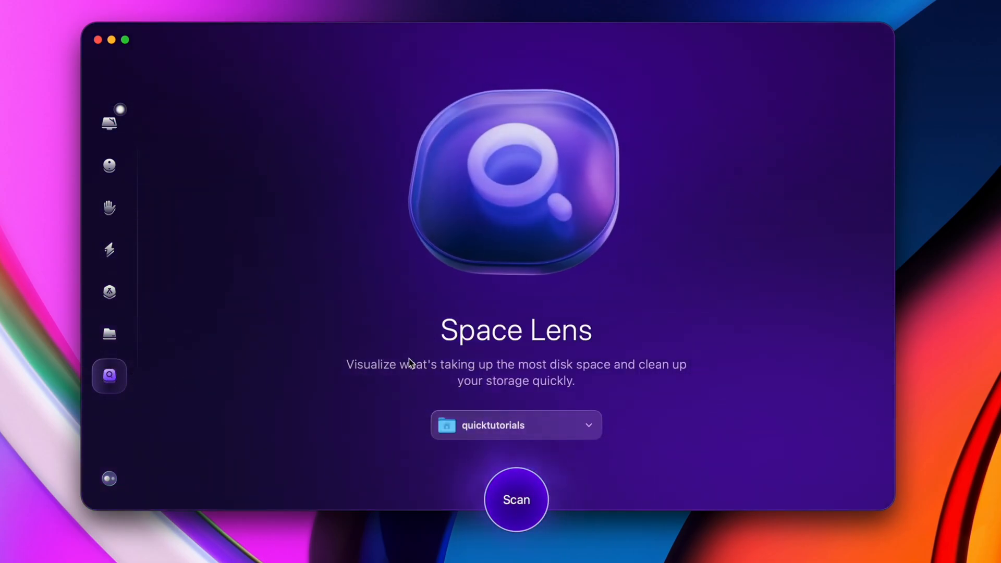
pyautogui.click(516, 500)
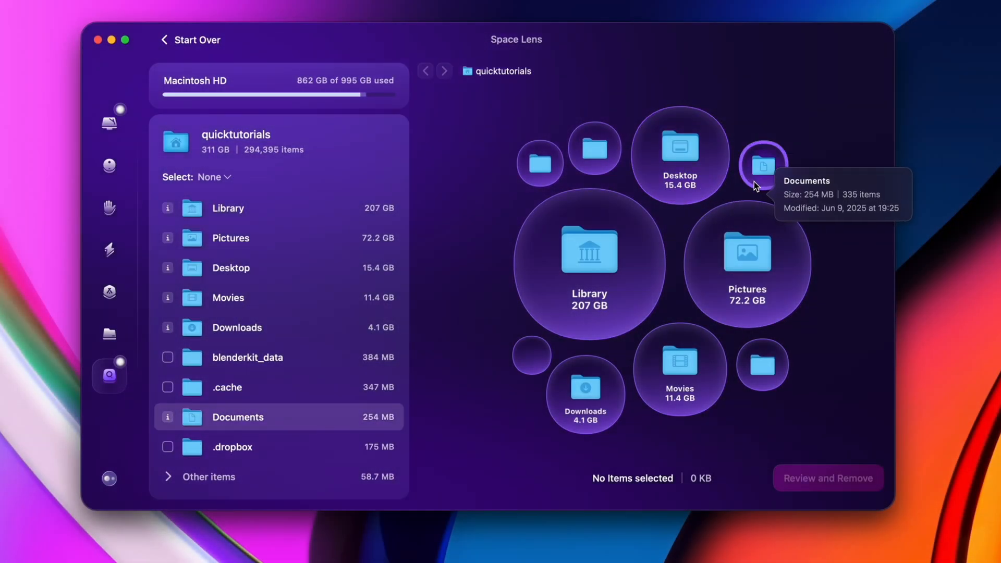
pyautogui.moveTo(681, 361)
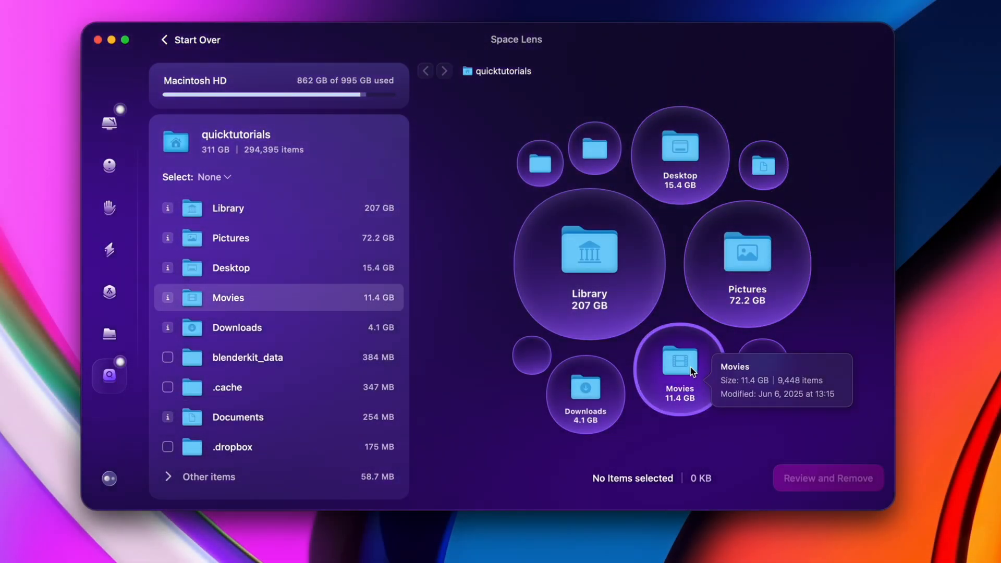
pyautogui.moveTo(601, 314)
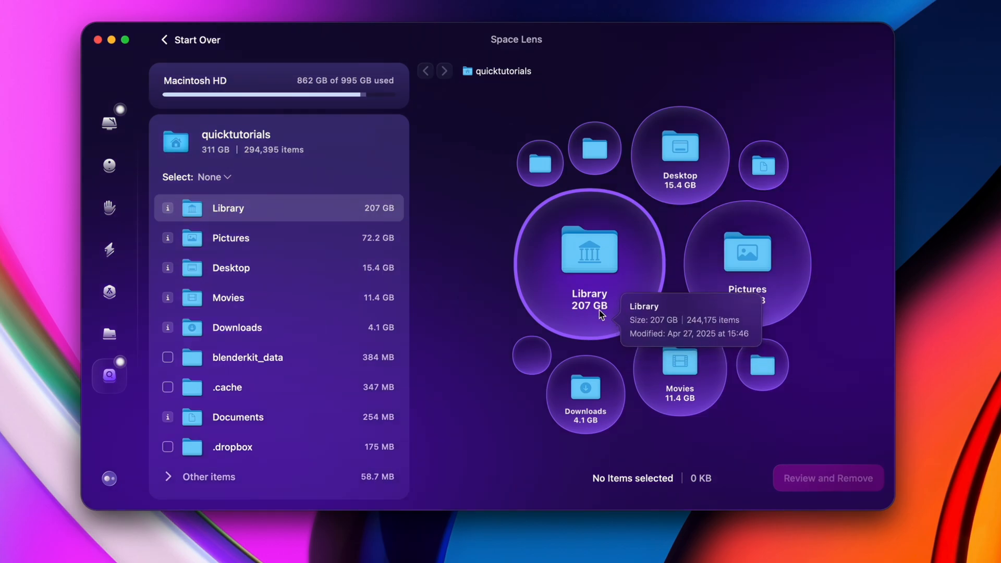
pyautogui.click(588, 251)
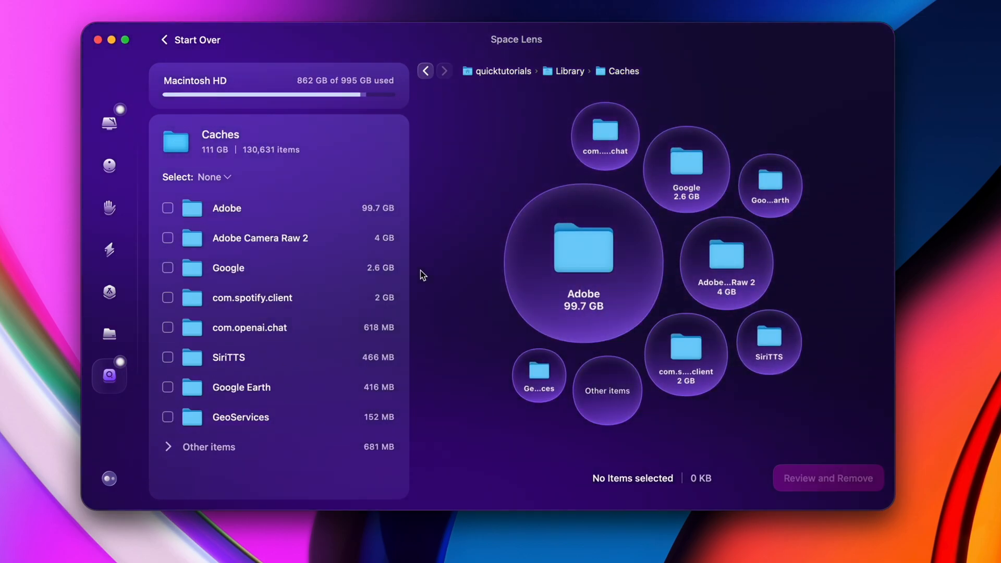
pyautogui.click(582, 263)
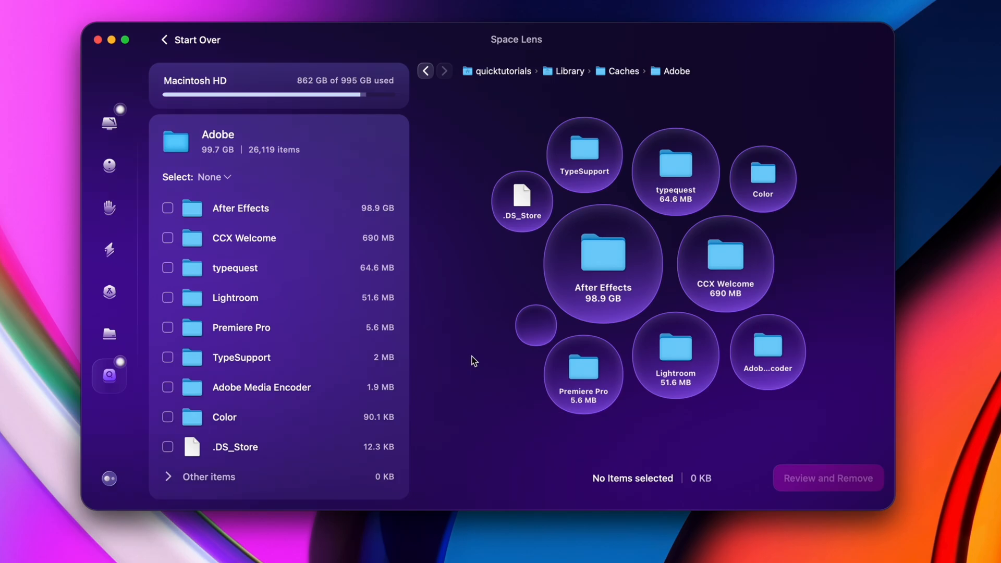
pyautogui.doubleClick(602, 262)
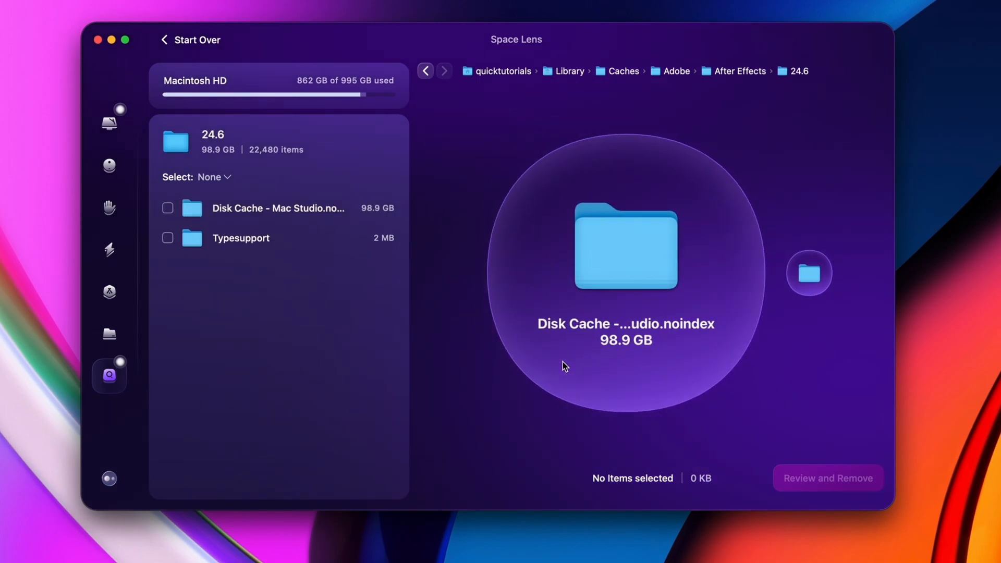
pyautogui.moveTo(590, 342)
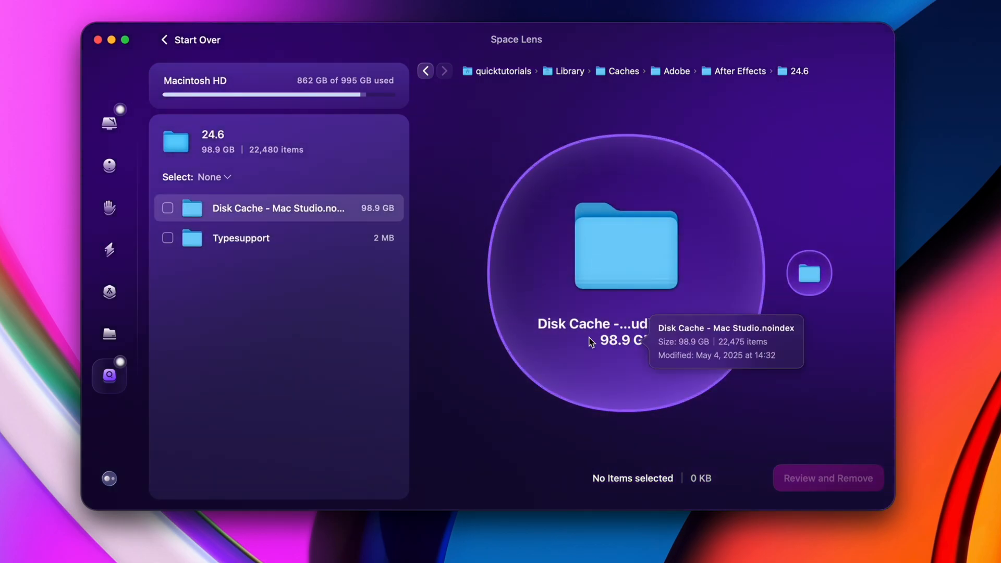
# Mark the 98.9 GB 24.6 cache folder, review it and remove it permanently.
pyautogui.click(278, 209)
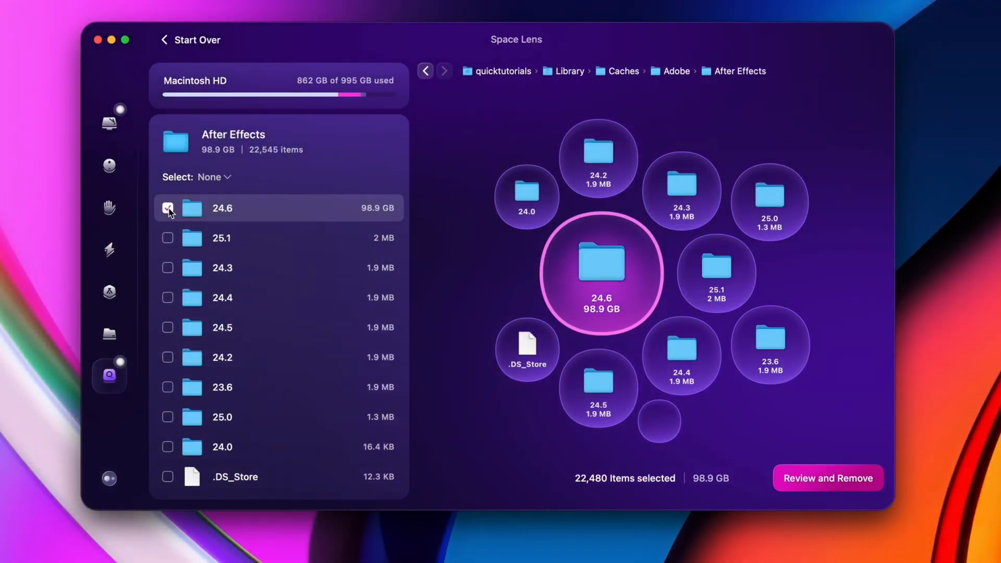
pyautogui.moveTo(442, 414)
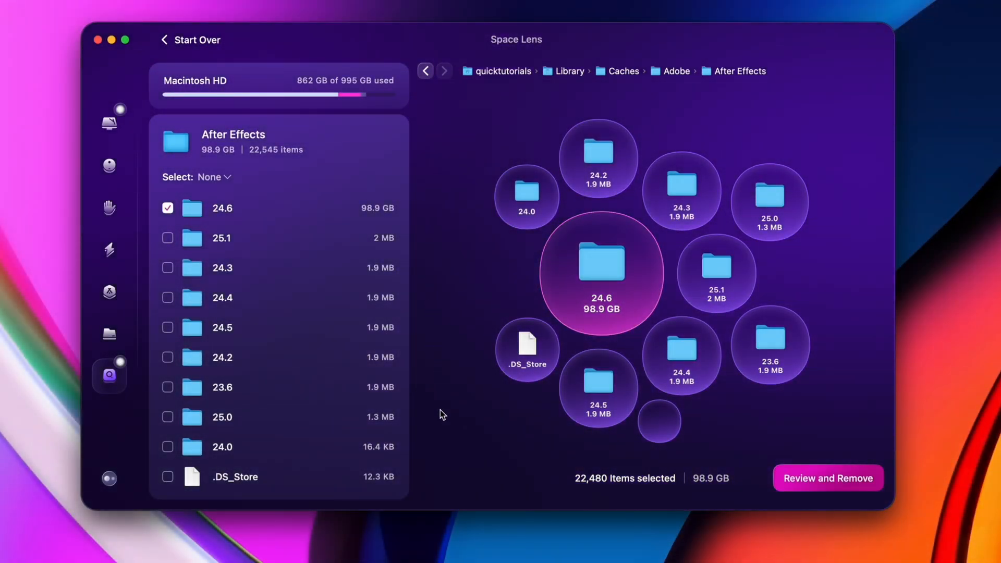
pyautogui.click(827, 477)
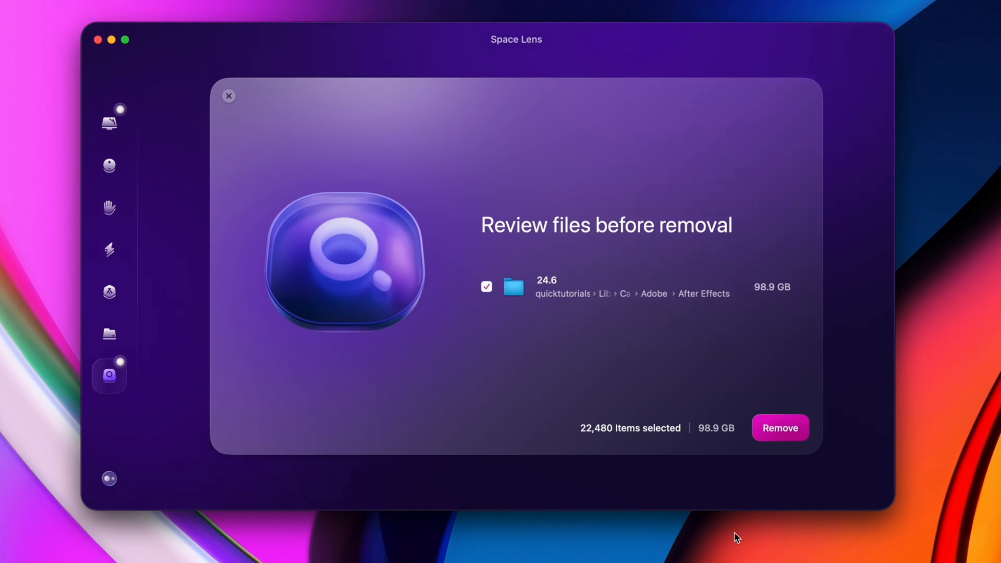
pyautogui.moveTo(613, 294)
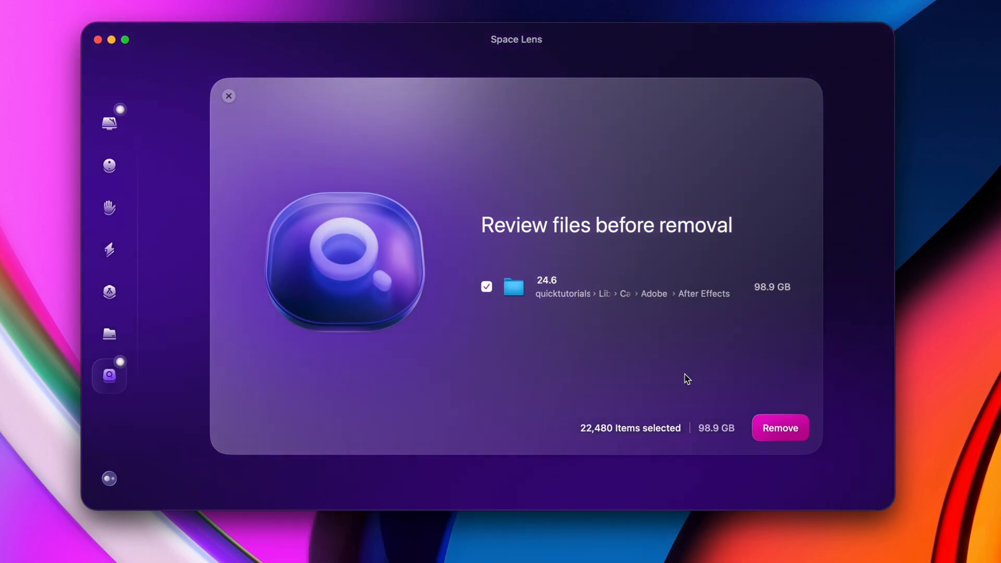
pyautogui.click(780, 427)
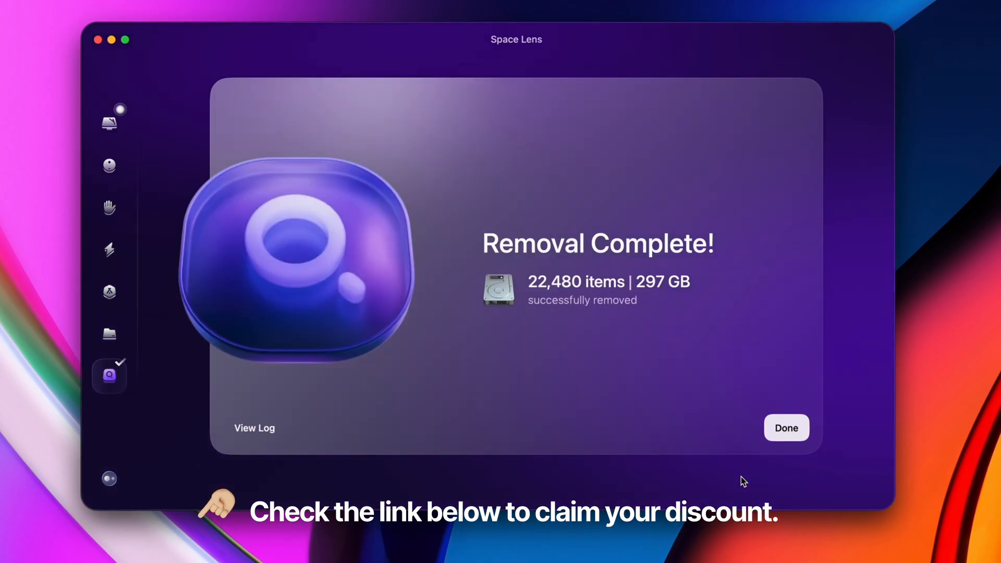
pyautogui.click(787, 427)
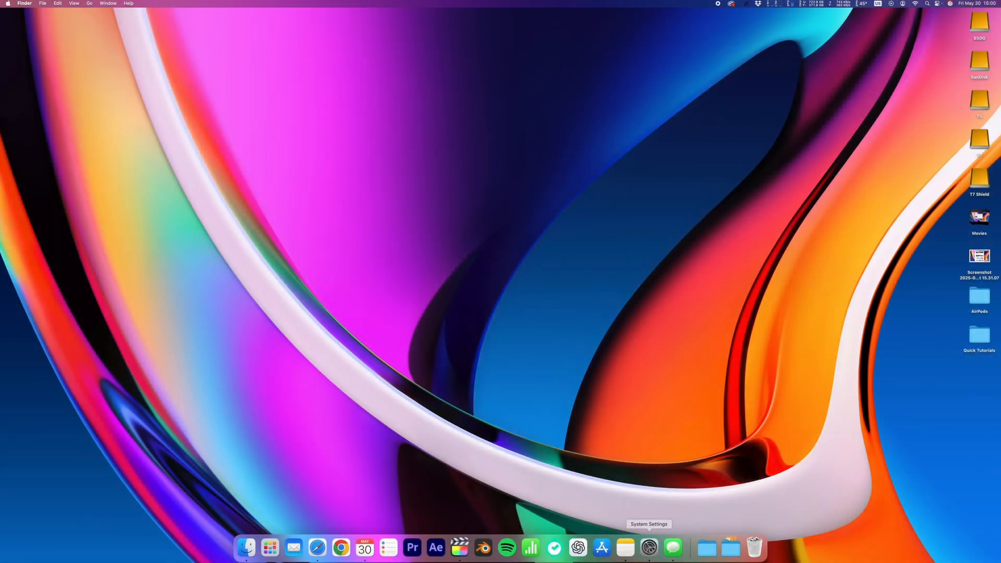
# Add Spotify from Applications to the Login Items in General settings.
pyautogui.click(648, 548)
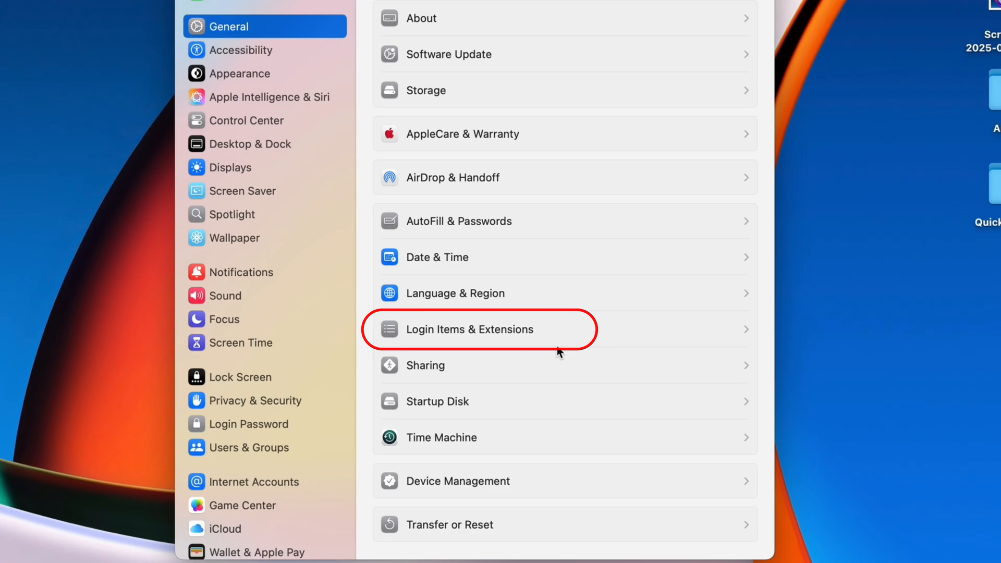
pyautogui.click(479, 330)
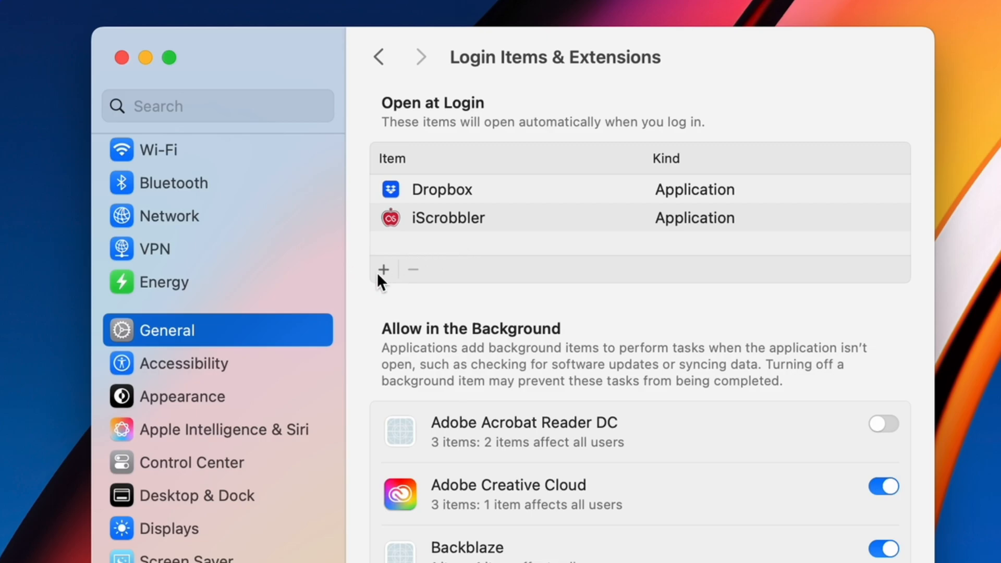
pyautogui.click(383, 269)
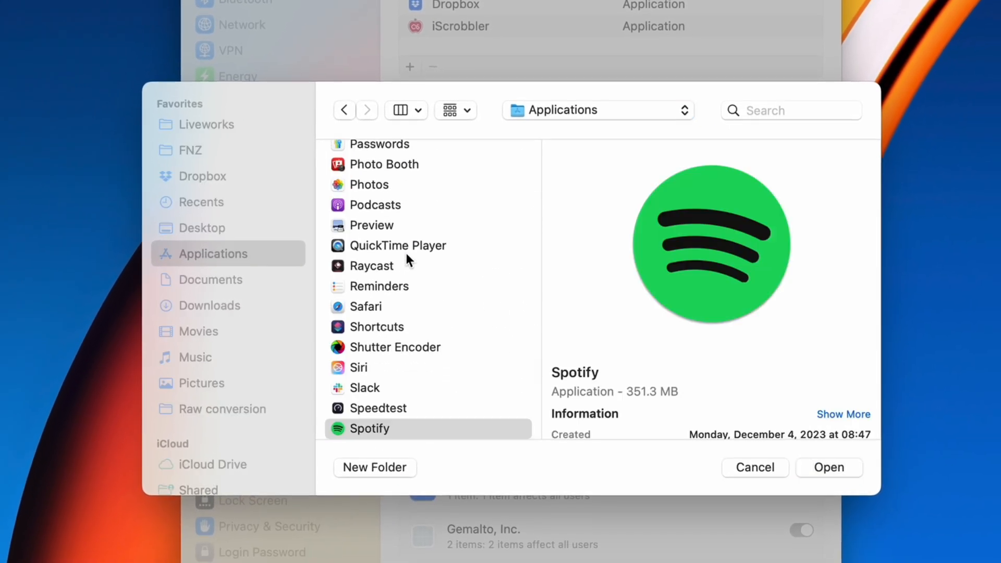
pyautogui.click(829, 467)
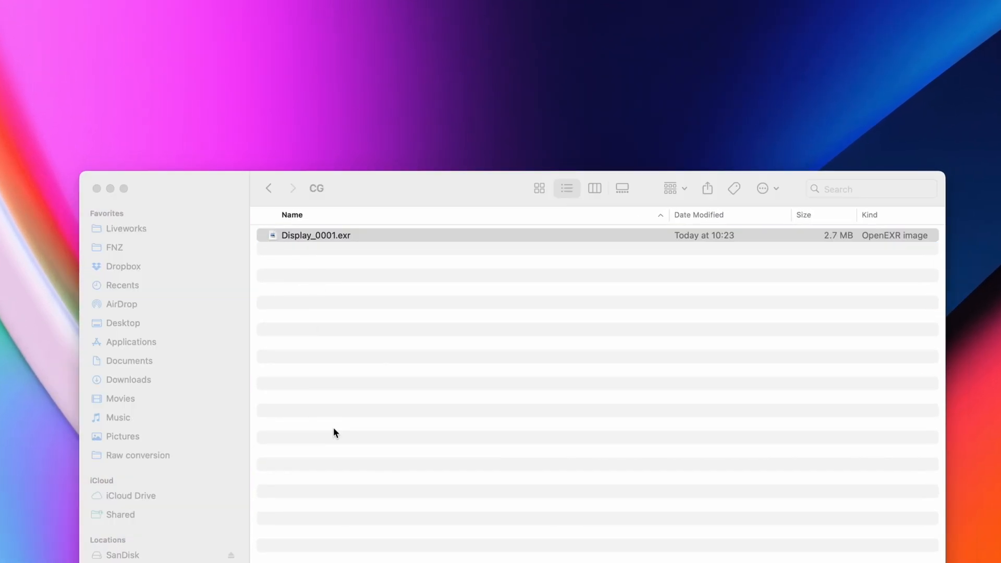
# Try opening Display_0001.exr, dismiss the 'could not be opened' alert and check its Open With options.
pyautogui.doubleClick(315, 235)
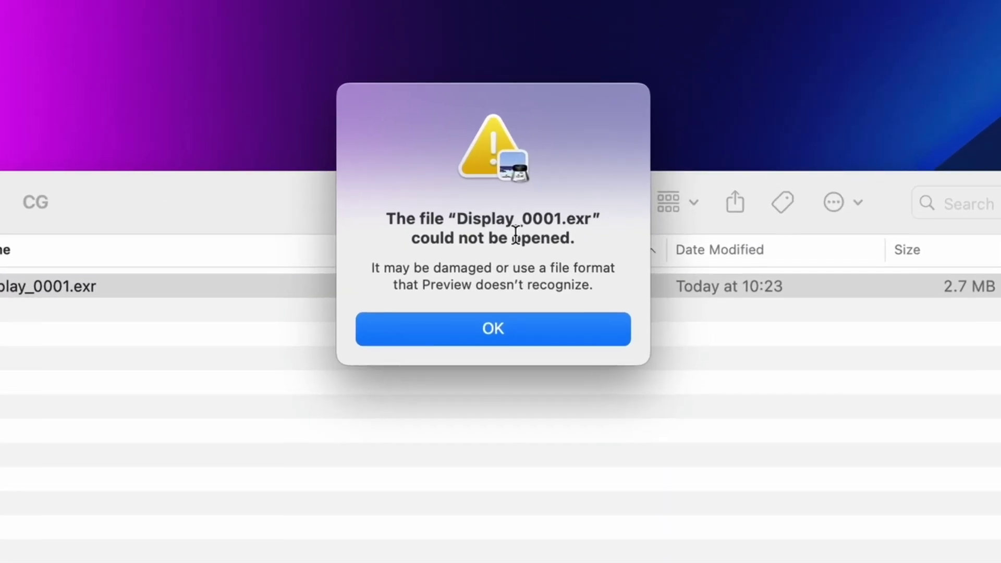
pyautogui.click(492, 329)
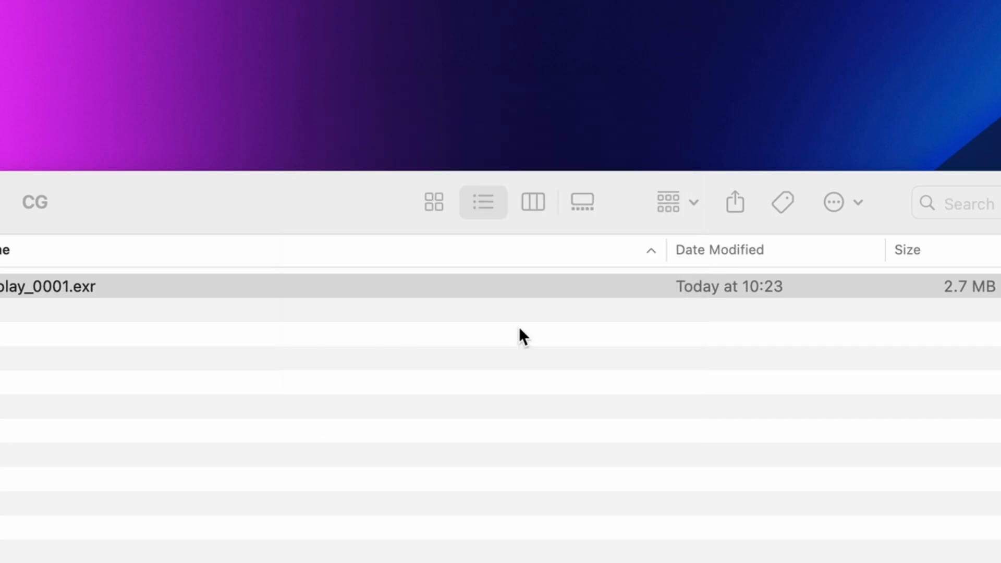
pyautogui.click(315, 235)
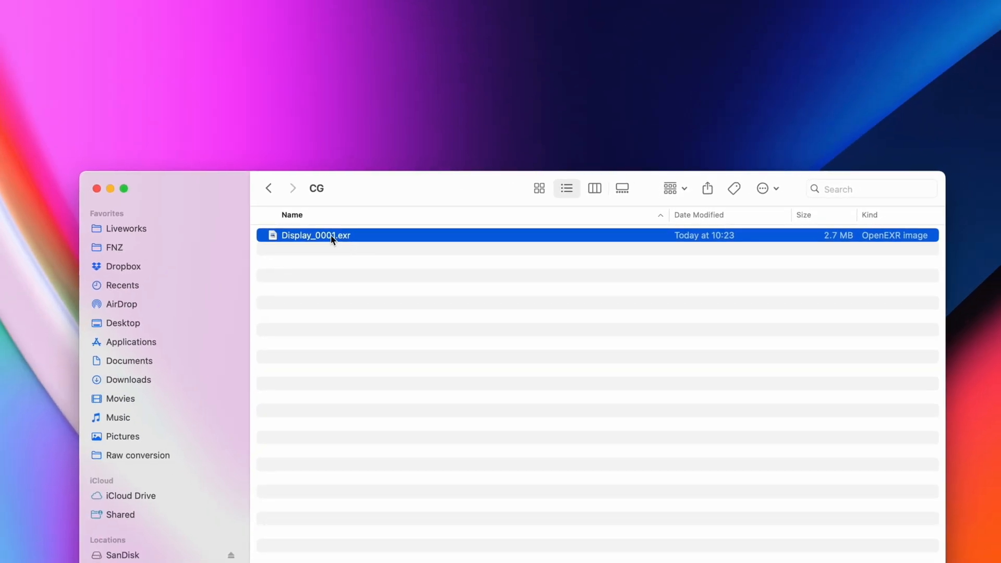
pyautogui.rightClick(315, 234)
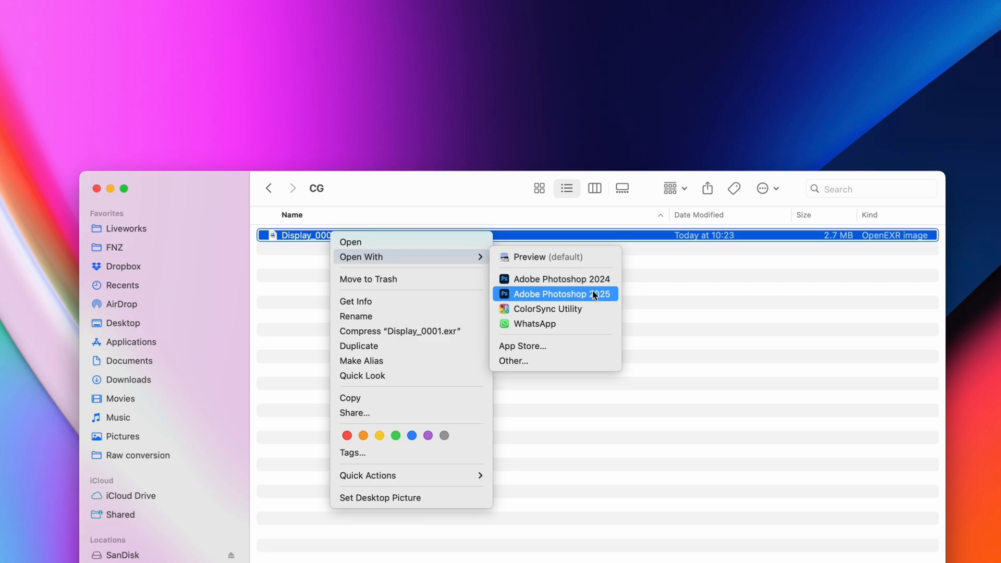
pyautogui.moveTo(695, 285)
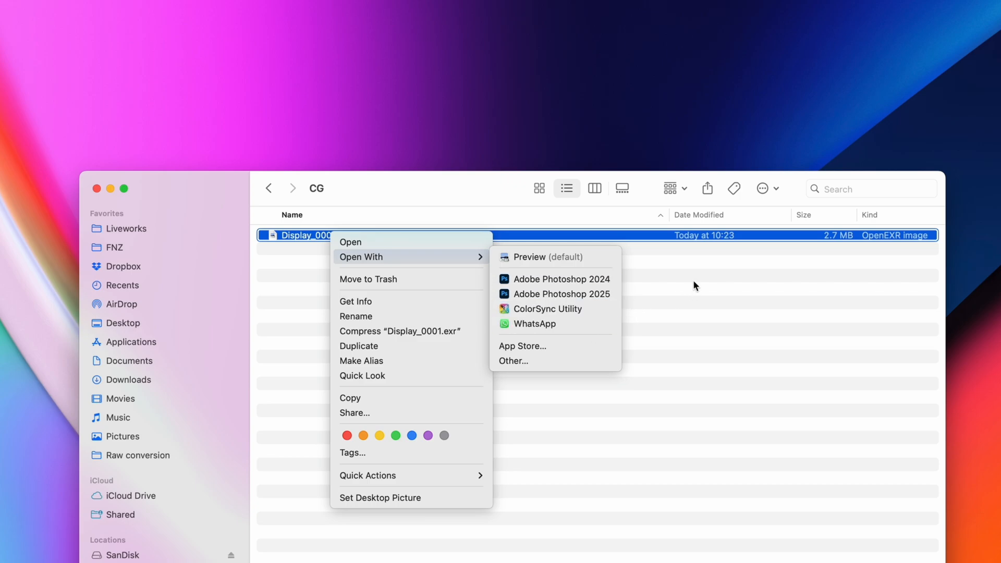
pyautogui.click(562, 280)
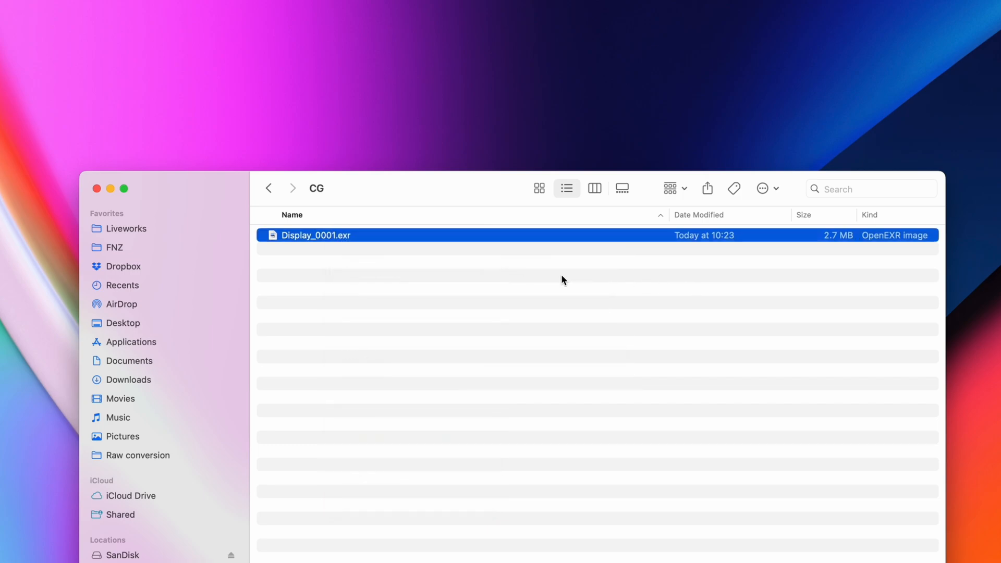
pyautogui.rightClick(315, 235)
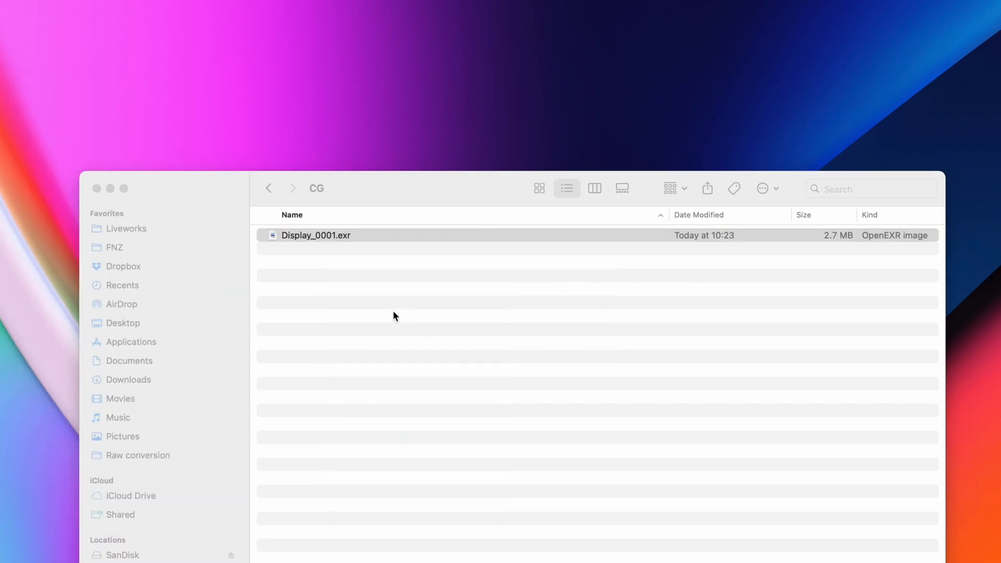
# Set Adobe Photoshop 2024 as the default for all OpenEXR images via Get Info, then open the file.
pyautogui.press('cmd+i')
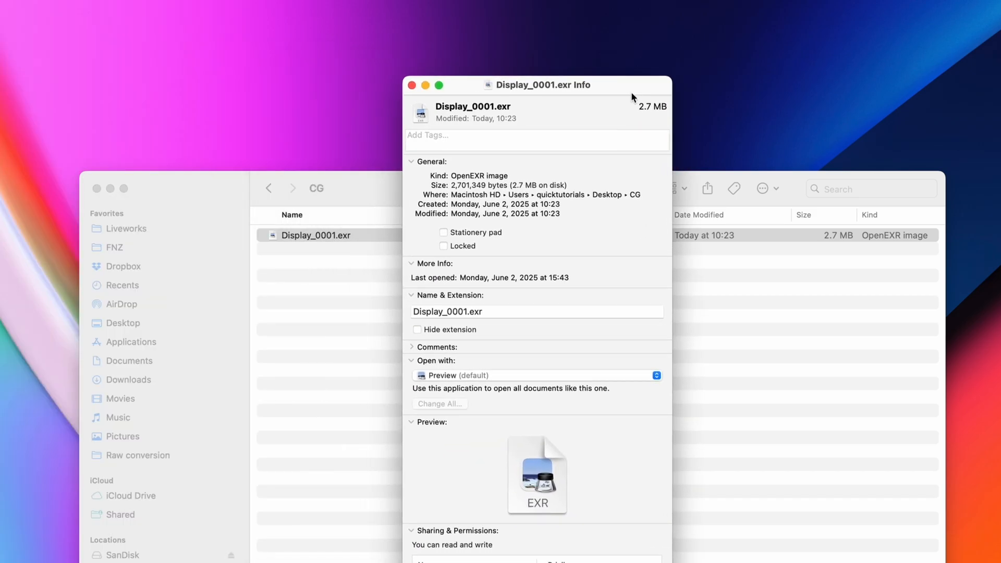
pyautogui.click(656, 376)
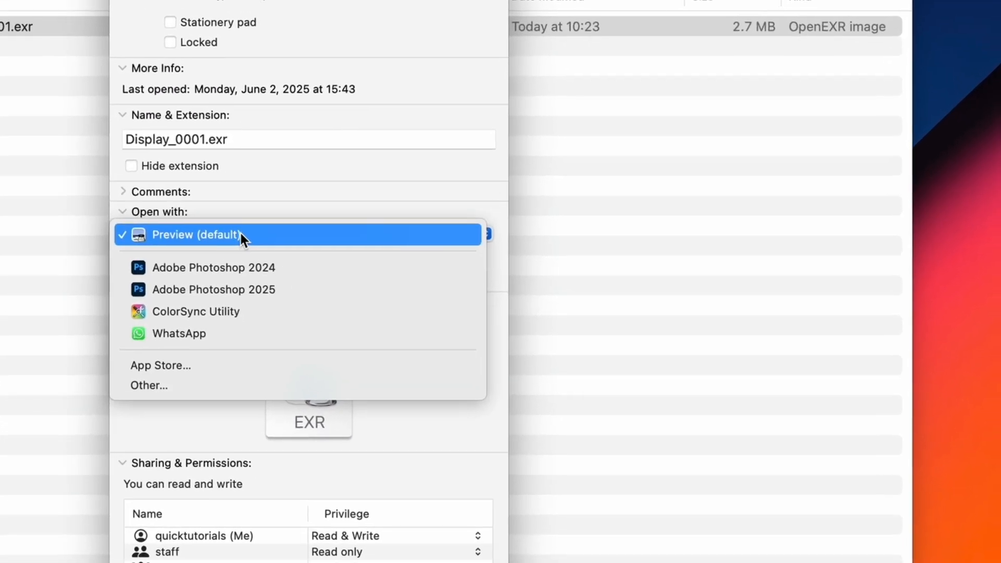
pyautogui.click(213, 268)
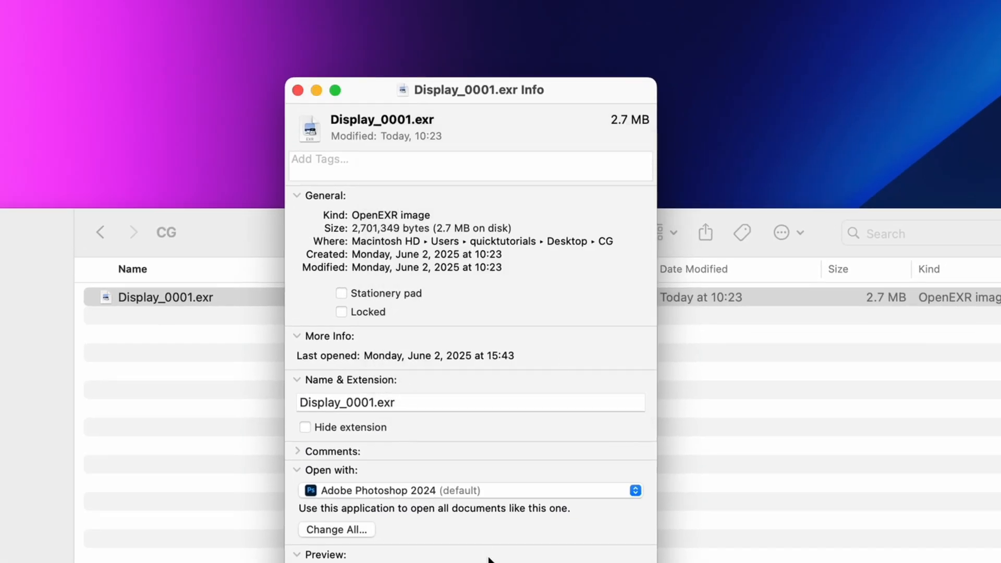
pyautogui.click(298, 90)
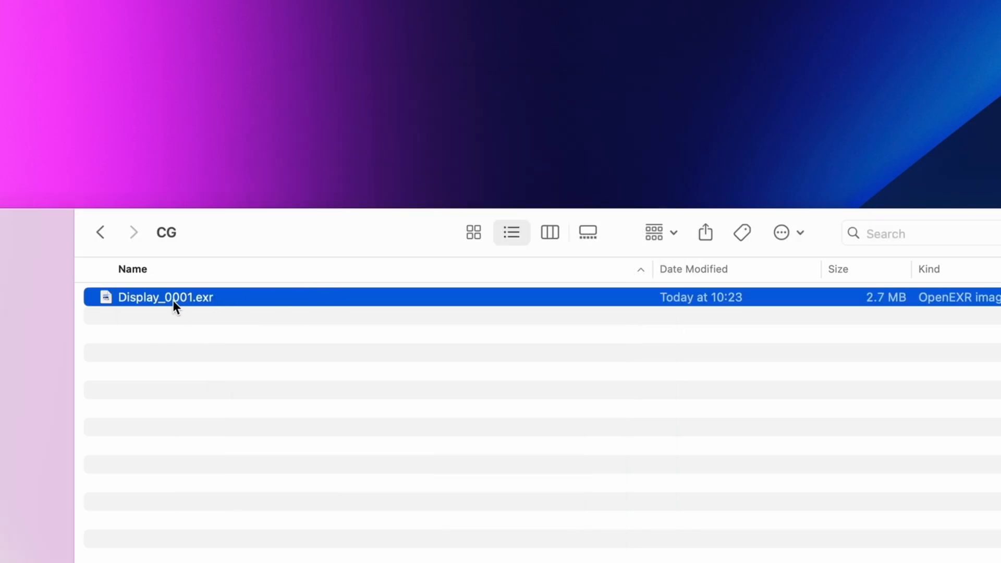
pyautogui.doubleClick(165, 297)
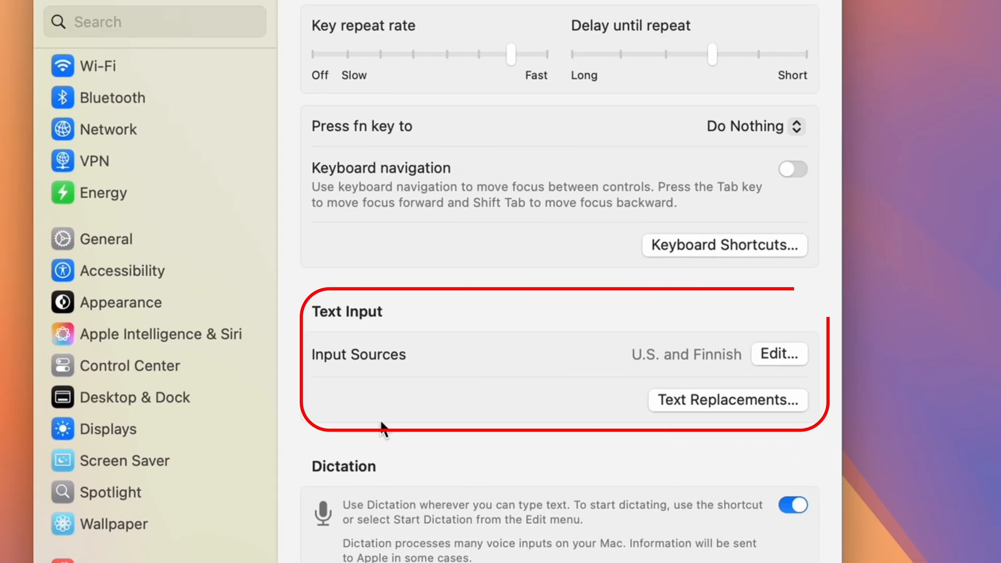
# Add and preview the Finnish keyboard layout in Input Sources, then confirm with Done.
pyautogui.click(778, 354)
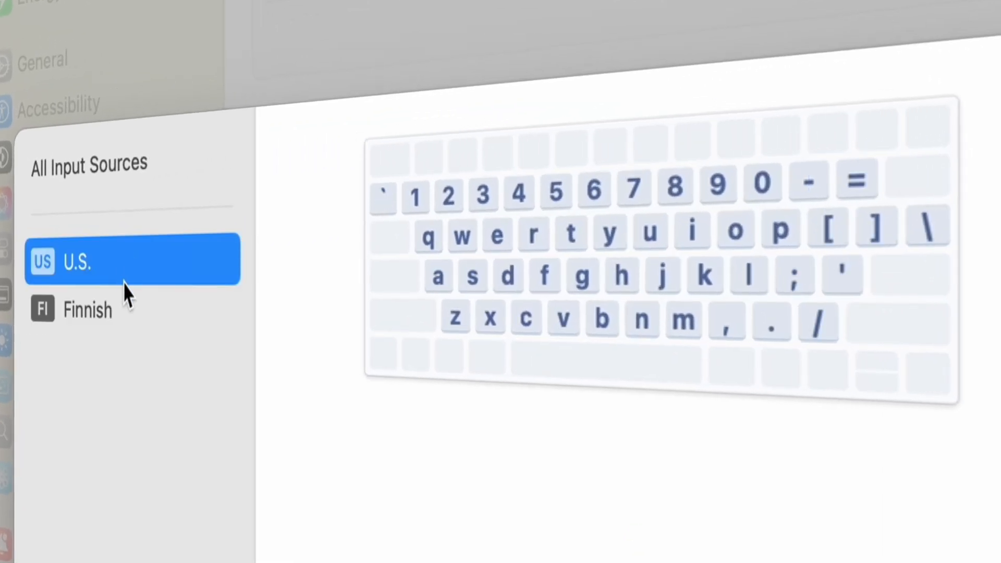
pyautogui.moveTo(123, 319)
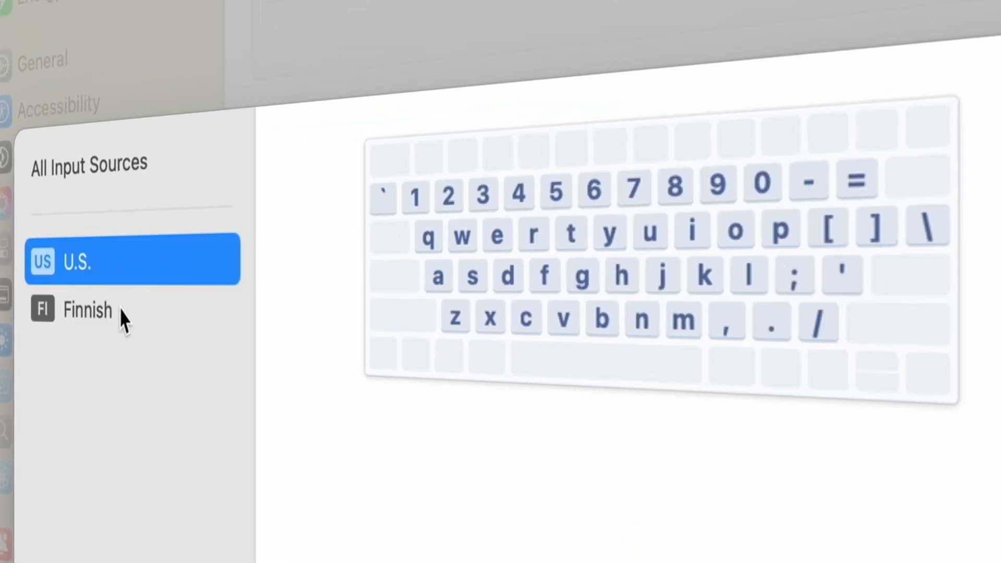
pyautogui.click(88, 311)
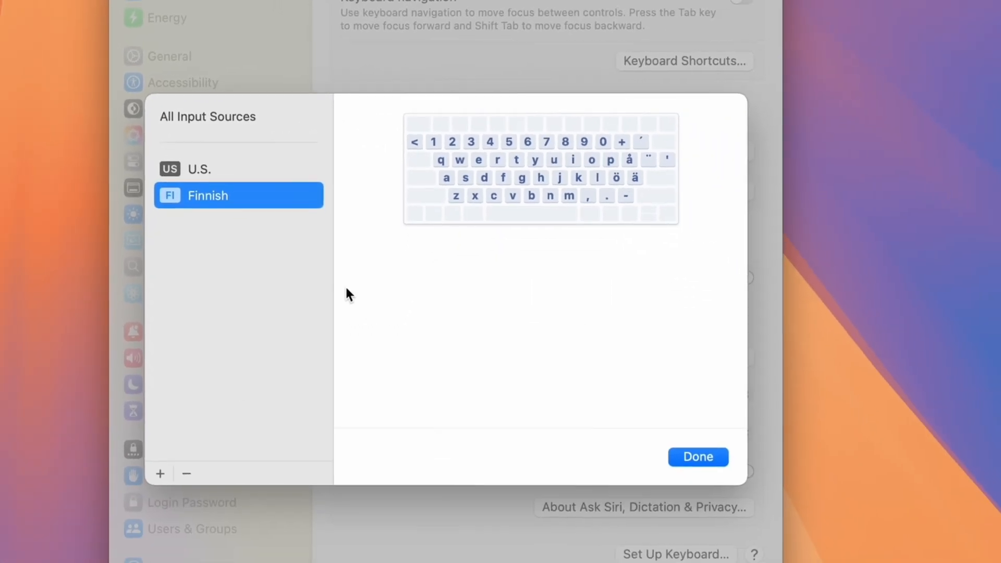
pyautogui.click(161, 473)
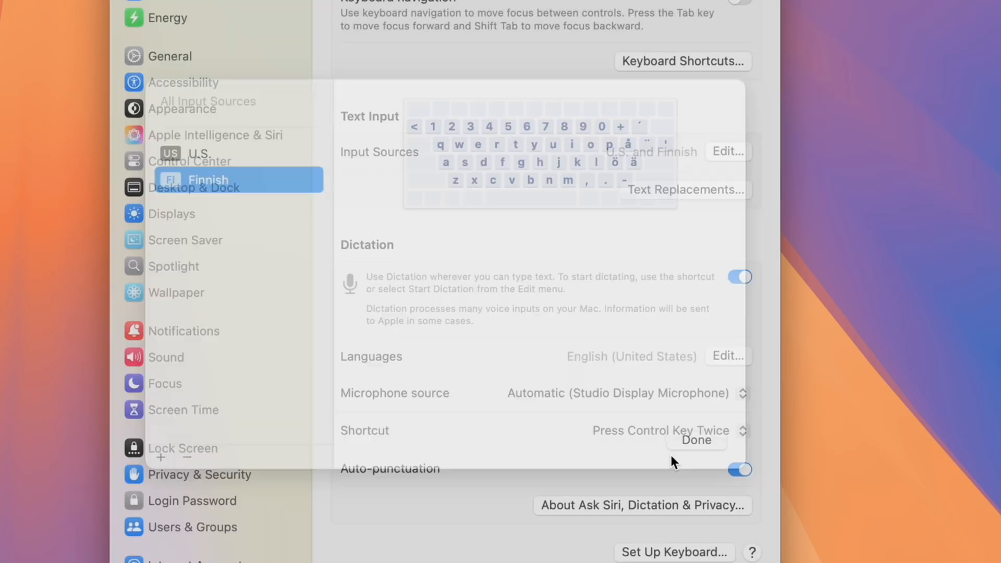
pyautogui.click(519, 181)
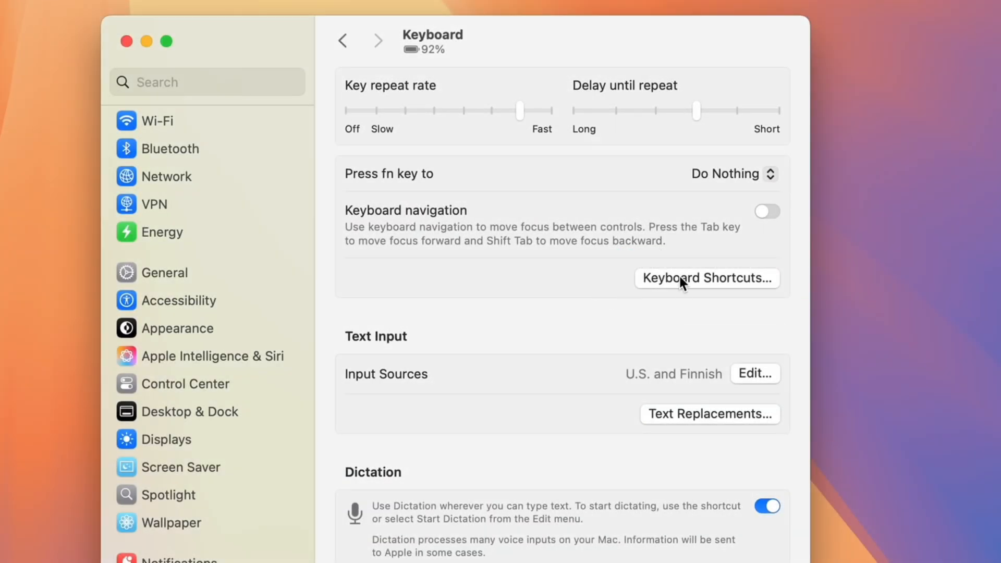
# Show the Keyboard Shortcuts for switching input sources, including the previous-source shortcut.
pyautogui.click(706, 278)
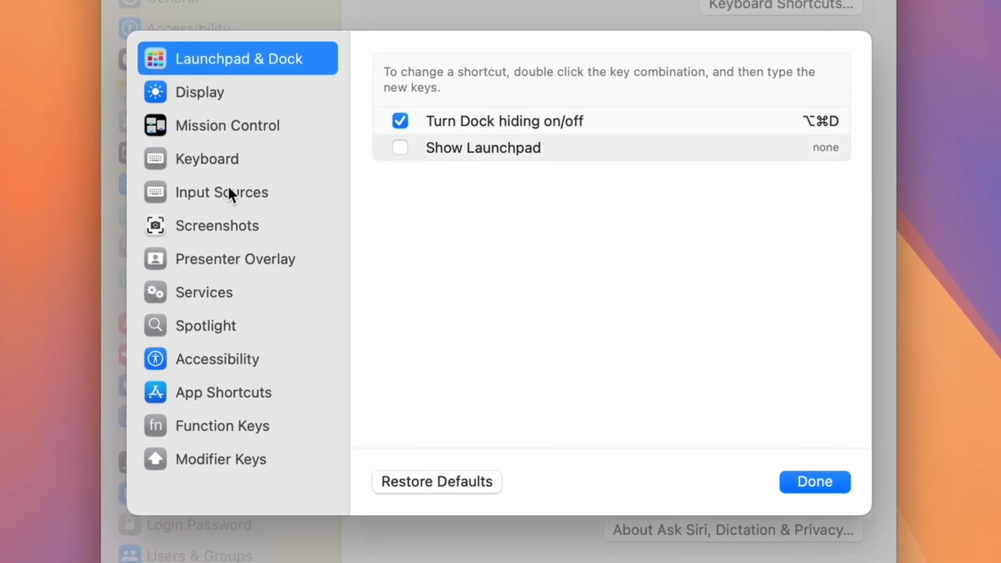
pyautogui.click(222, 192)
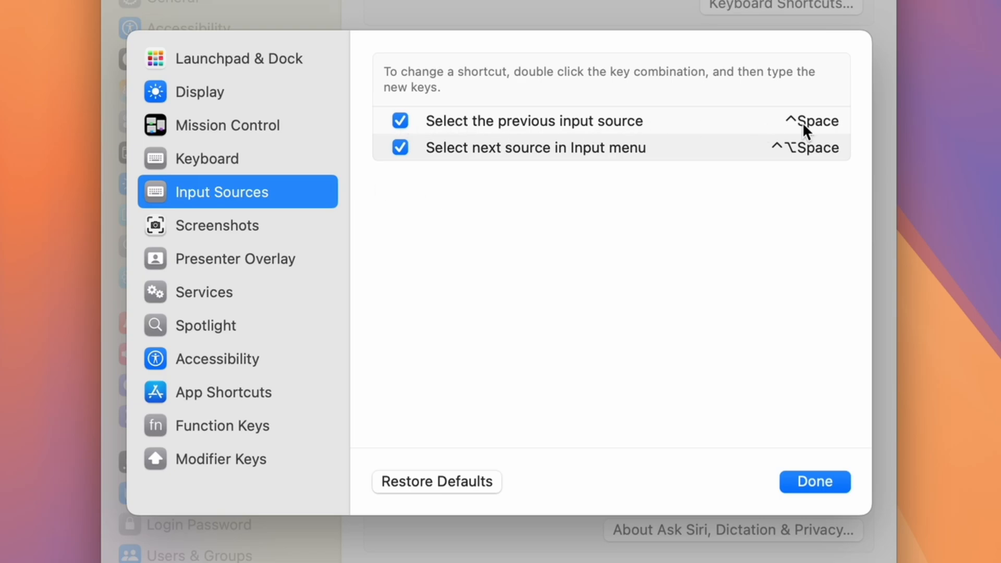
pyautogui.click(814, 482)
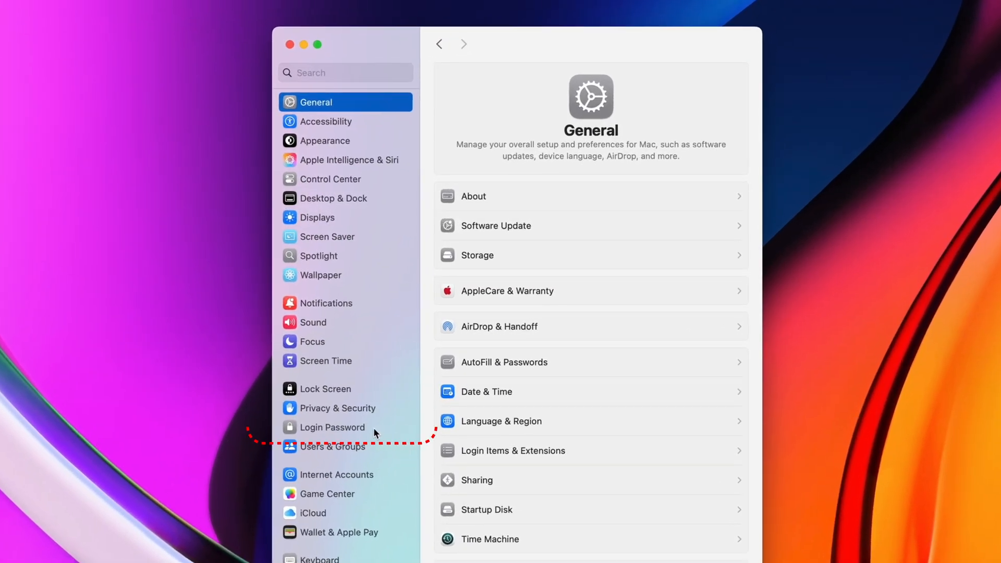
# Show the Login Password settings, where Apple Watch unlock is turned on.
pyautogui.click(332, 428)
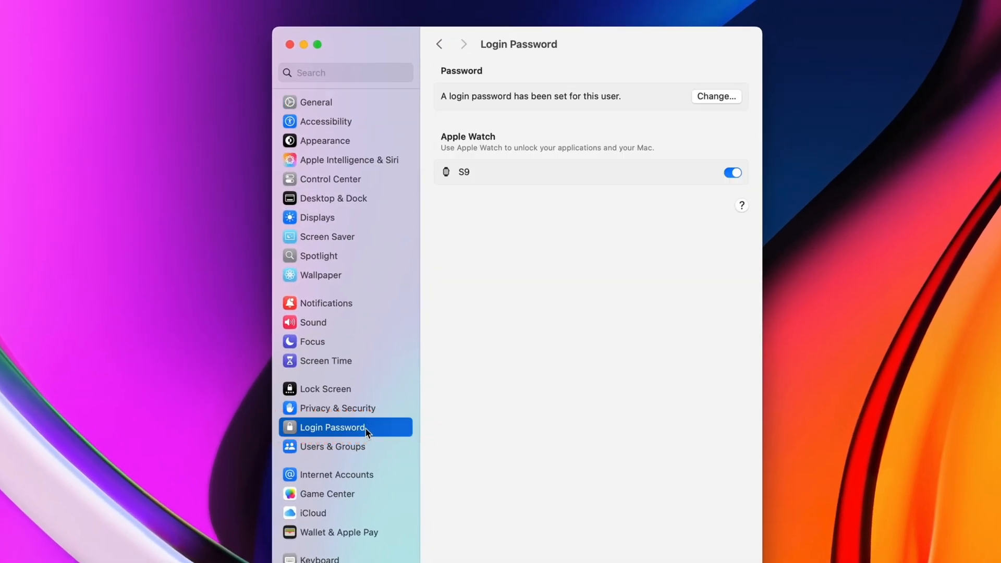
pyautogui.moveTo(690, 194)
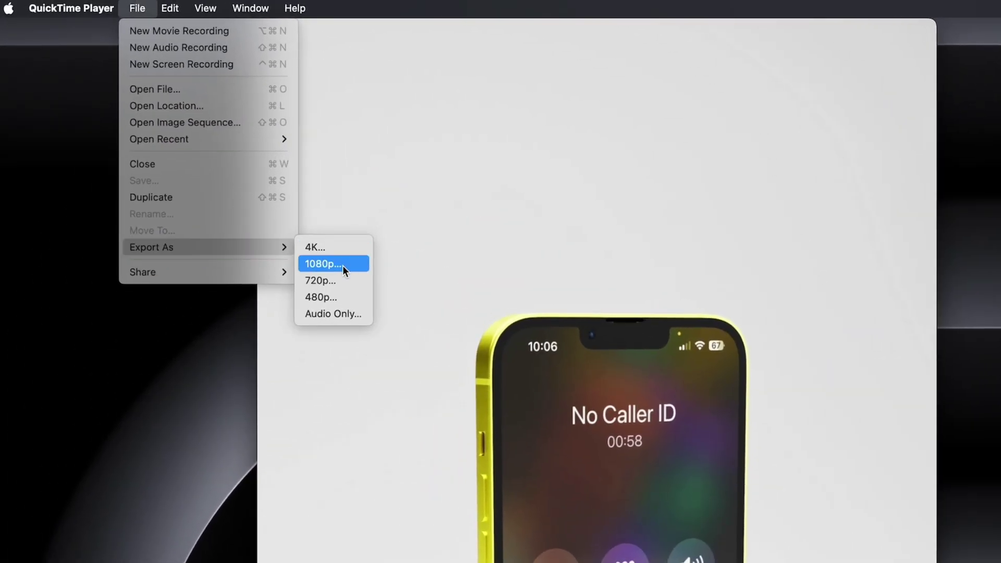
# Export the movie at 1080p using the Greater Compatibility (H.264) format.
pyautogui.click(324, 264)
pyautogui.write('Two videos together')
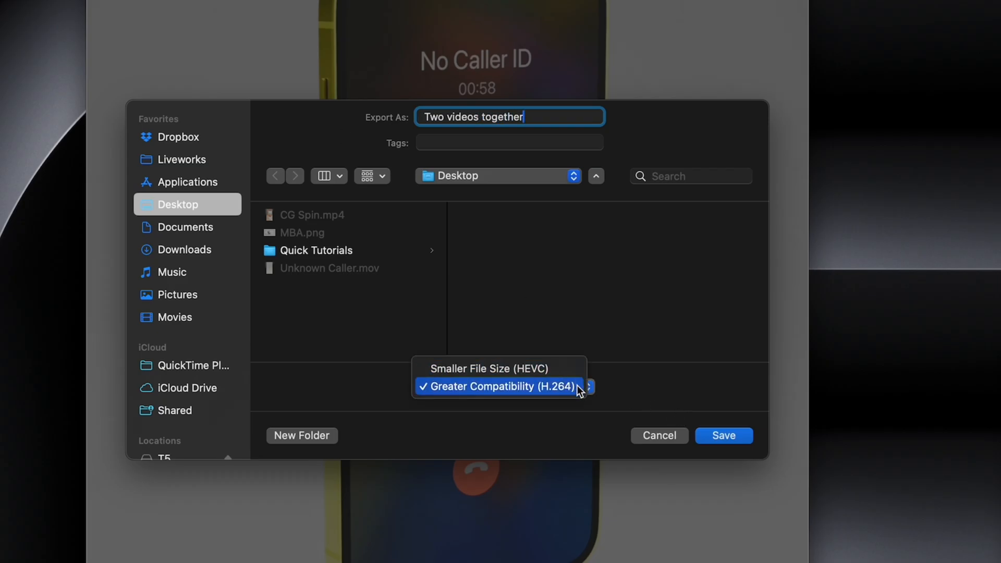
pyautogui.click(723, 436)
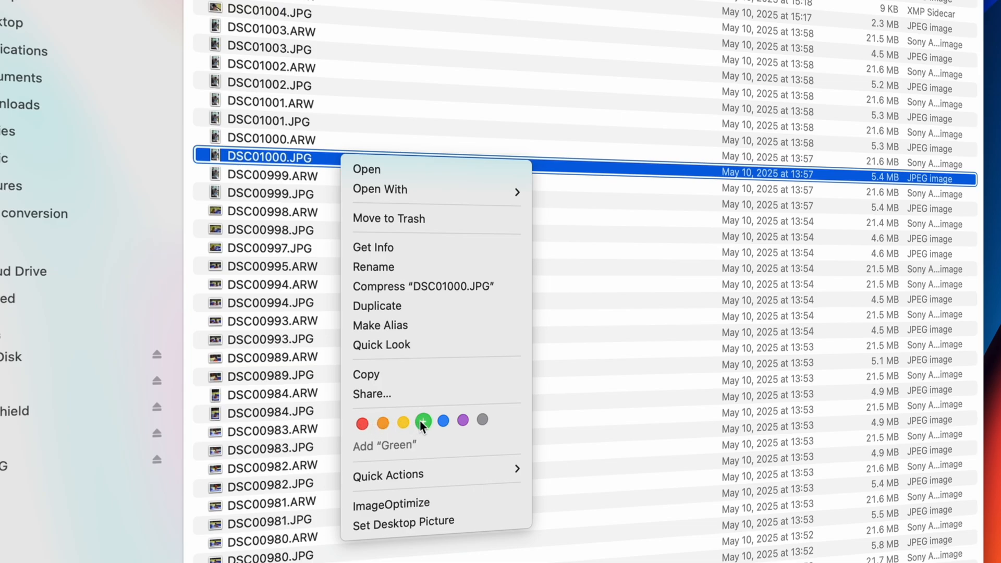
# Colour-tag DSC01000.JPG and other photos in the 2025 folder via their context menus.
pyautogui.rightClick(268, 248)
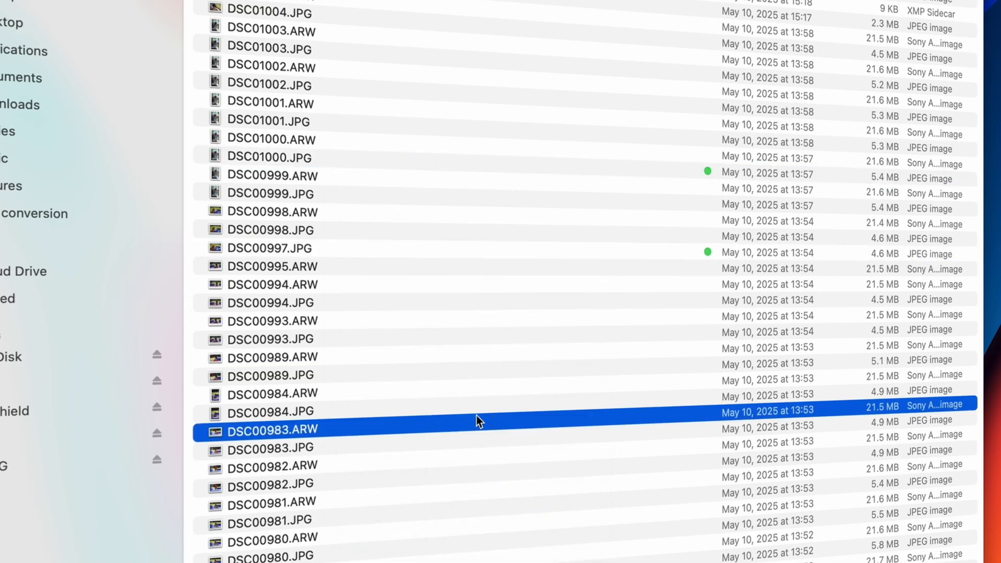
pyautogui.scroll(-3)
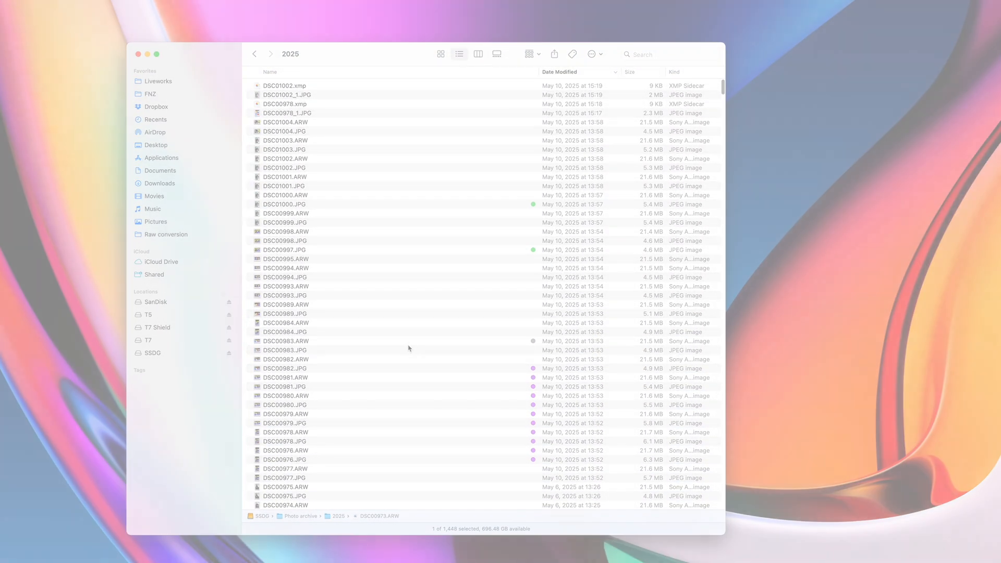
pyautogui.rightClick(162, 223)
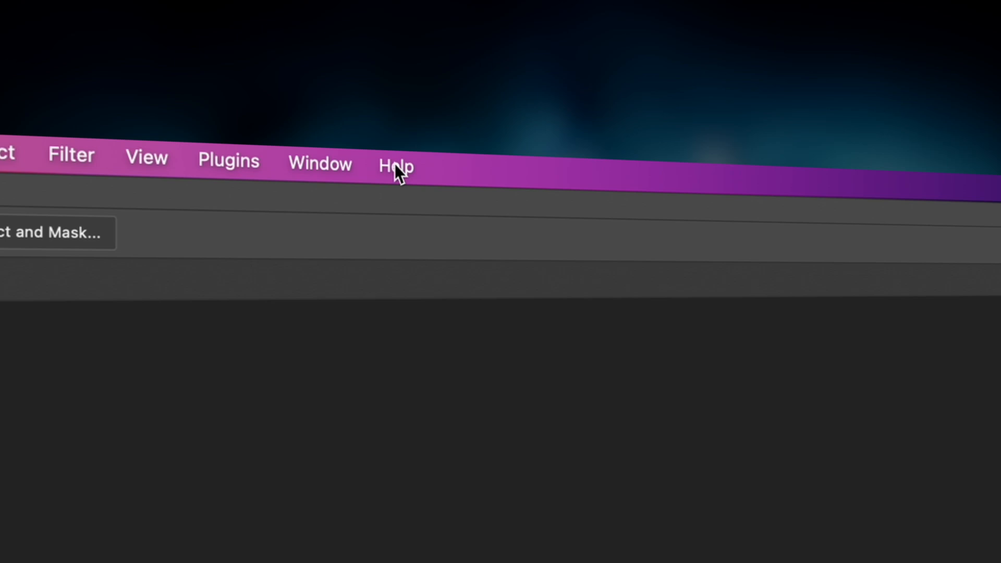
# Search the Help menu for blur, dismissing Camera Raw, and reveal where Motion Blur lives.
pyautogui.write('came')
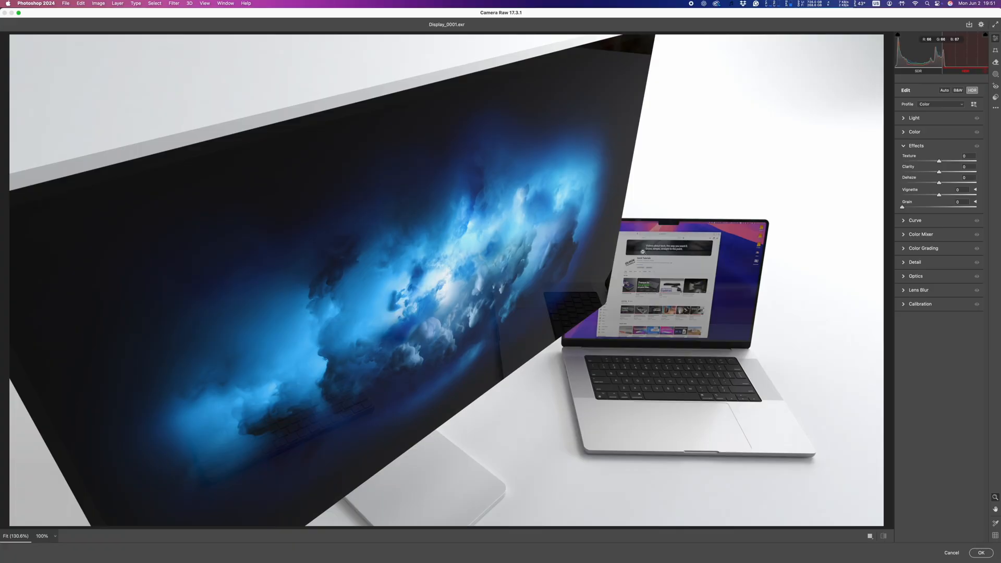
pyautogui.moveTo(905, 497)
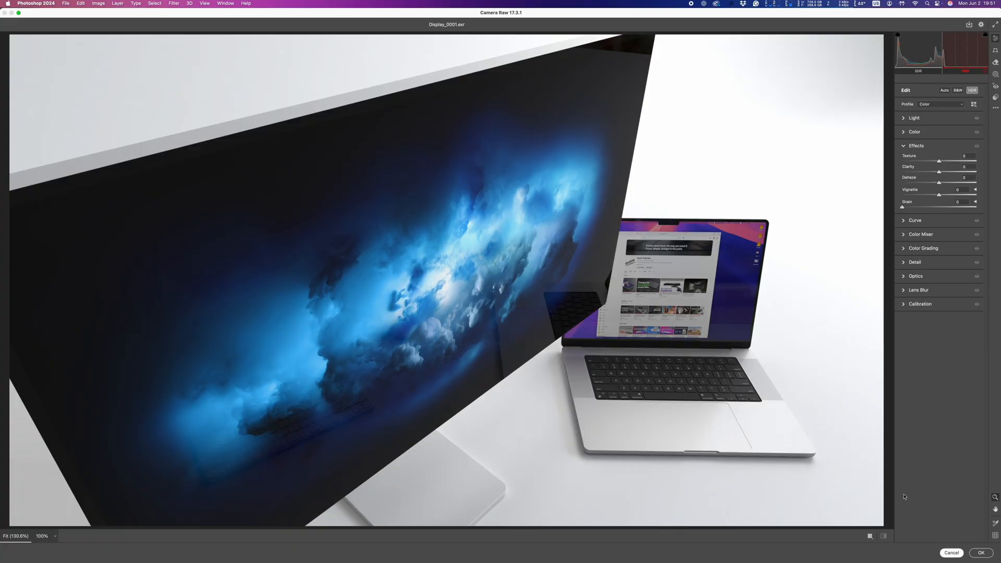
pyautogui.click(981, 553)
pyautogui.write('b')
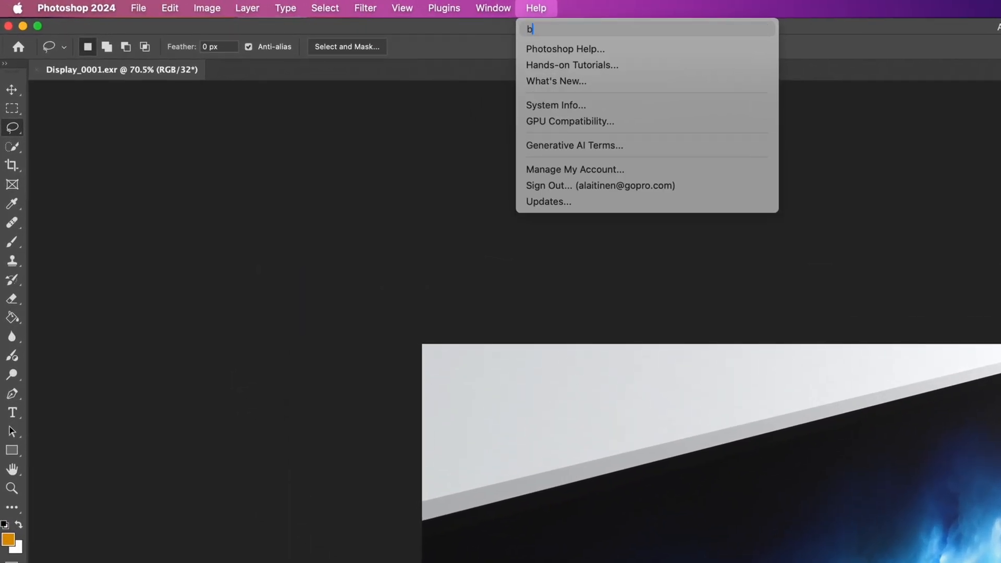
pyautogui.write('lur')
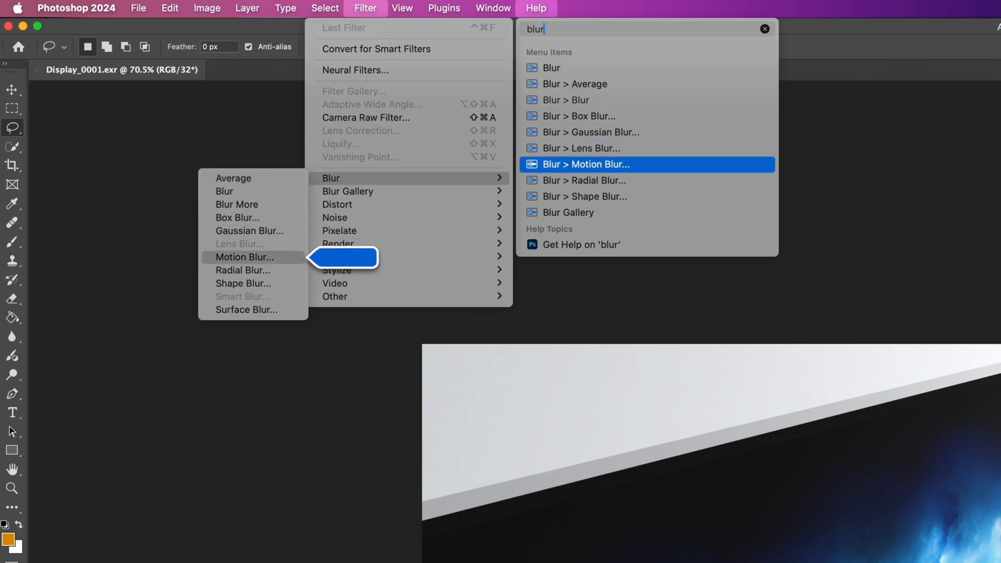
pyautogui.click(536, 9)
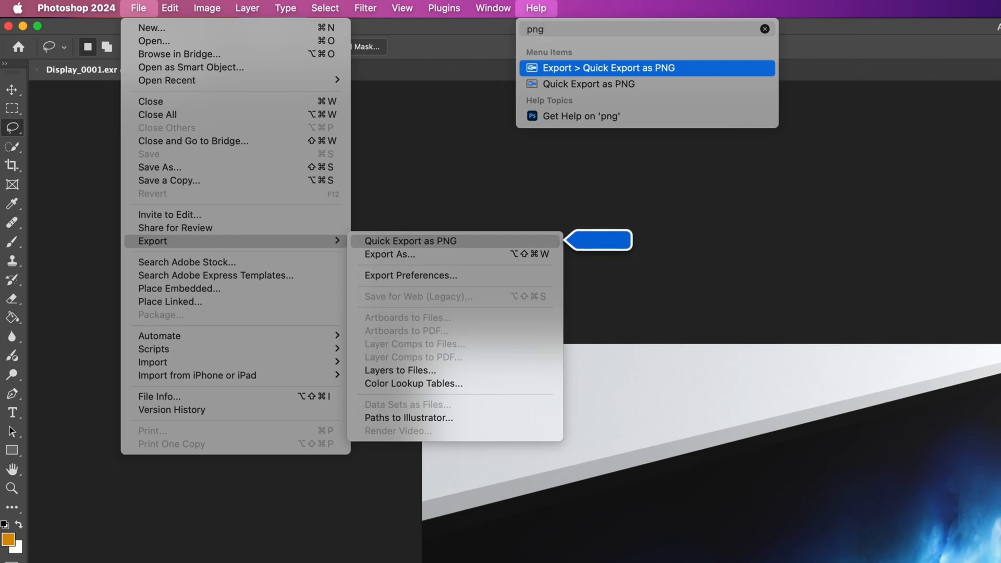
# Reveal the File and Layer locations of Quick Export as PNG from the search results.
pyautogui.click(247, 8)
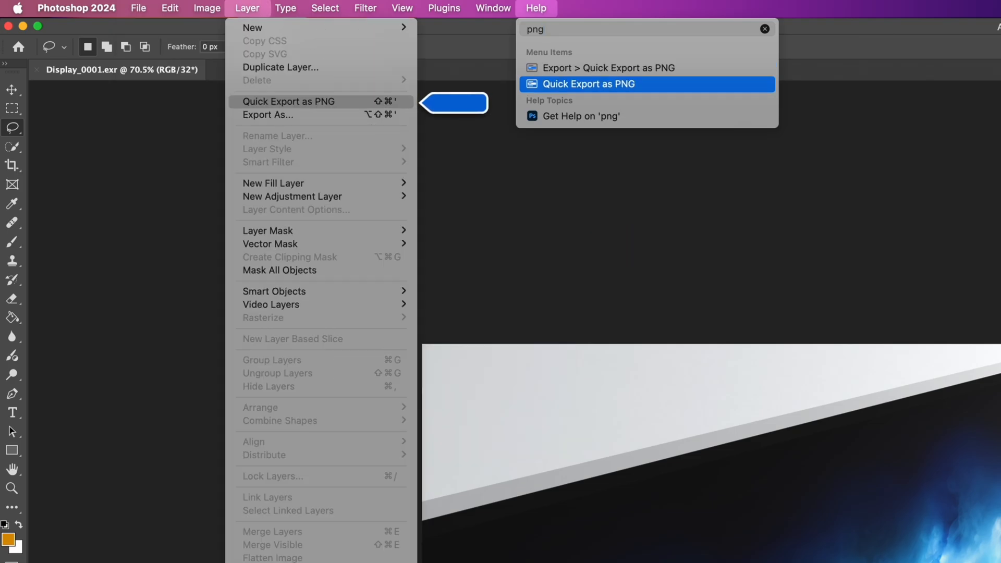
pyautogui.click(536, 8)
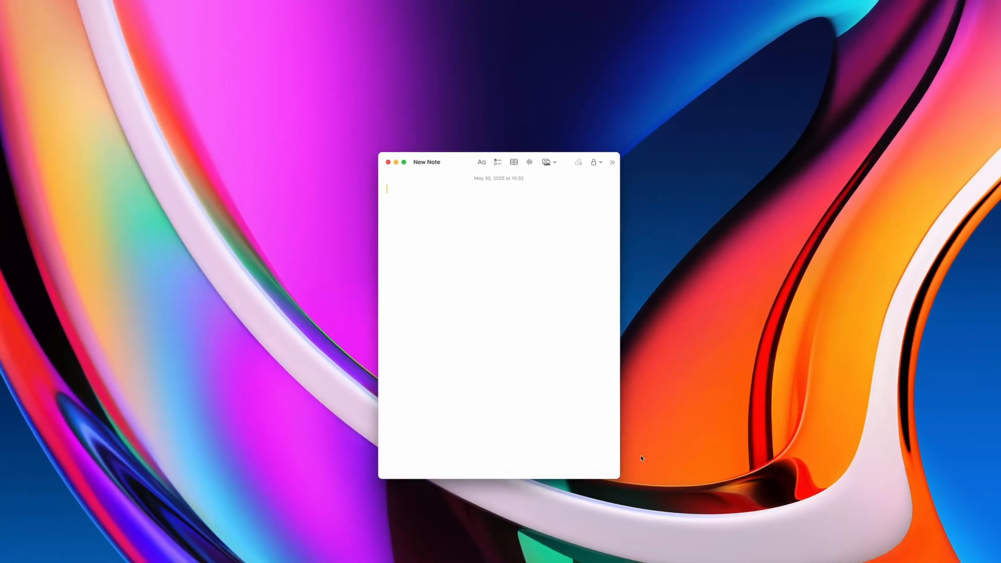
# Enter ä from the held-key accent choices, then an accented capital A.
pyautogui.write('a')
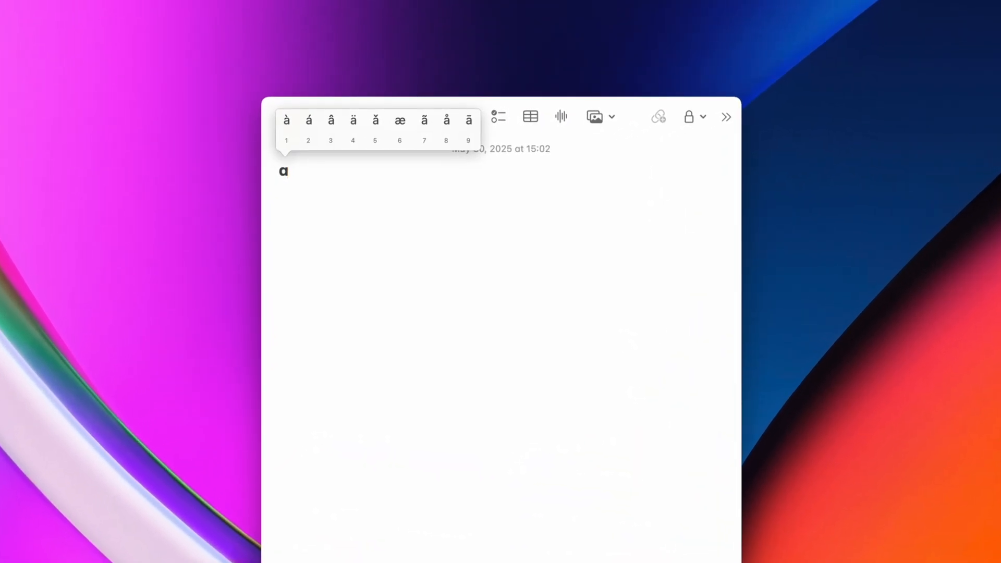
pyautogui.moveTo(354, 121)
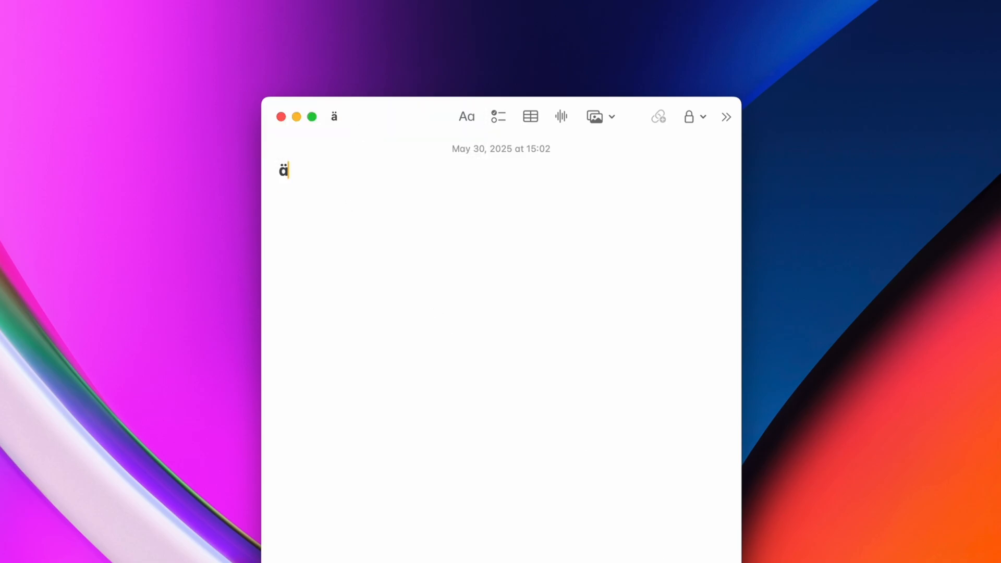
pyautogui.press('a')
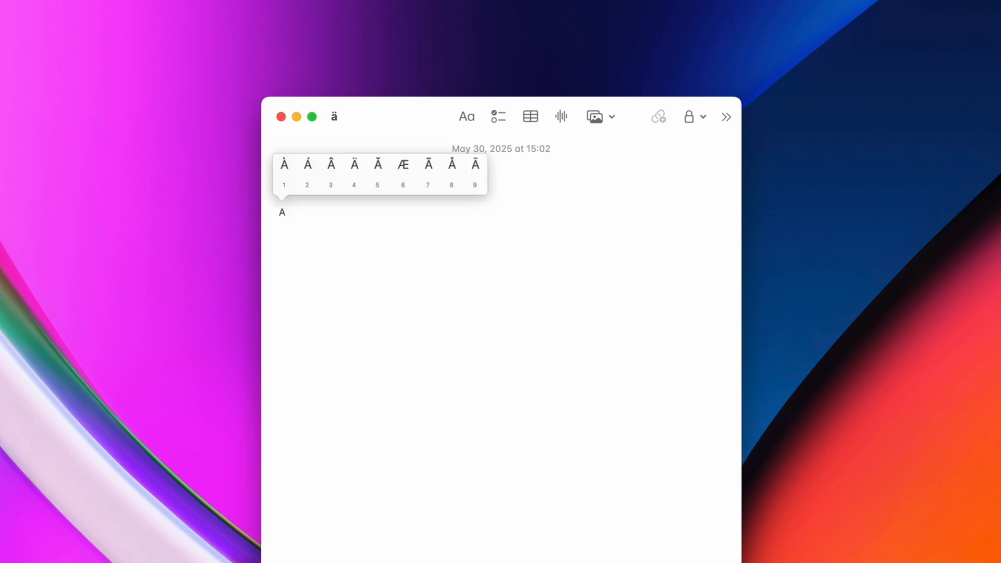
pyautogui.click(353, 165)
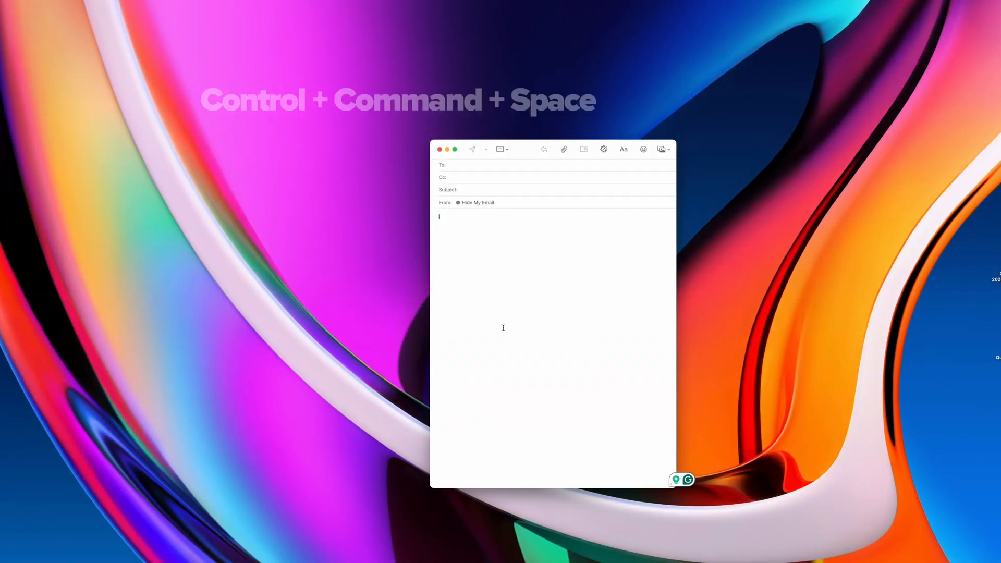
# Bring up the Character Viewer in the message body and insert the 🤟 emoji.
pyautogui.press('ctrl+cmd+space')
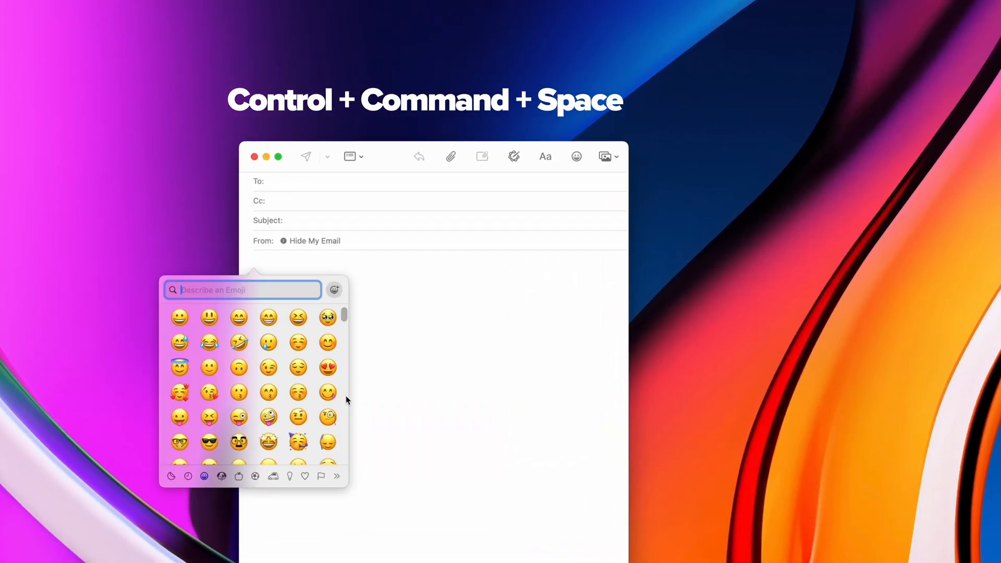
pyautogui.scroll(-3)
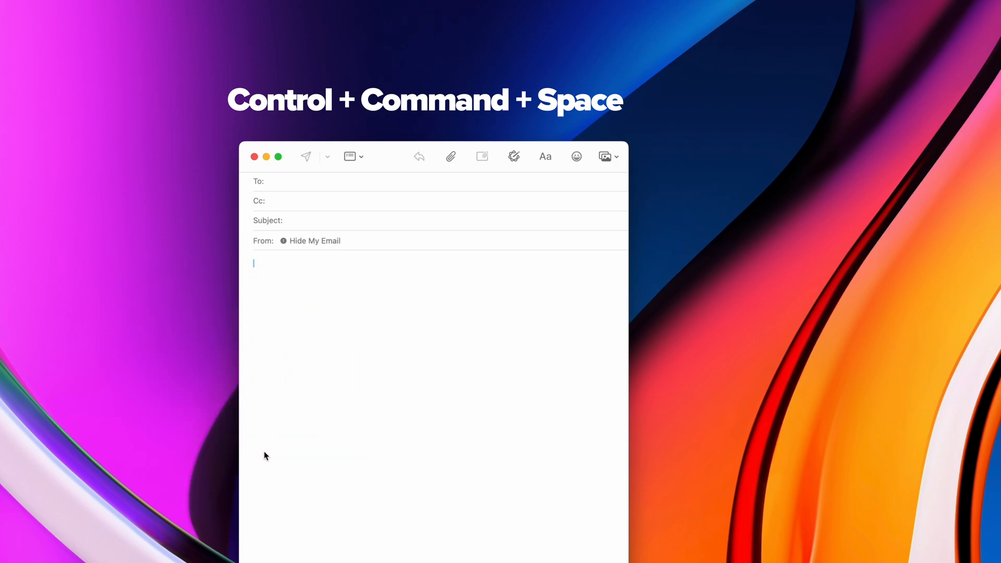
pyautogui.write('🤟')
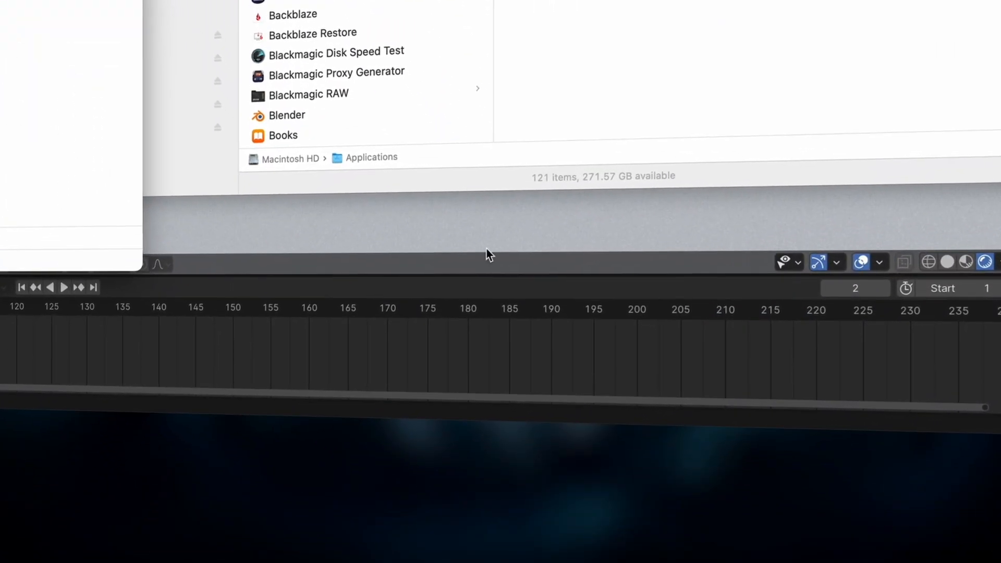
pyautogui.moveTo(521, 382)
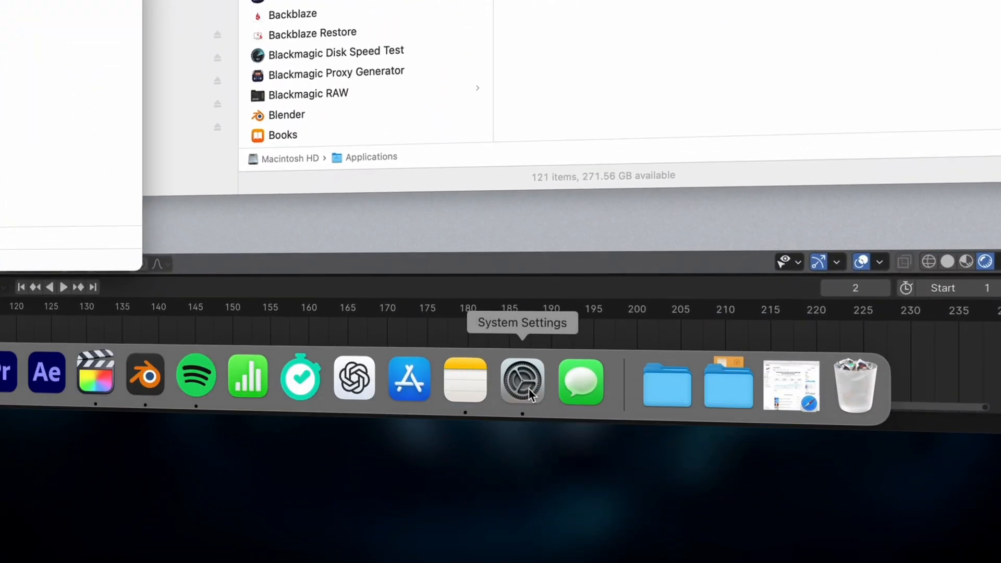
# In Desktop & Dock's Hot Corners, set the Mission Control corner to '–'.
pyautogui.click(521, 382)
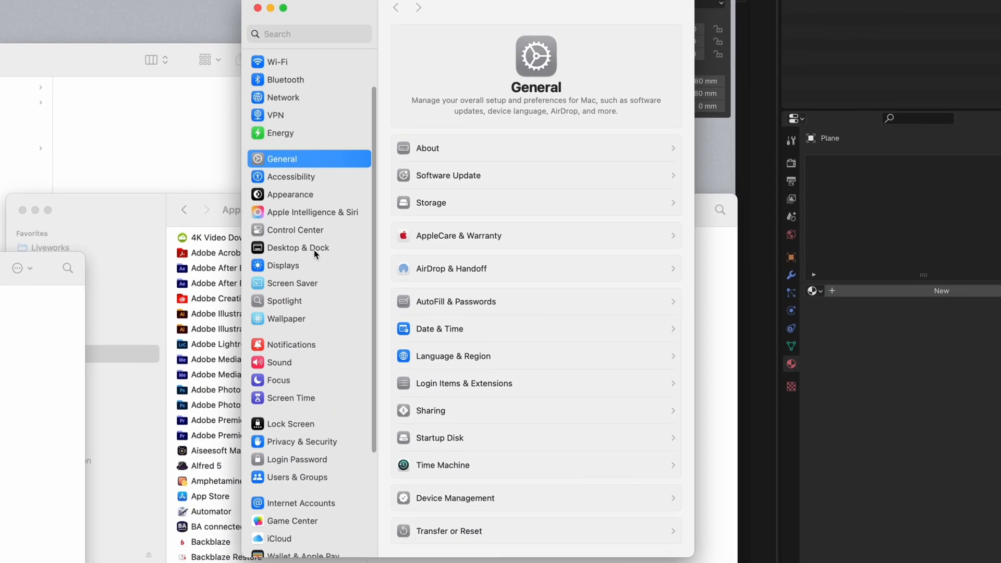
pyautogui.click(297, 248)
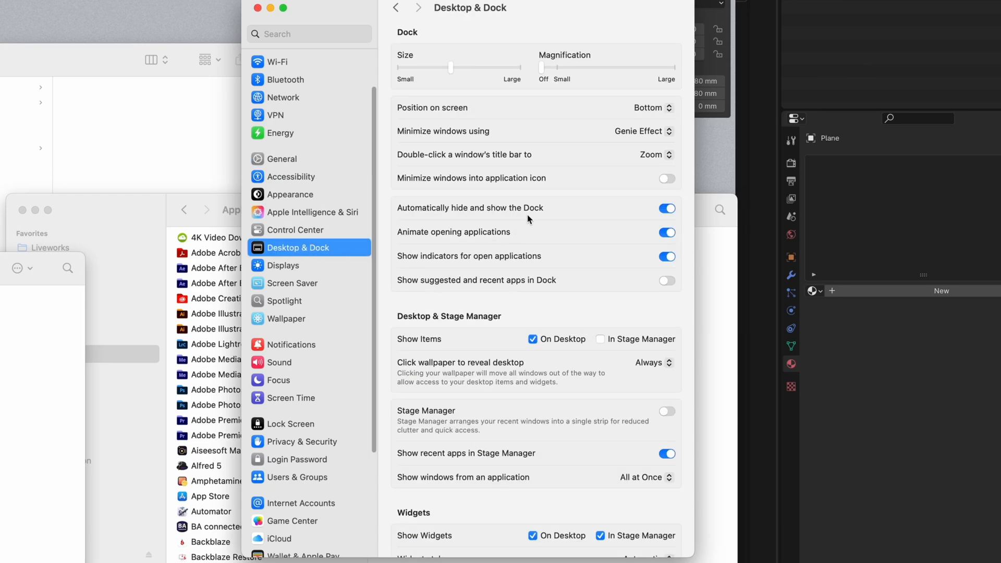
pyautogui.scroll(-3)
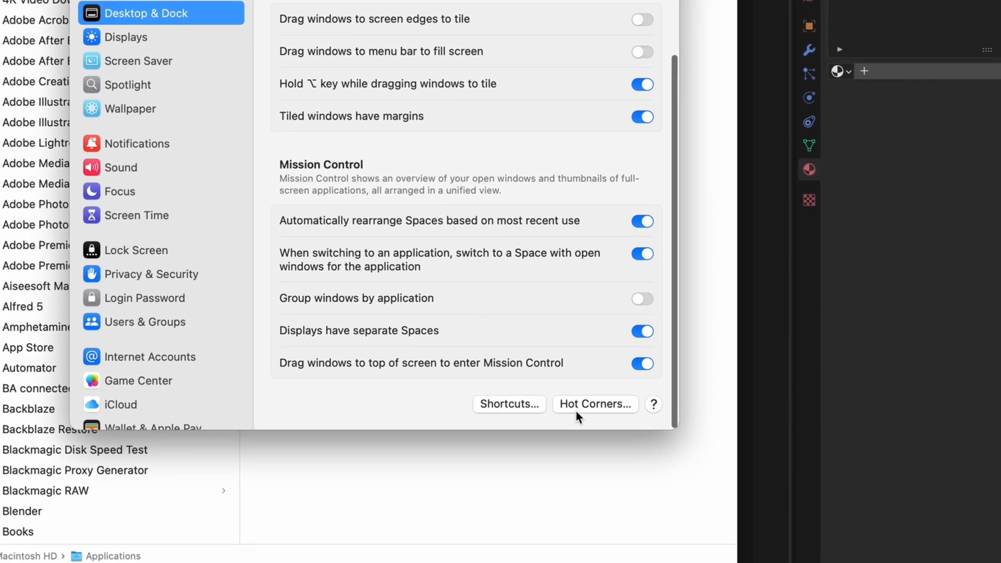
pyautogui.click(595, 404)
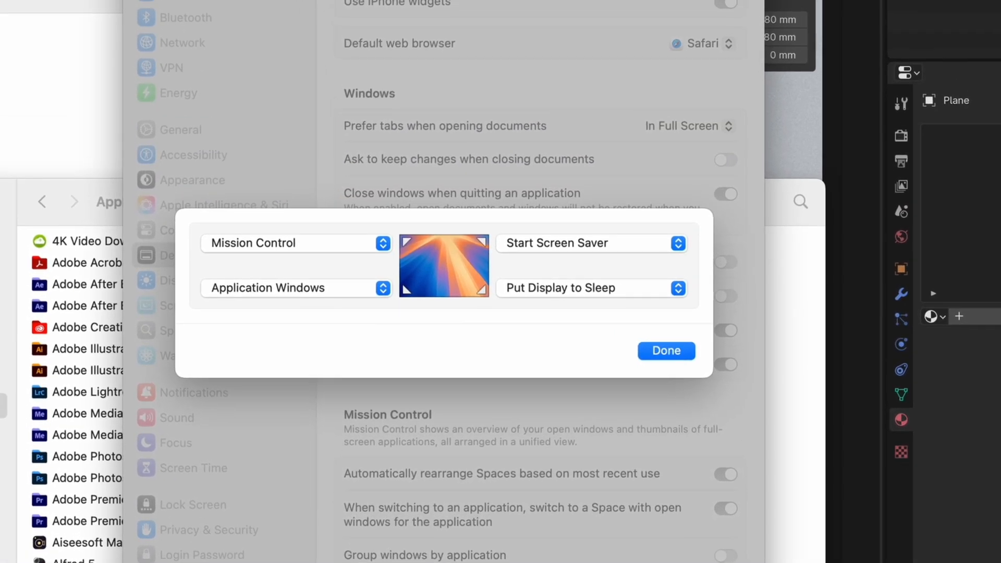
pyautogui.moveTo(358, 231)
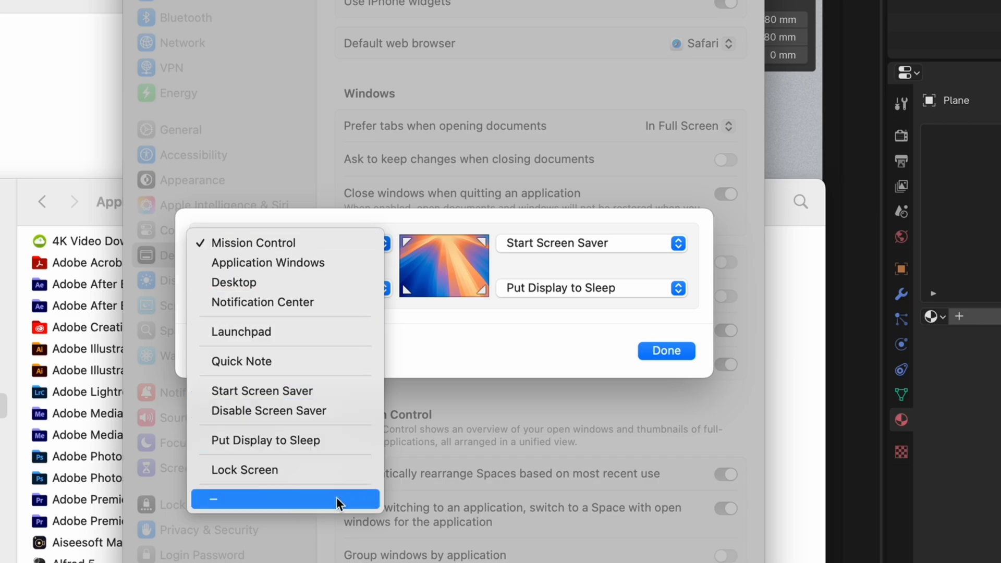
pyautogui.click(285, 499)
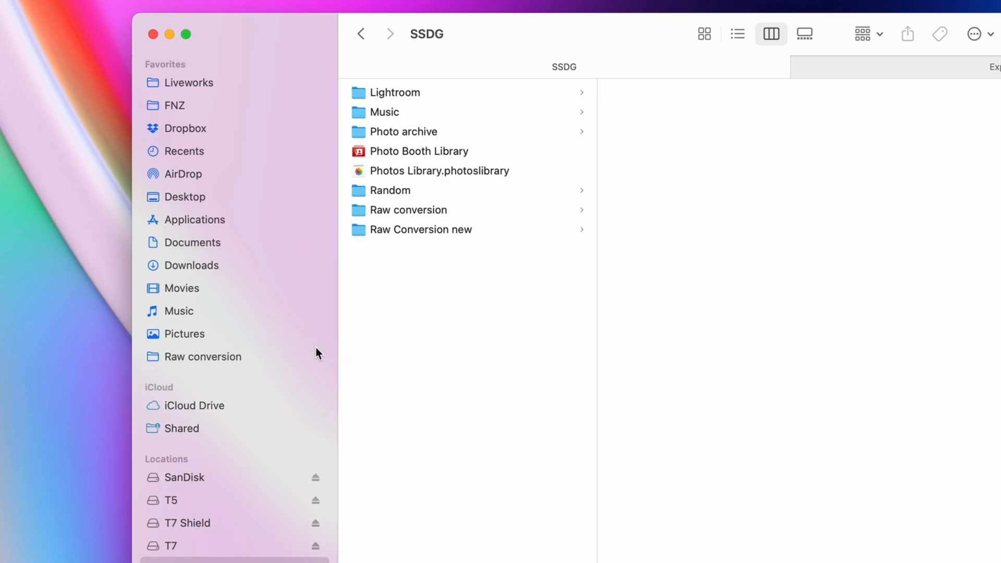
# Fan out the Raw conversion Dock stack showing Leica and GoPro Raw to DNG.
pyautogui.click(206, 357)
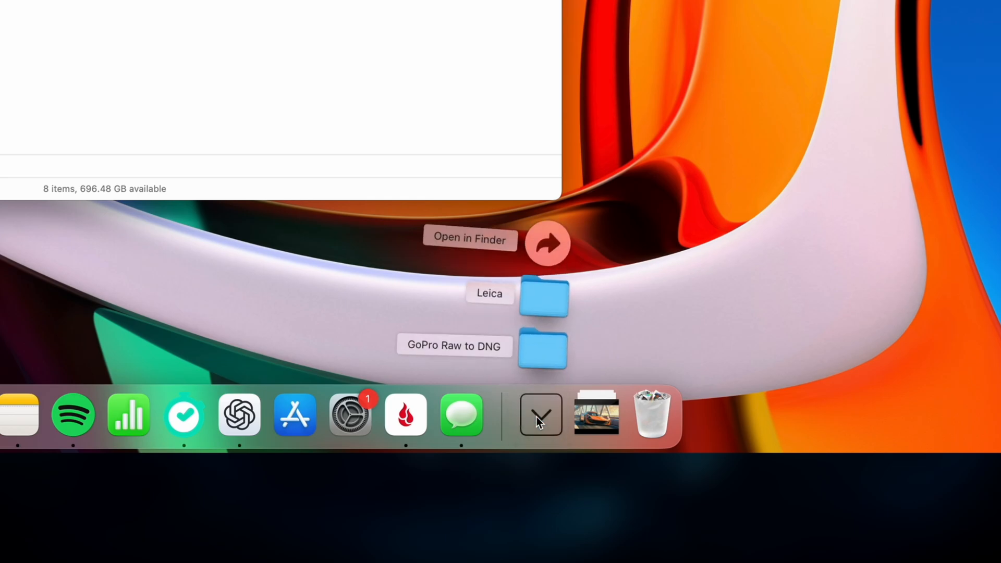
# Set the Raw conversion Dock item to Display as Folder and recheck its options.
pyautogui.rightClick(540, 415)
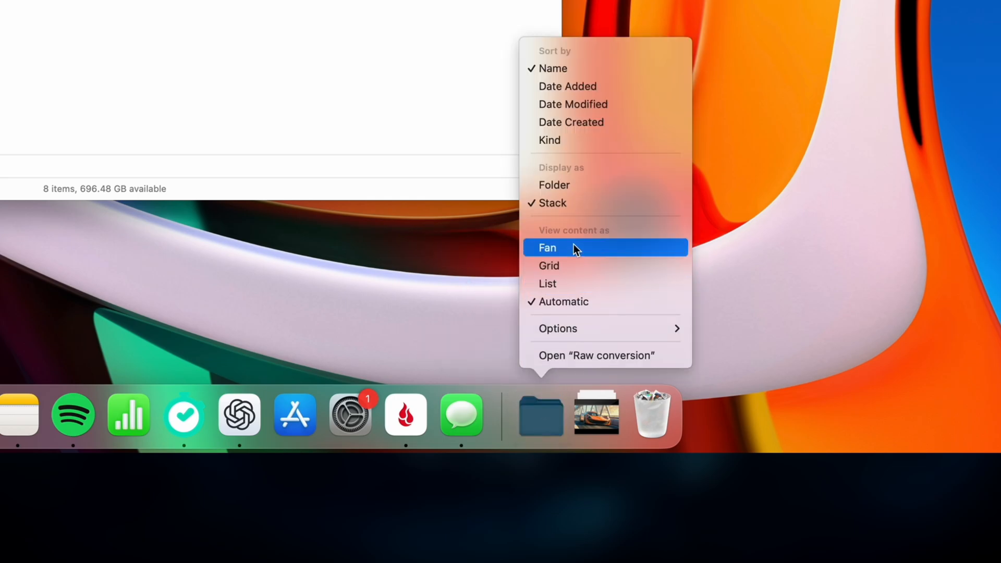
pyautogui.click(547, 249)
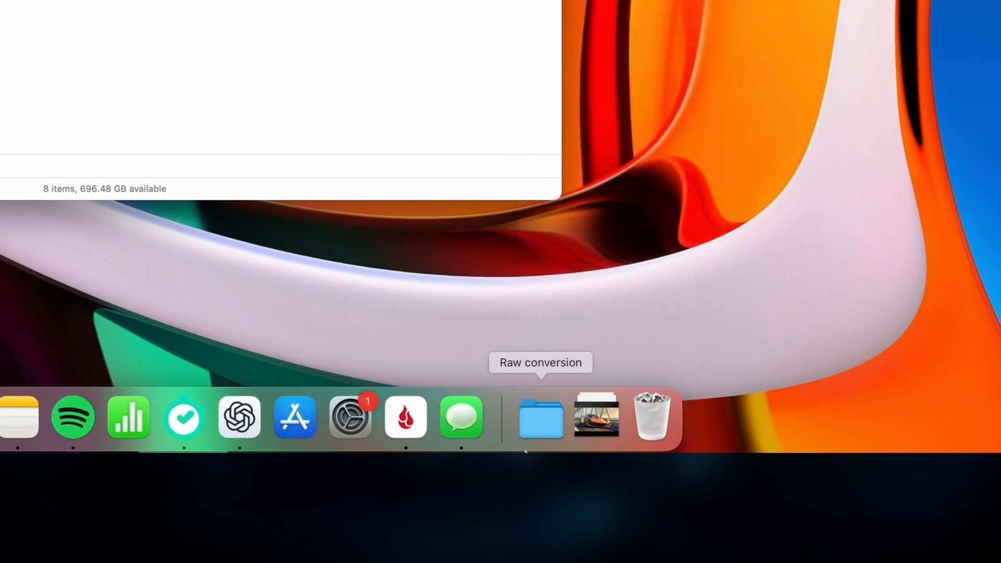
pyautogui.moveTo(540, 418)
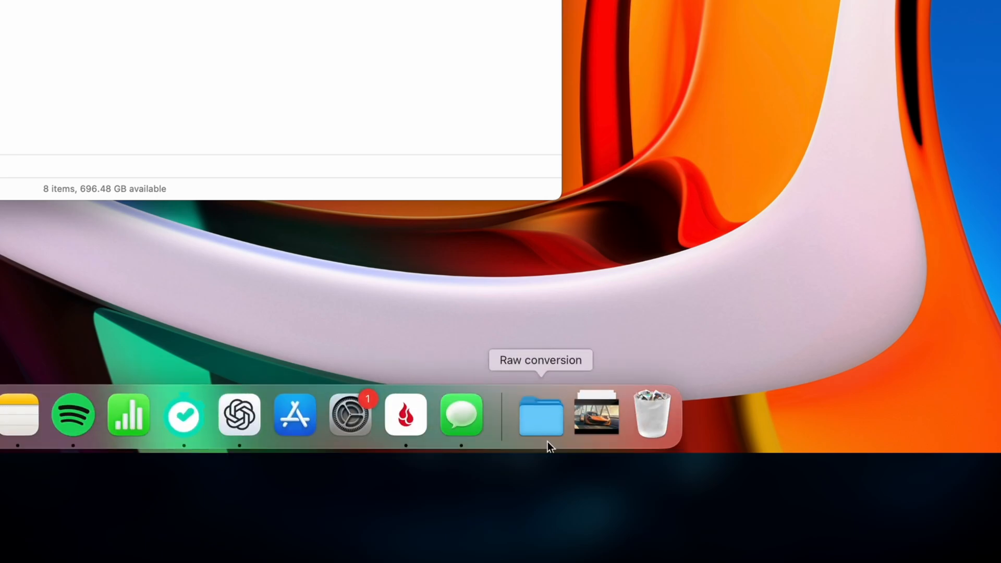
pyautogui.rightClick(541, 415)
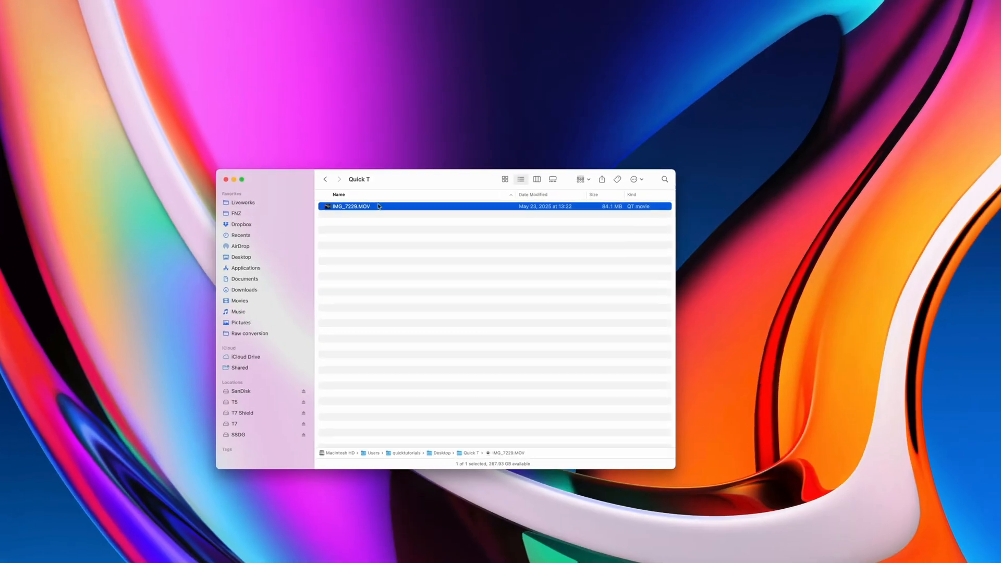
# Encode IMG_7229.MOV from its context menu using the HEVC 1080p setting and start the conversion.
pyautogui.rightClick(351, 207)
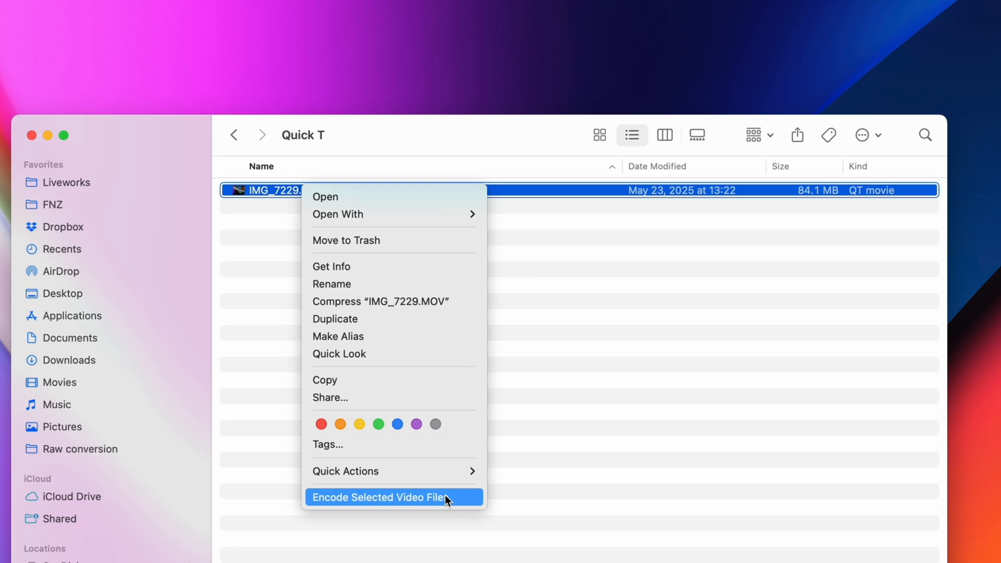
pyautogui.click(380, 497)
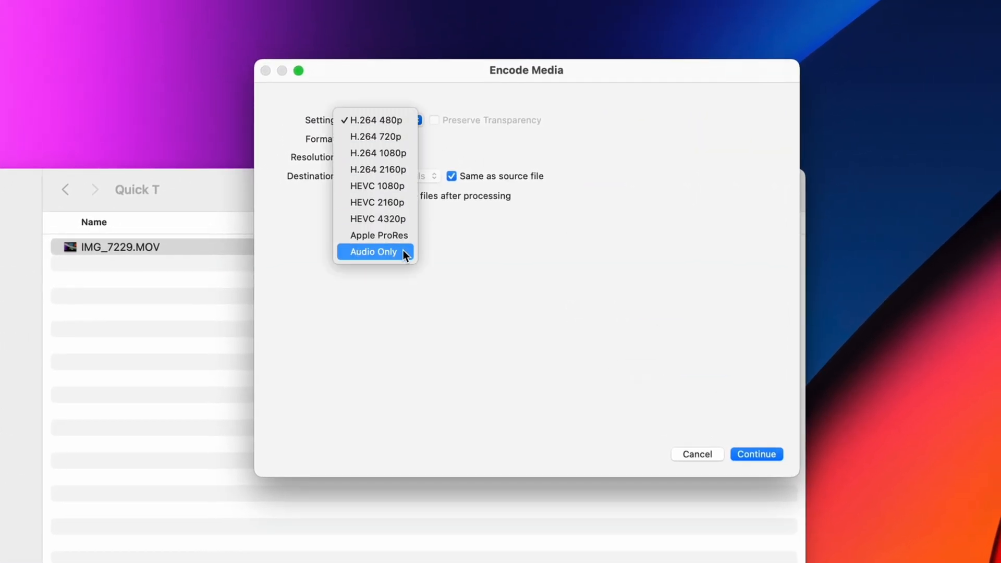
pyautogui.moveTo(377, 186)
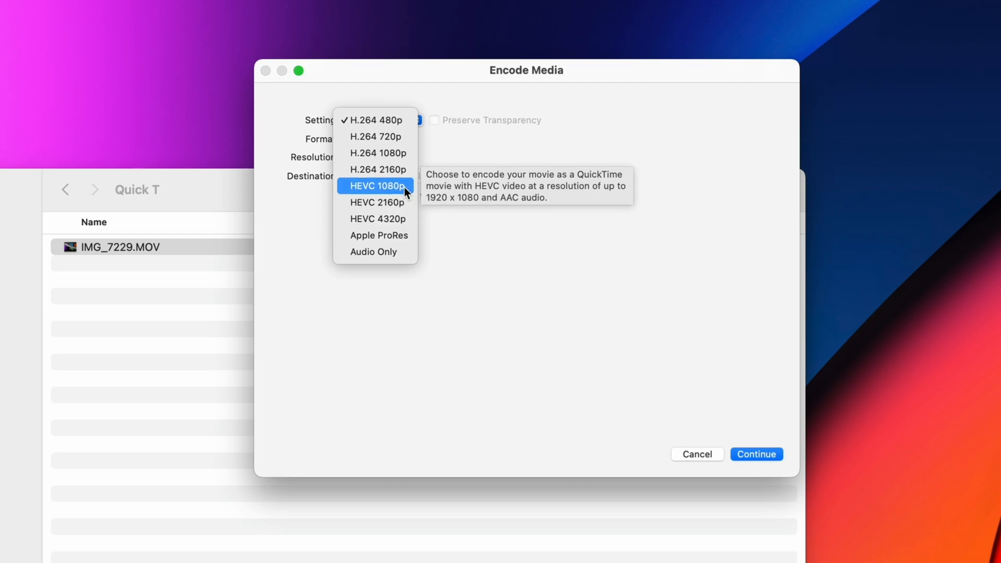
pyautogui.click(376, 185)
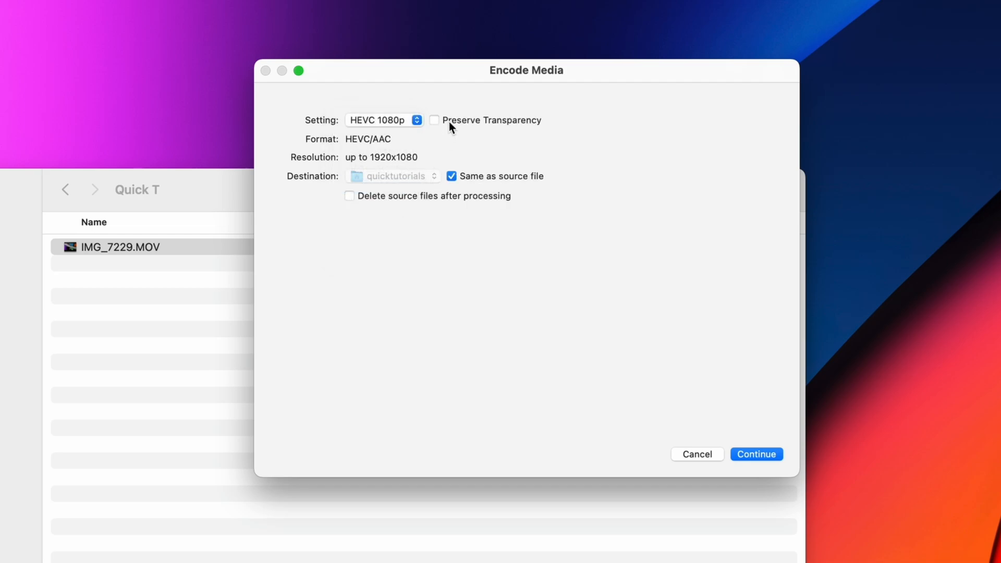
pyautogui.moveTo(514, 238)
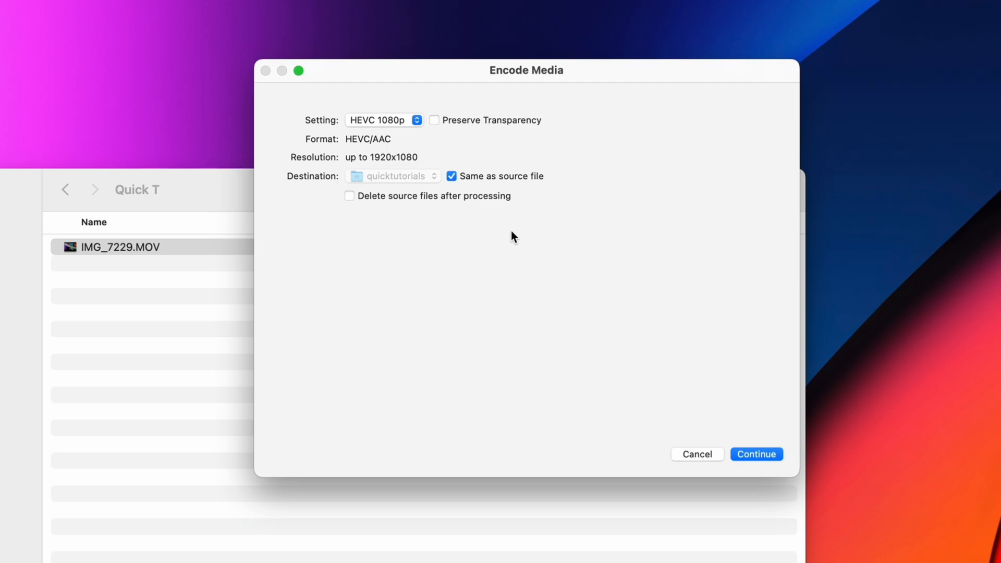
pyautogui.moveTo(515, 245)
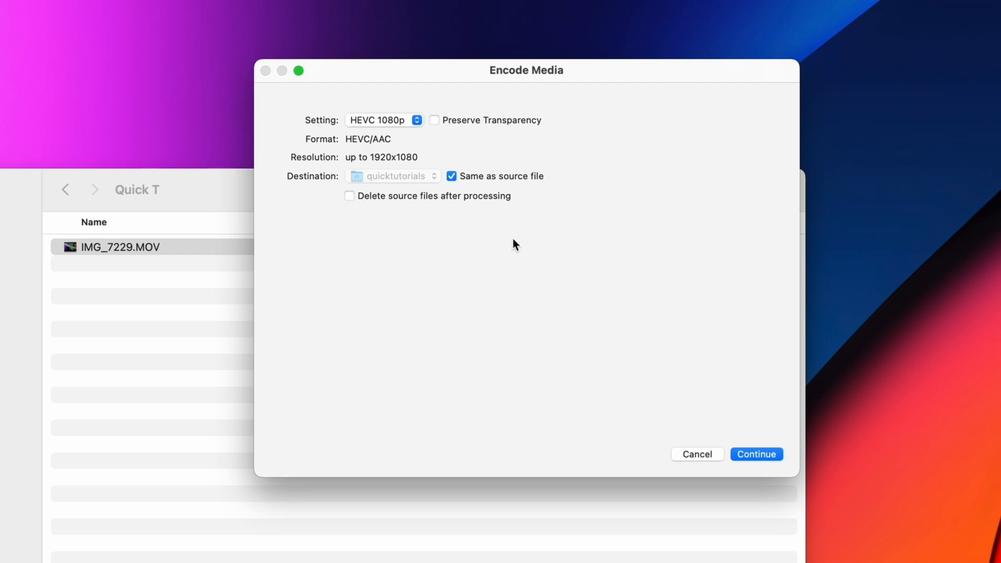
pyautogui.click(757, 453)
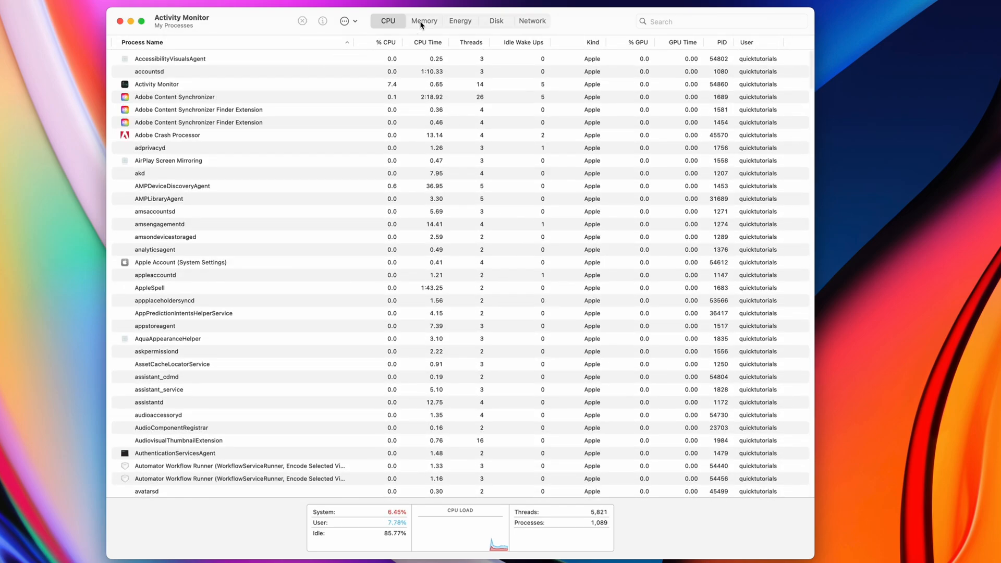
# Review Memory, Energy and Disk usage per process, sorting disk activity by bytes written.
pyautogui.click(424, 21)
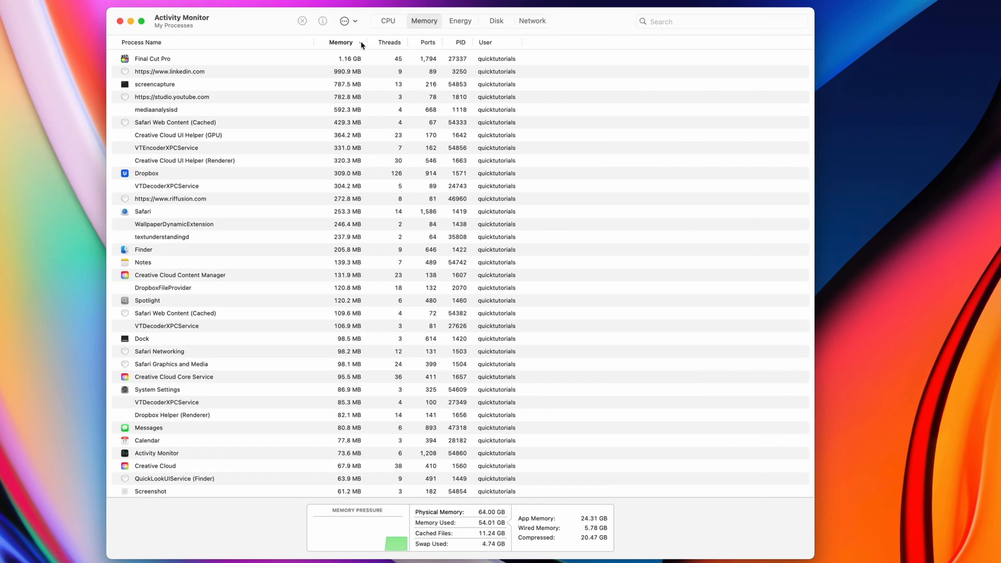
pyautogui.click(460, 21)
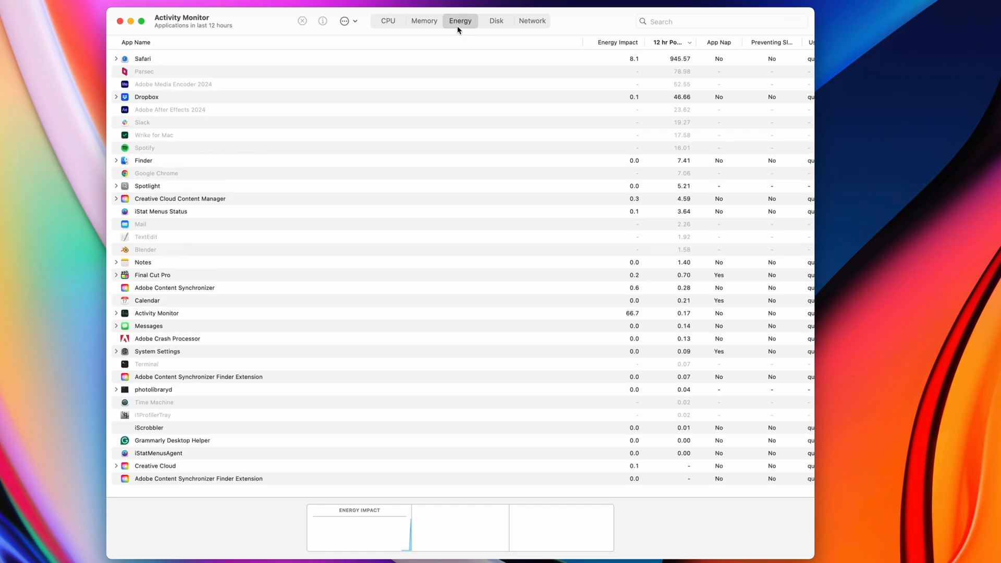
pyautogui.click(497, 21)
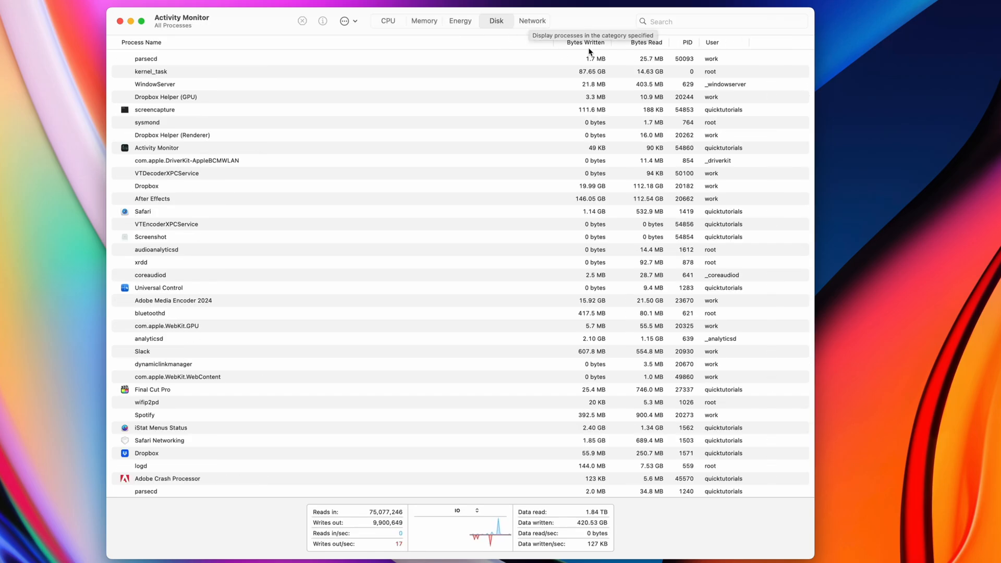
pyautogui.click(579, 42)
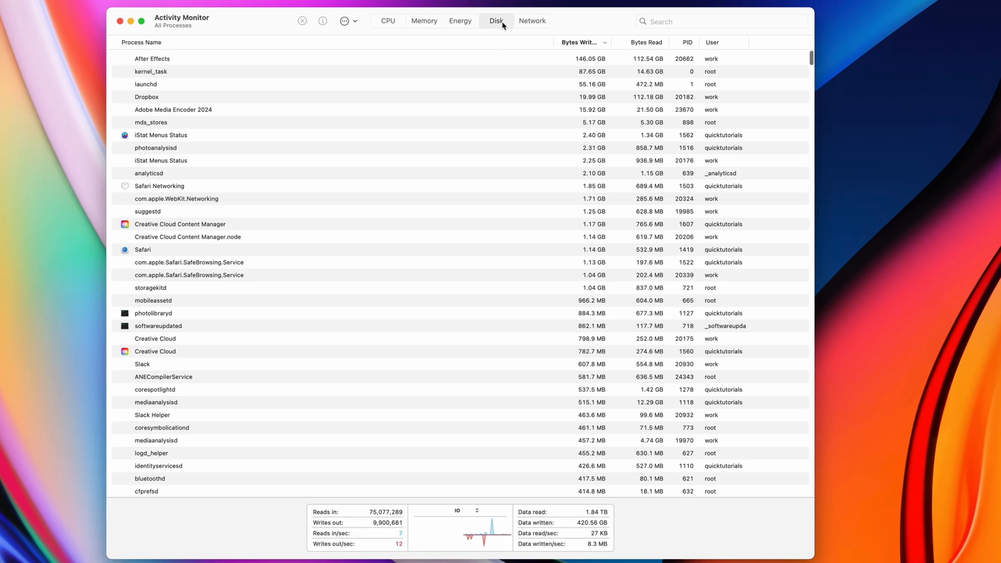
# Show Network usage per process with the graph plotting Data instead of Packets.
pyautogui.click(533, 21)
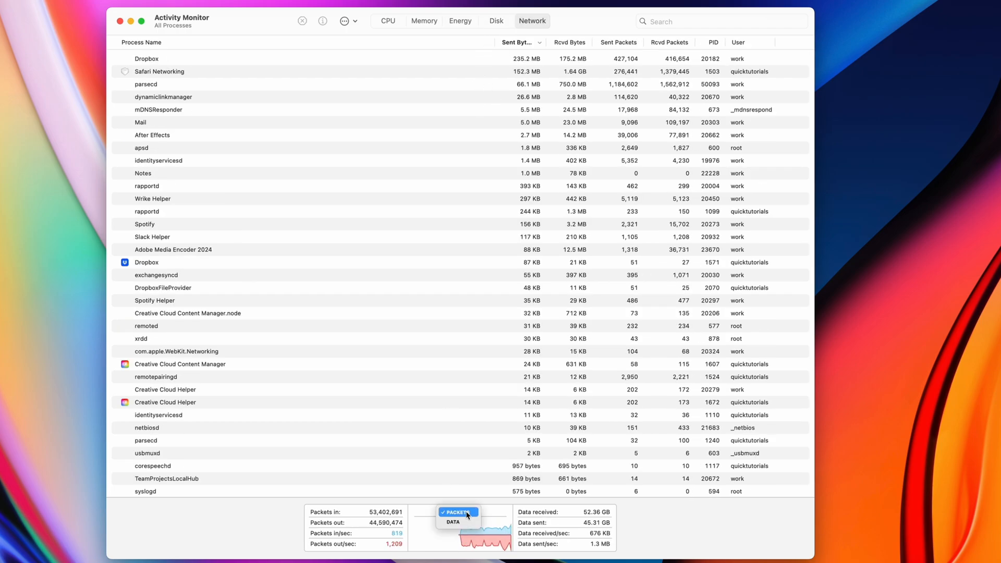
pyautogui.click(455, 522)
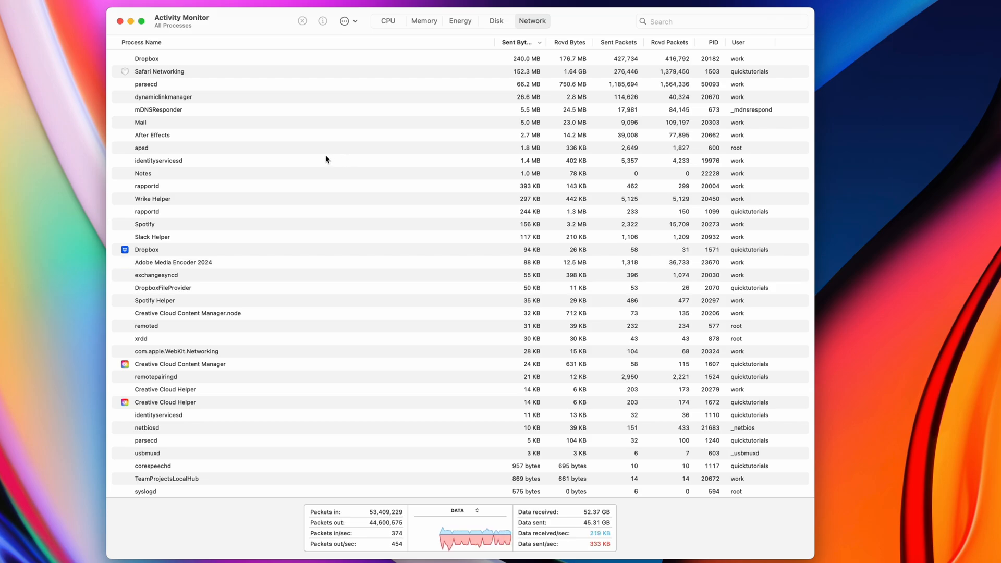
pyautogui.click(303, 21)
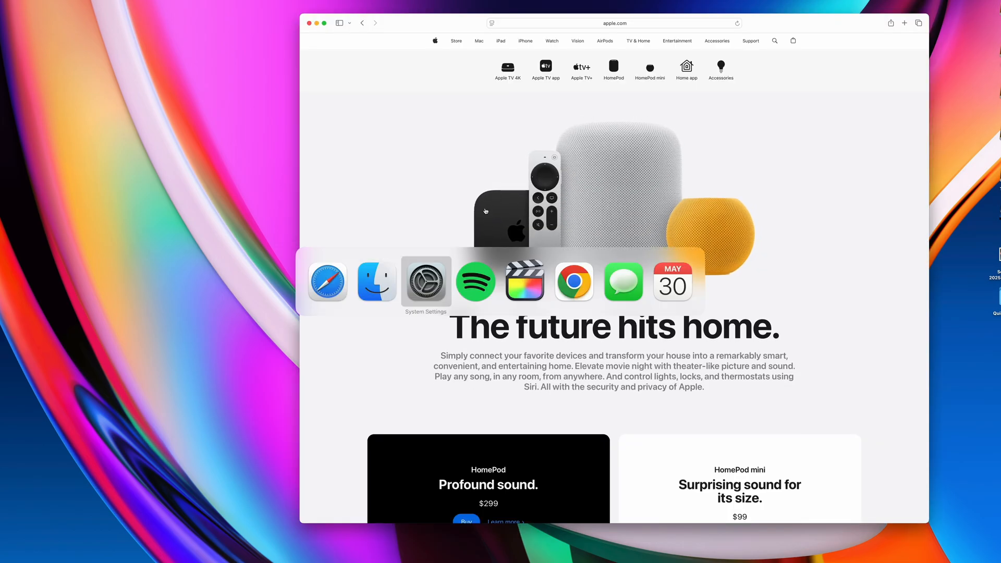
# Bring Google Chrome with the Quick Tutorials blog to the front via the app switcher.
pyautogui.click(572, 280)
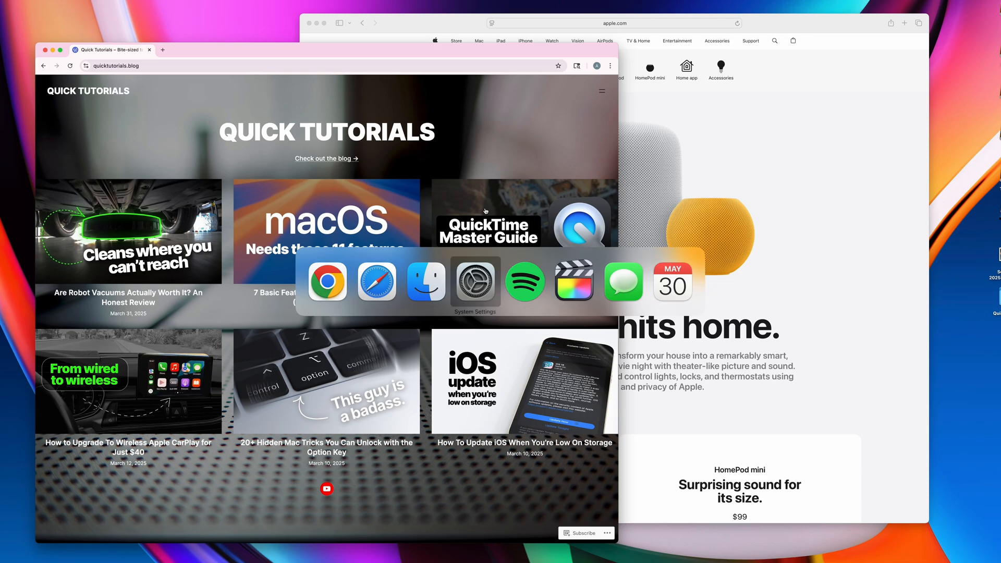
# Search Google in Safari for 'apple pro video formats' and open the Pro Video Formats 2.4.1 page.
pyautogui.click(327, 281)
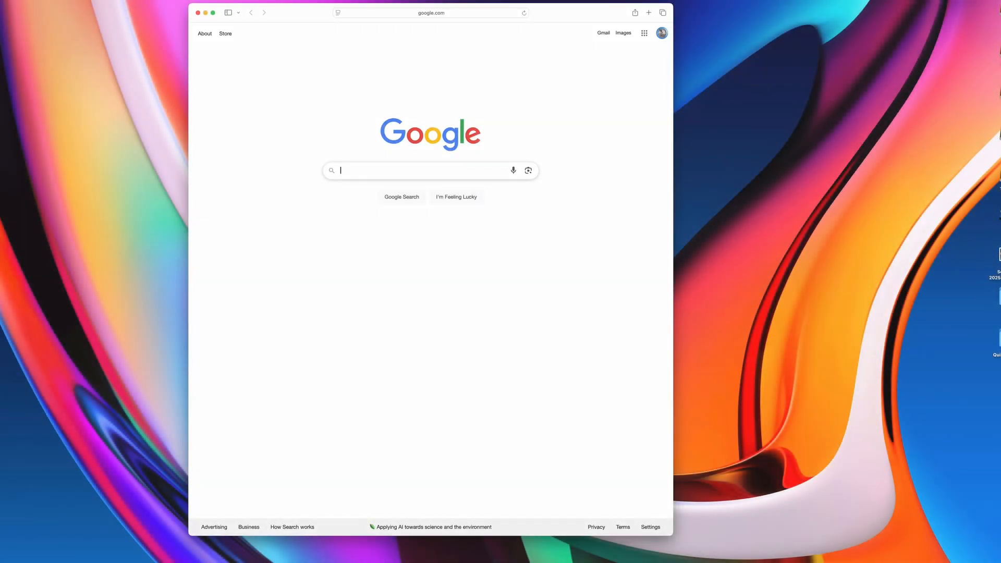
pyautogui.write('apple pro video f')
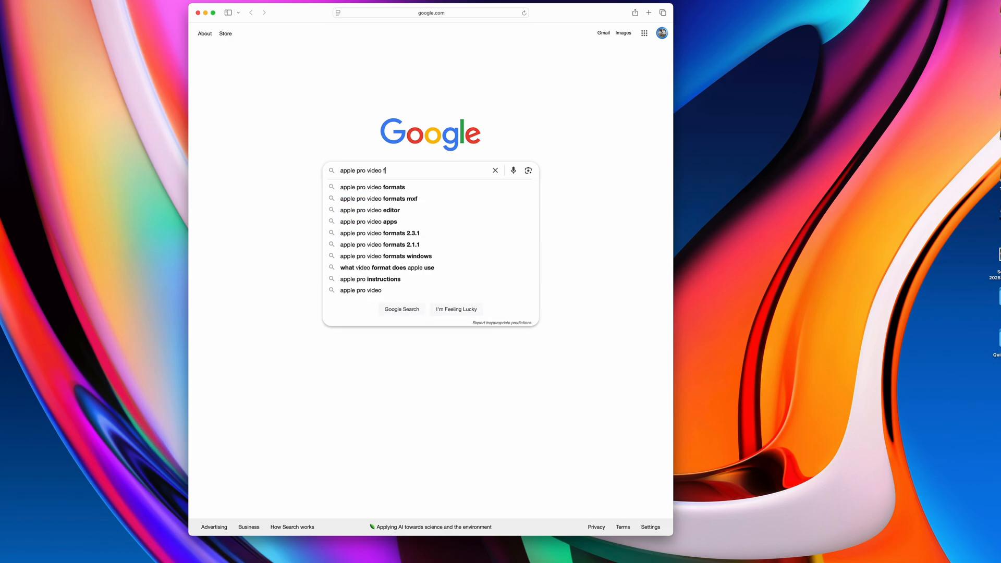
pyautogui.click(373, 187)
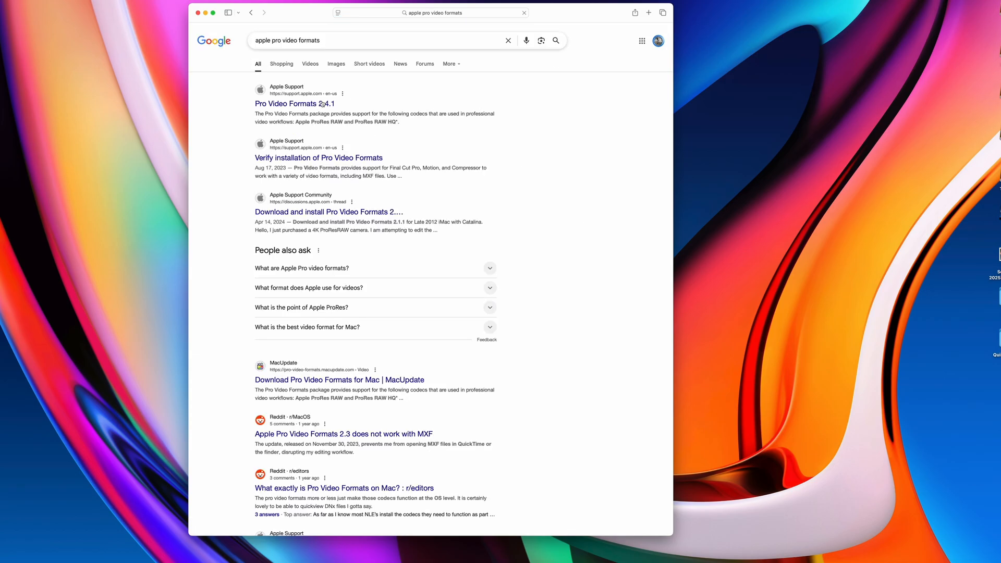
pyautogui.click(294, 103)
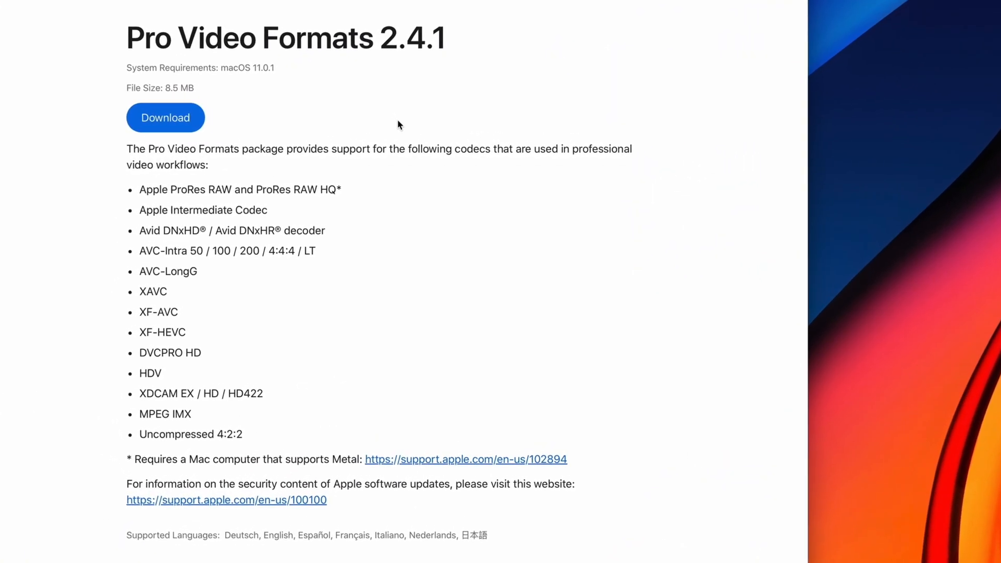
pyautogui.moveTo(241, 225)
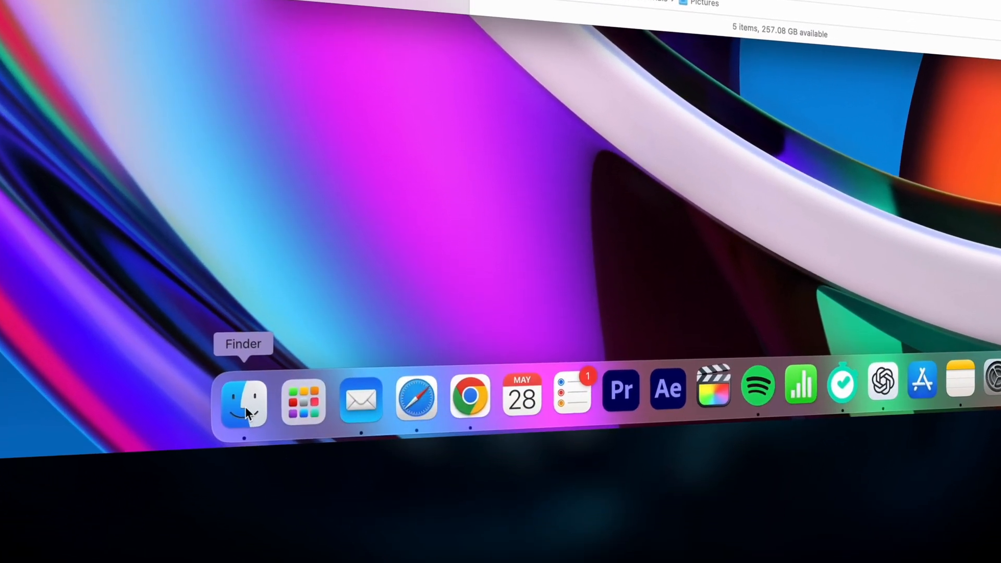
# Relaunch Finder from its Dock icon menu, then bring up Mail's Dock options with Option held.
pyautogui.rightClick(243, 400)
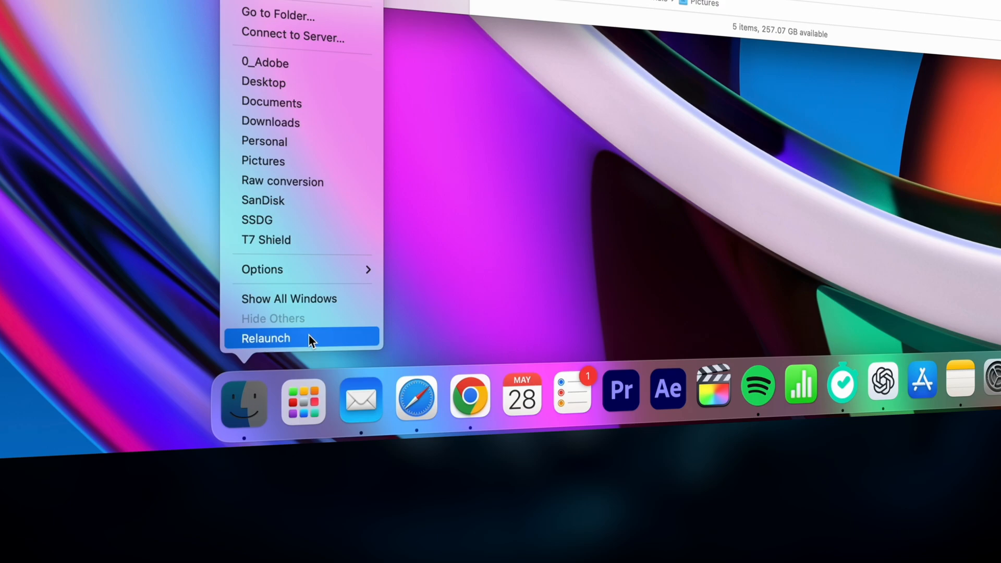
pyautogui.moveTo(314, 342)
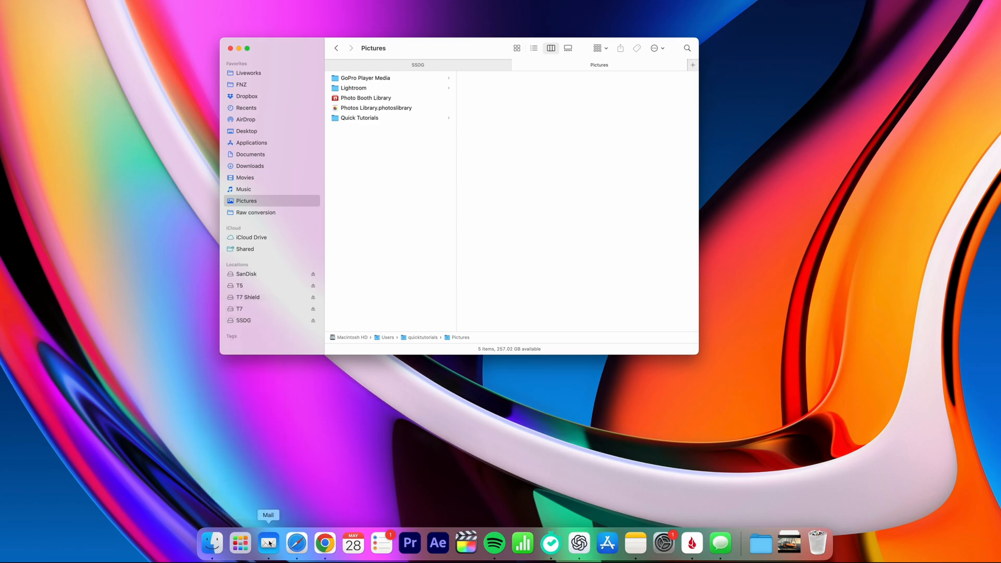
pyautogui.rightClick(268, 544)
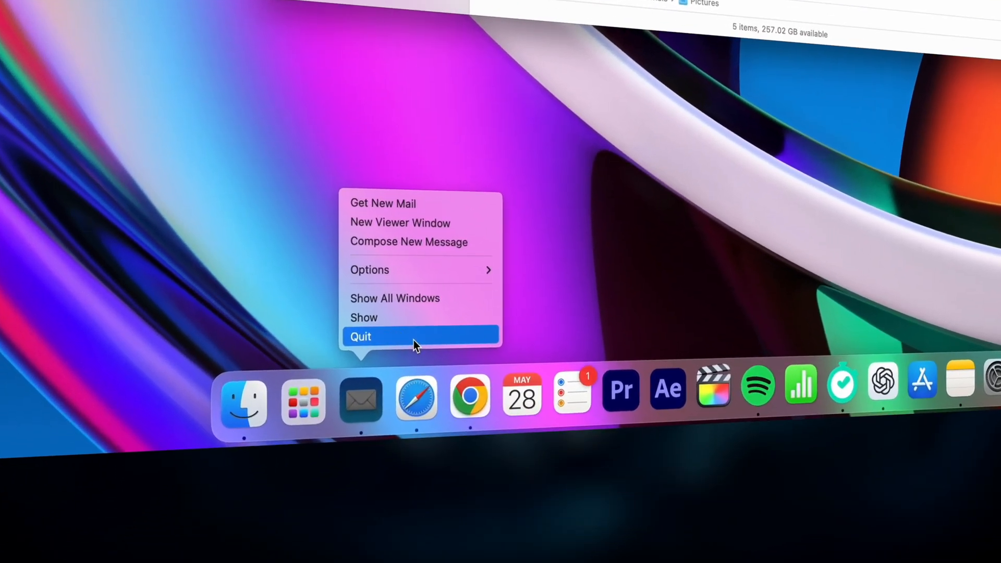
pyautogui.press('option')
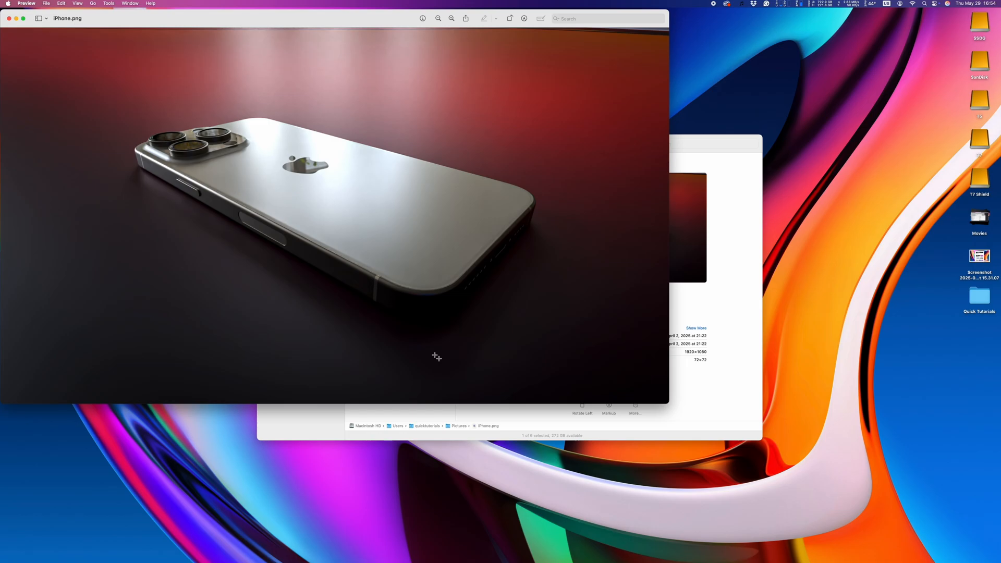
# Resize iPhone.png via Tools > Adjust Size to 1280 wide, scaled proportionally to 1280×720.
pyautogui.click(107, 3)
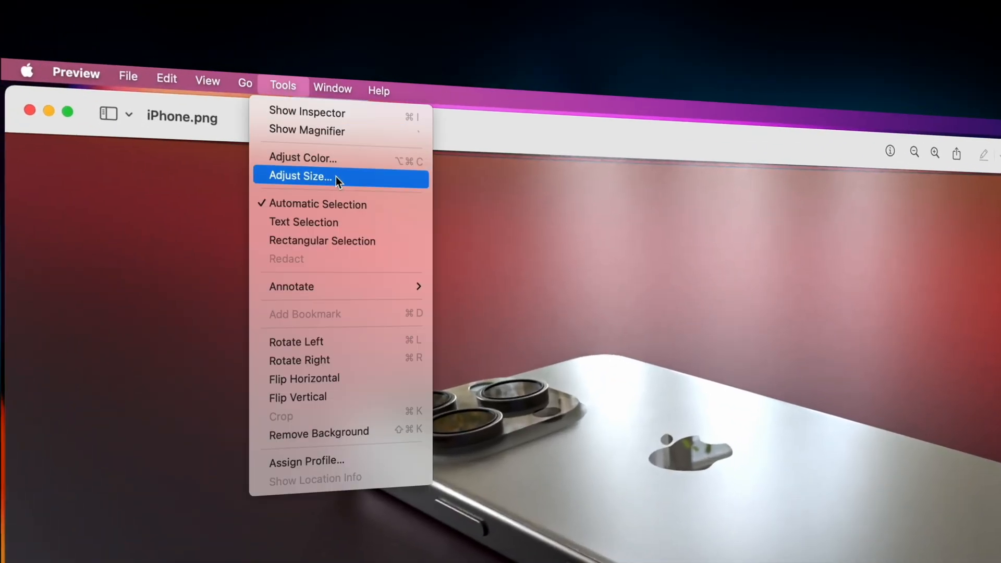
pyautogui.click(300, 176)
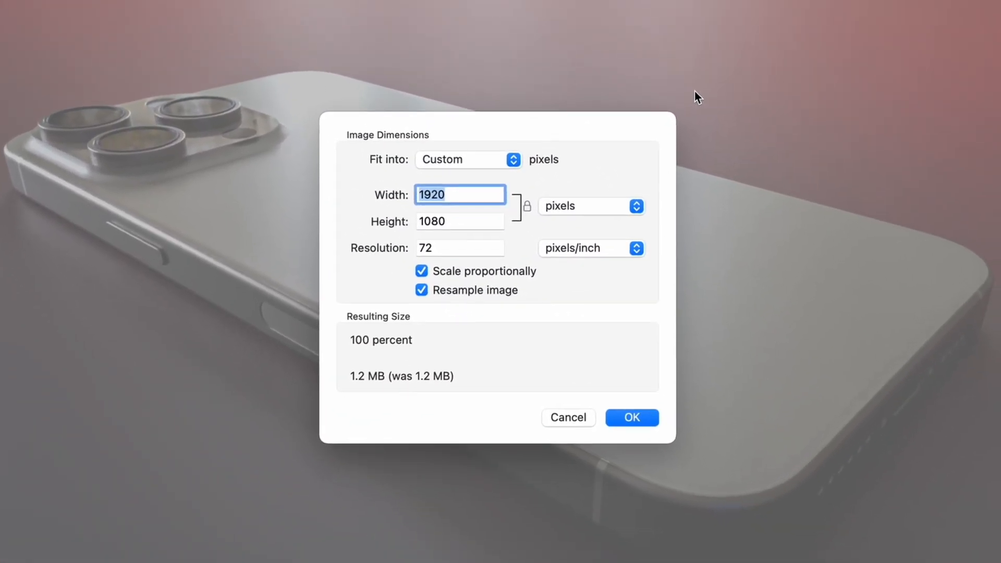
pyautogui.write('1280')
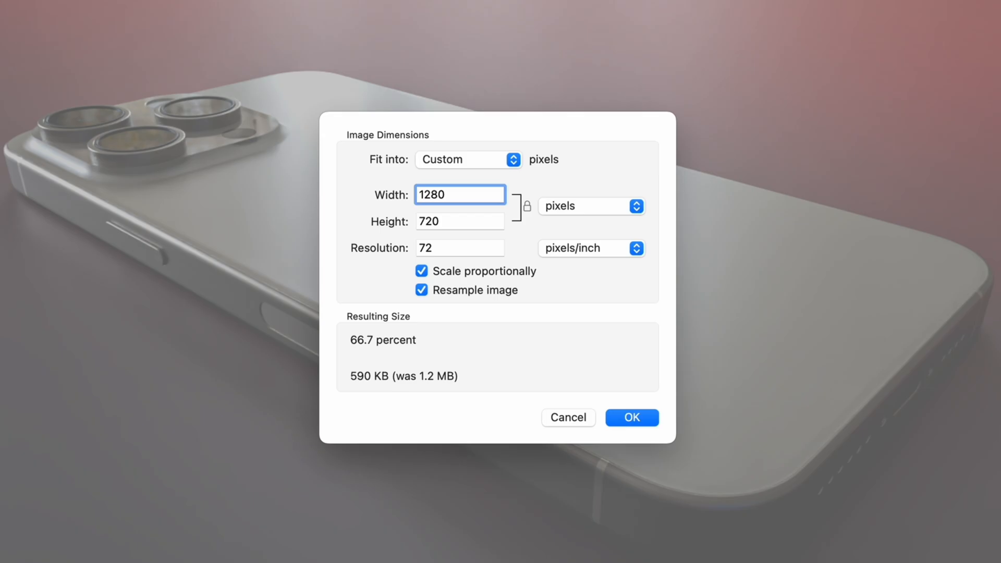
pyautogui.click(460, 195)
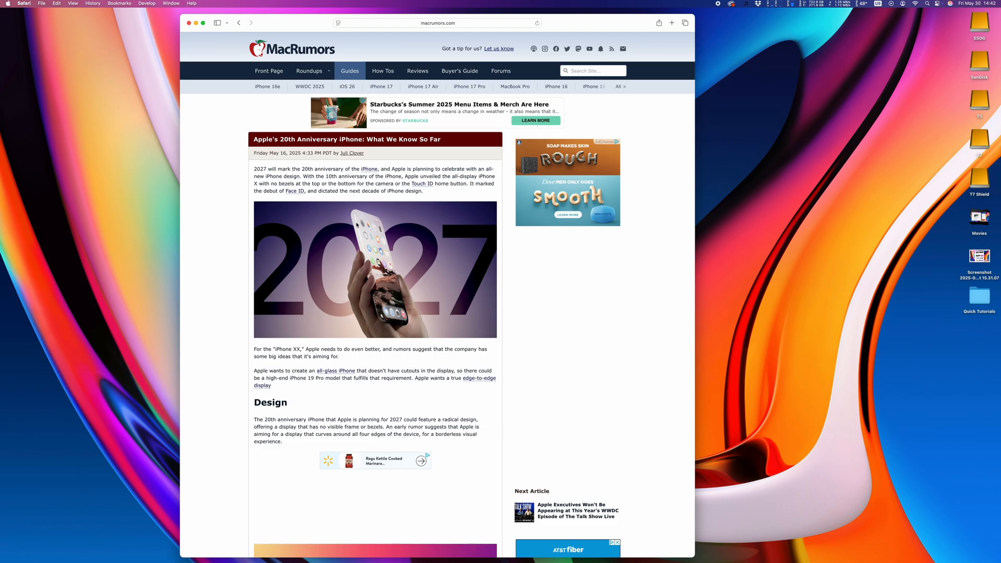
# Show the MacRumors iPhone article in Safari's Reader view from the address bar page menu.
pyautogui.scroll(-3)
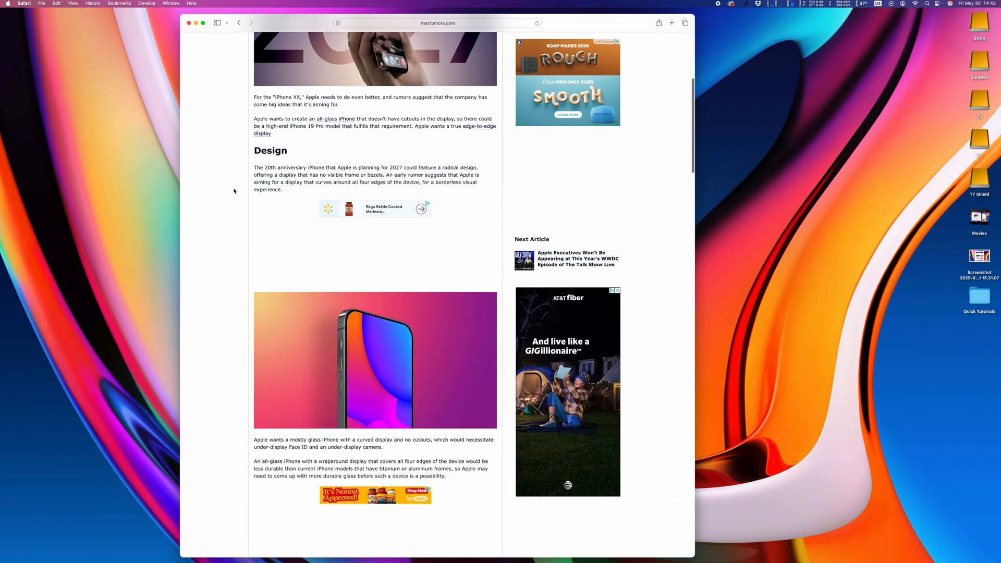
pyautogui.scroll(-3)
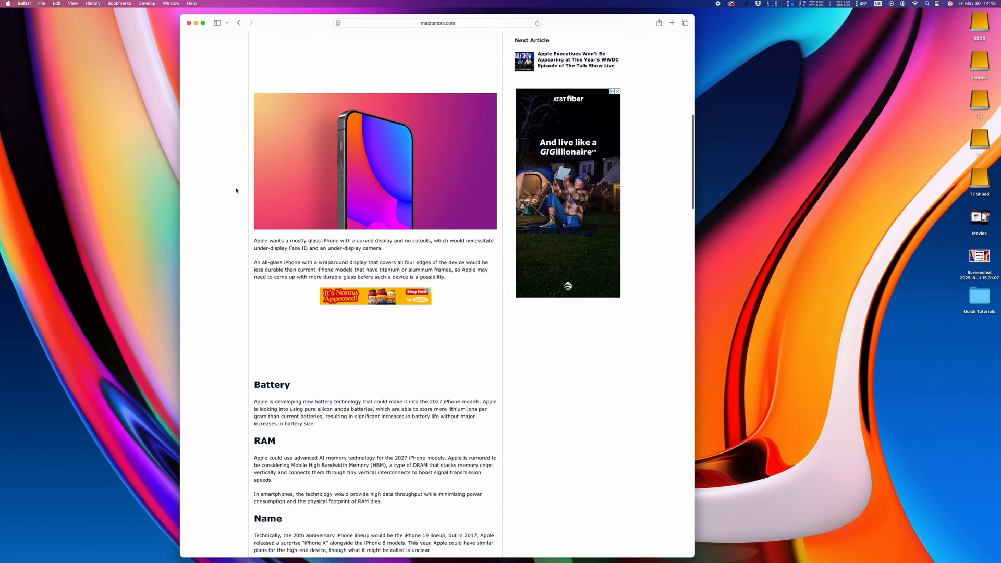
pyautogui.scroll(-3)
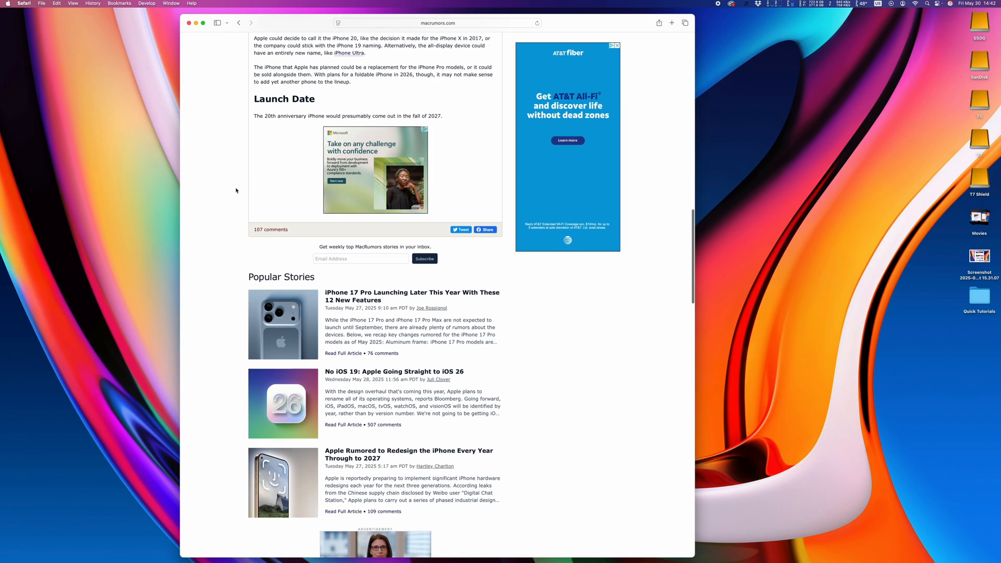
pyautogui.scroll(-3)
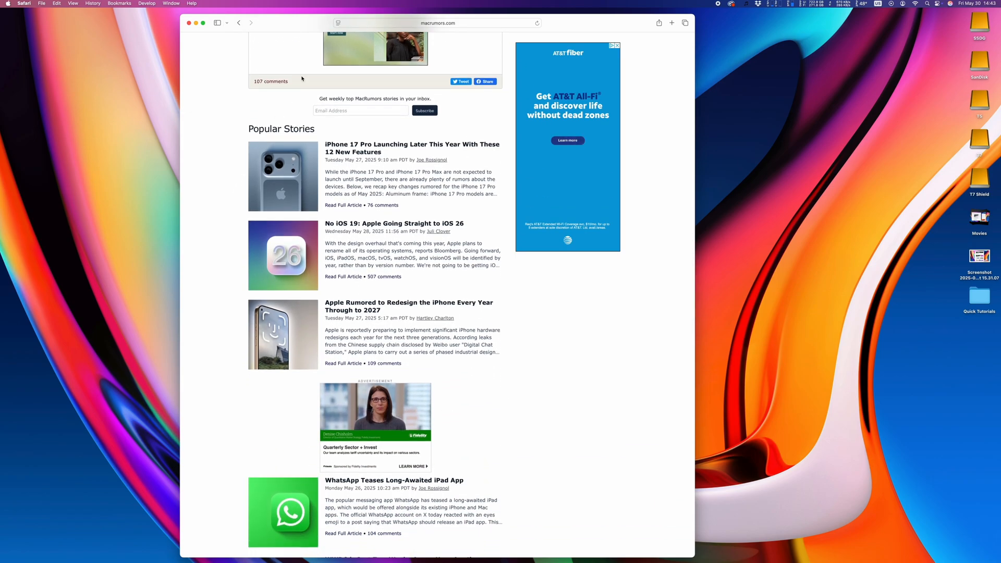
pyautogui.click(338, 23)
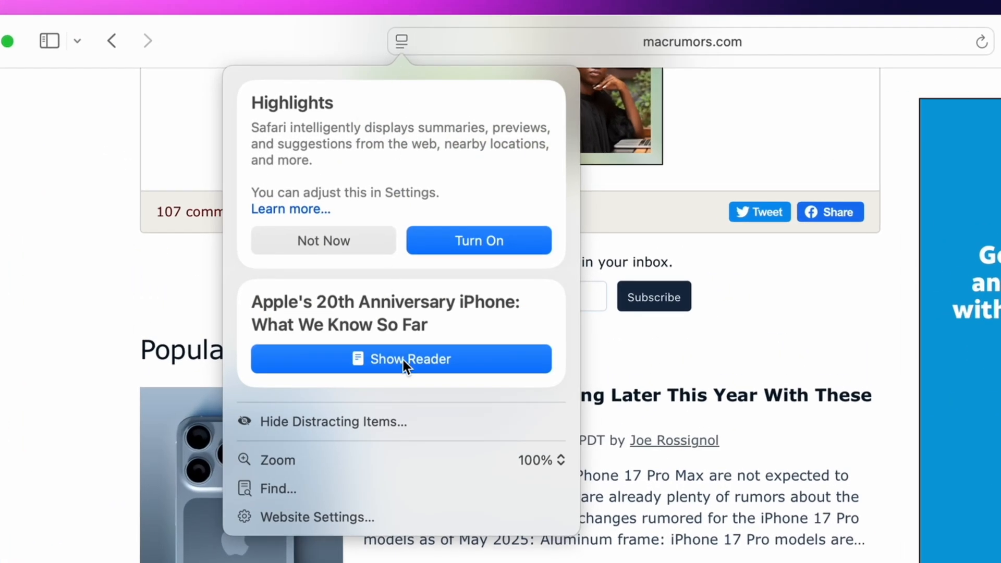
pyautogui.click(401, 357)
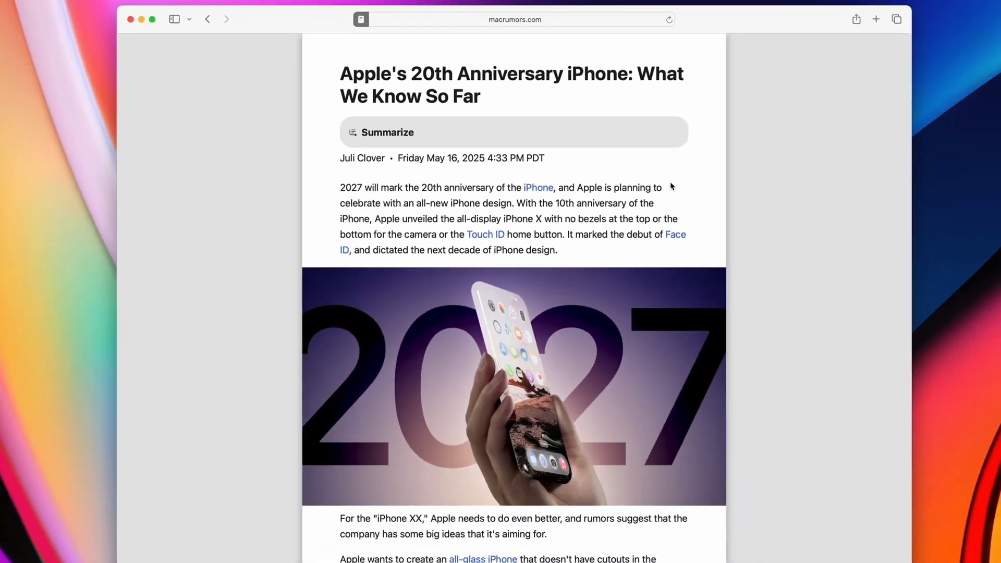
pyautogui.scroll(-3)
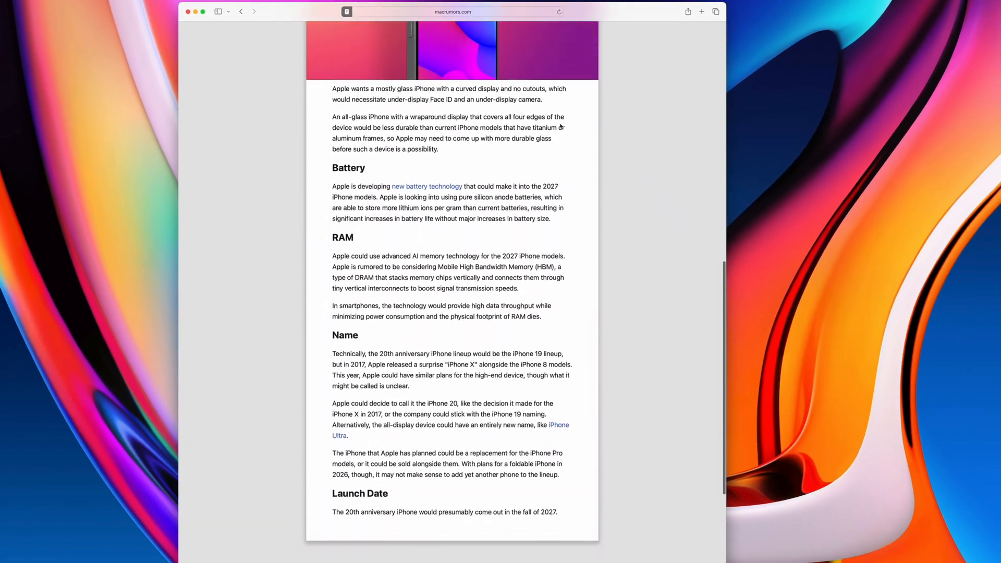
pyautogui.scroll(3)
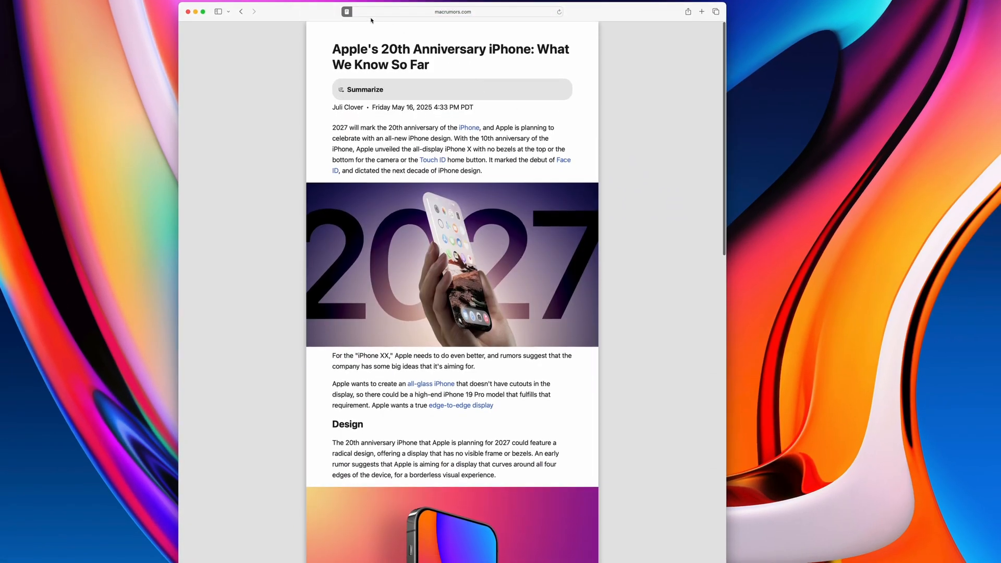
# Set Reader appearance to the dark theme, Seravek font and 200% text size.
pyautogui.click(346, 11)
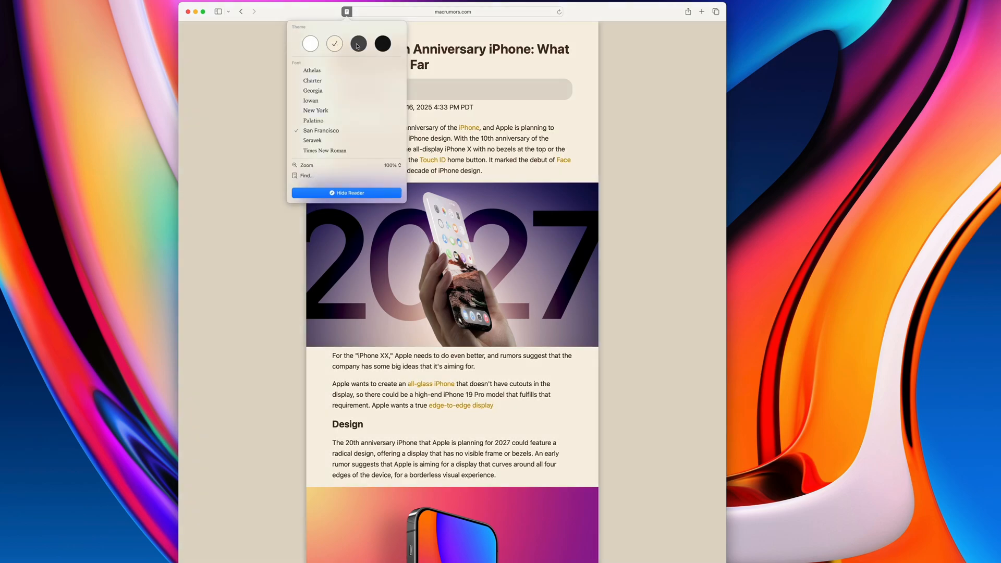
pyautogui.click(382, 44)
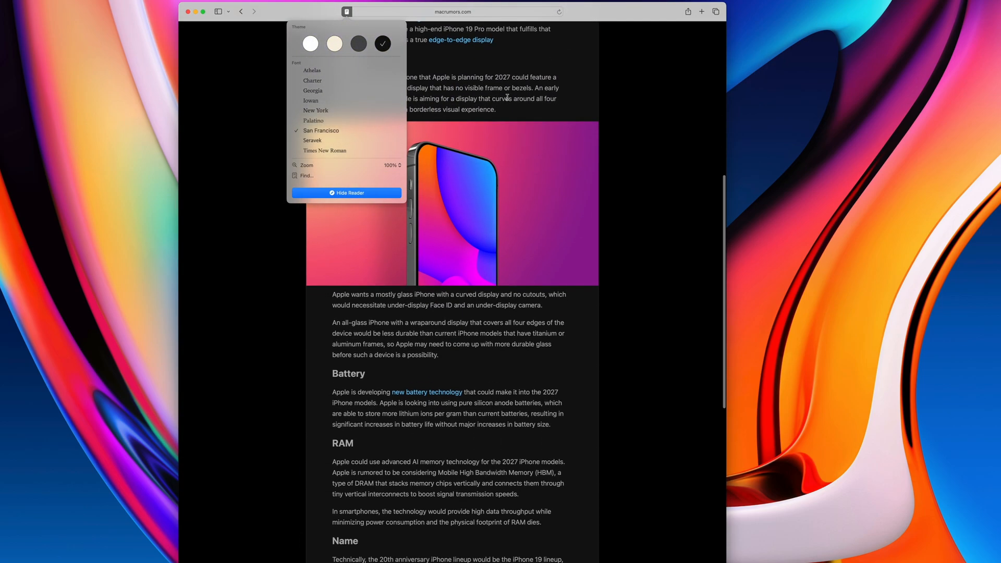
pyautogui.click(311, 101)
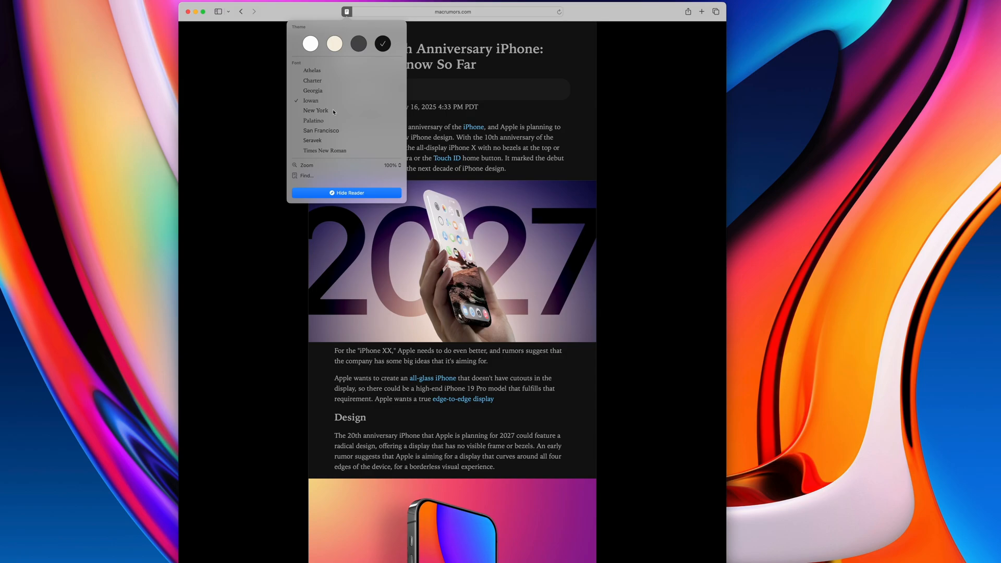
pyautogui.click(312, 140)
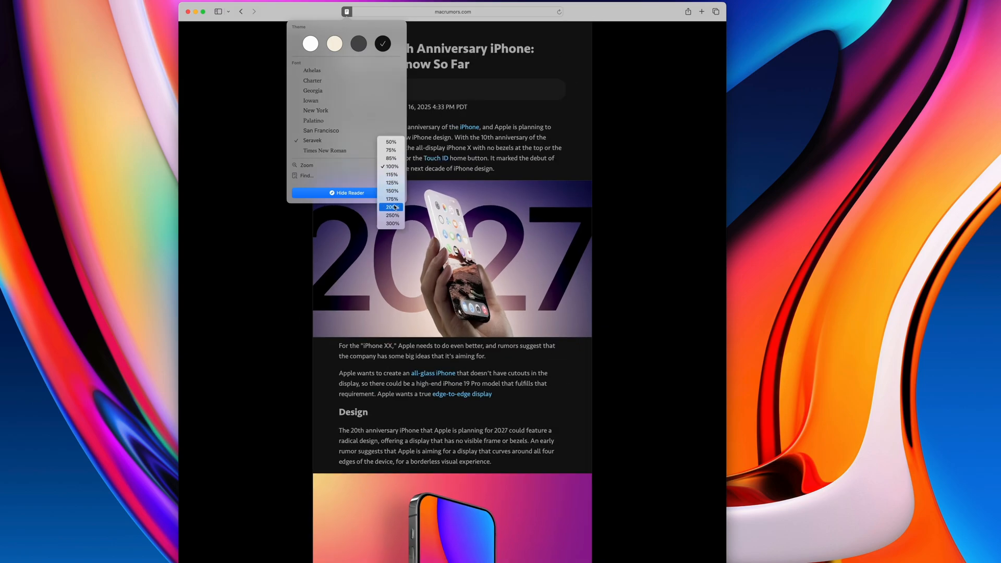
pyautogui.click(392, 206)
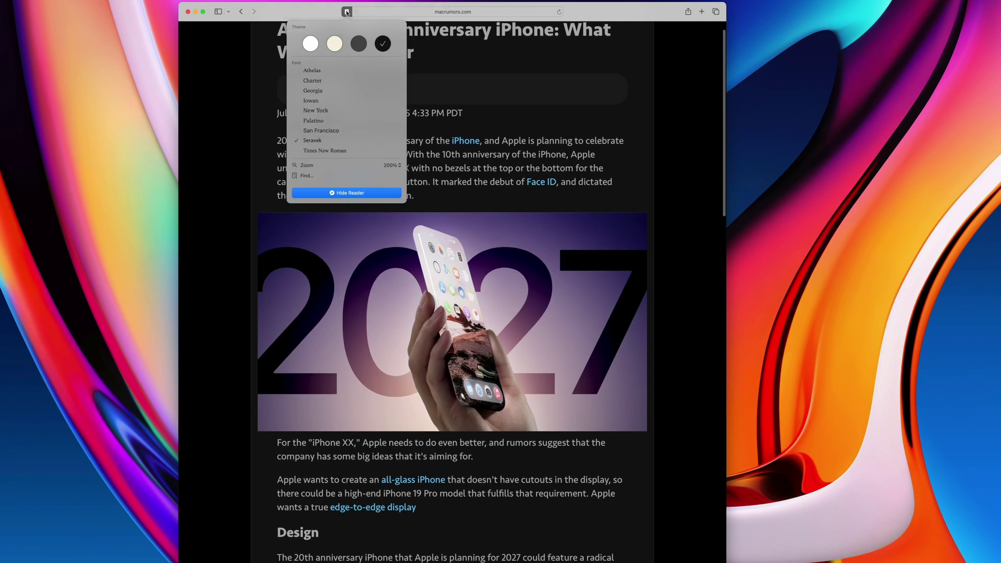
# Use Hide Distracting Items on Yahoo's homepage to hide the top banner ad and the Sprouts sidebar ad.
pyautogui.scroll(-3)
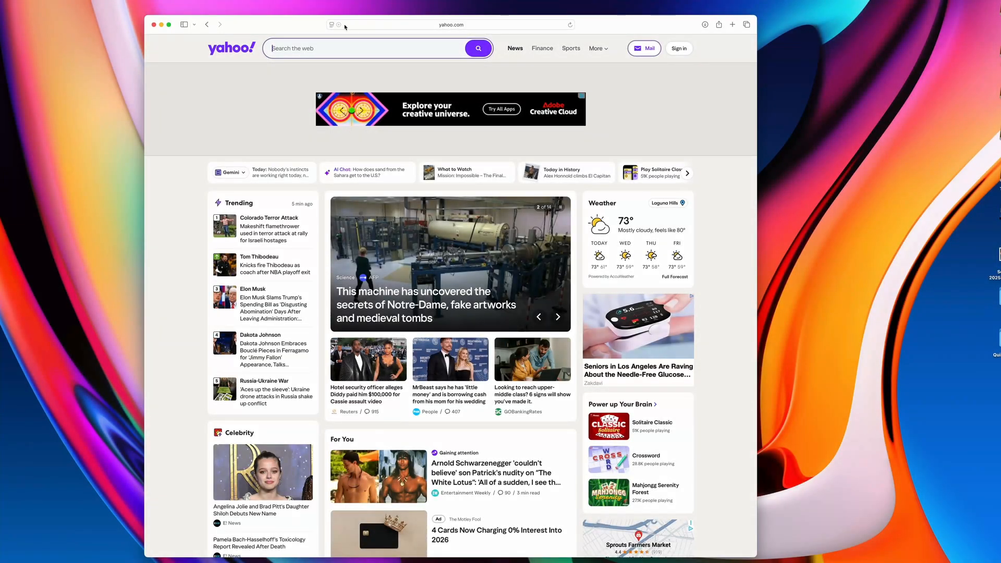
pyautogui.click(332, 24)
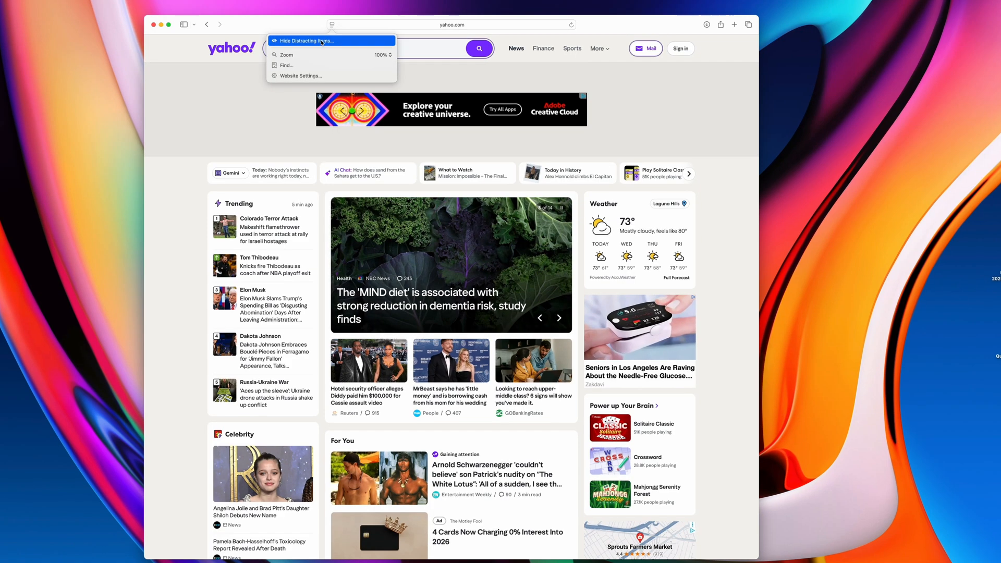
pyautogui.click(312, 41)
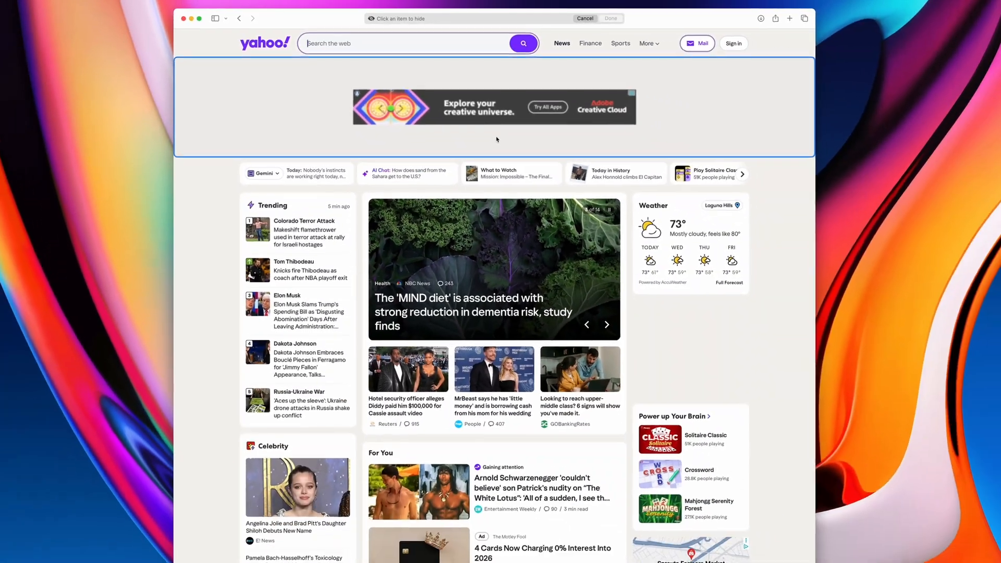
pyautogui.click(493, 107)
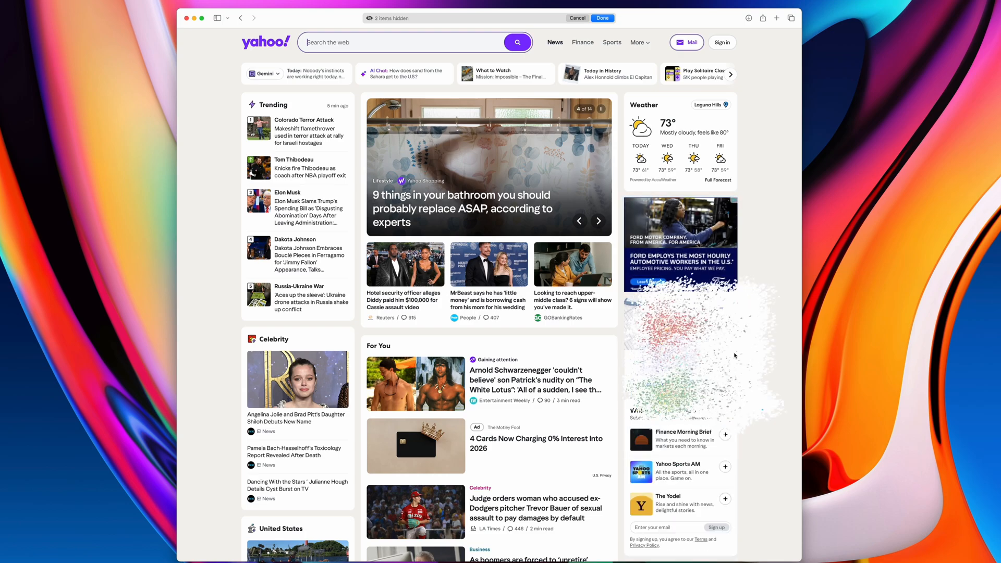
pyautogui.click(597, 220)
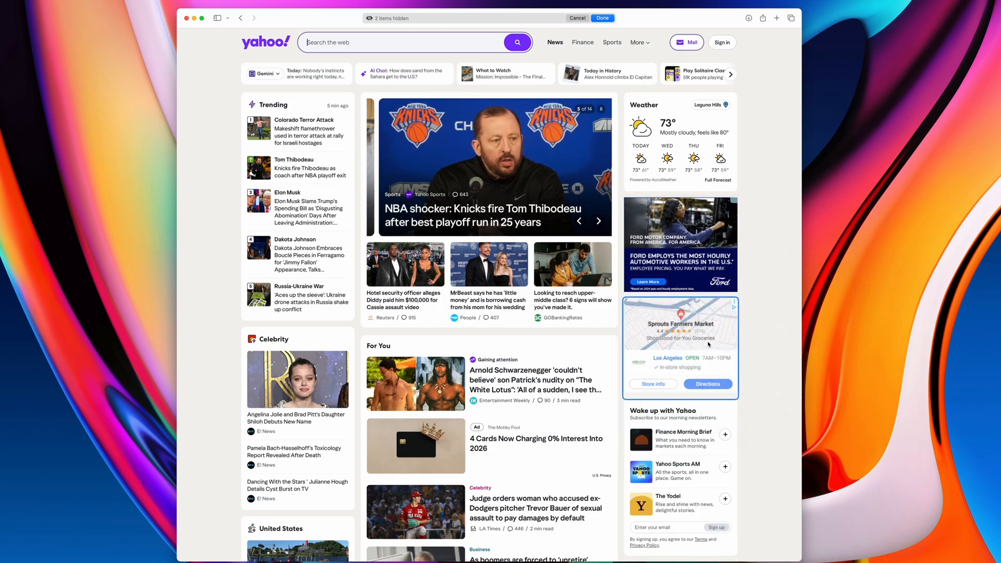